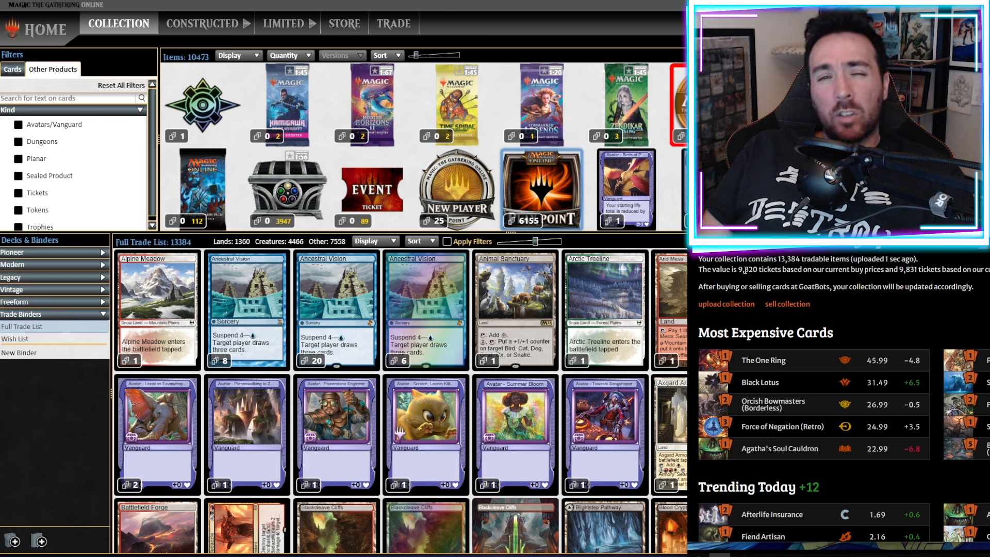
# - Open one Lost Caverns of Ixalan Foil Set and dismiss the list of 291 added cards
pyautogui.click(202, 105)
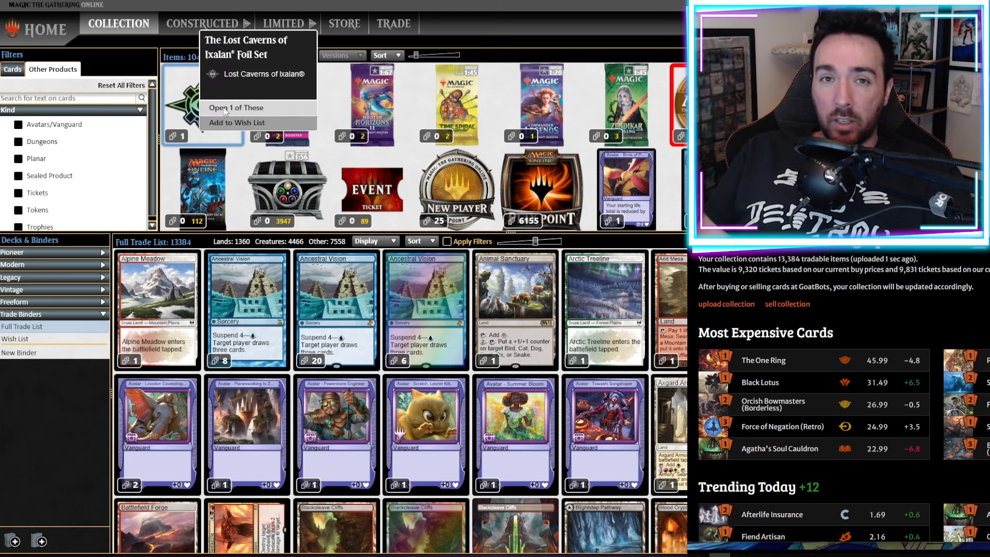
pyautogui.click(236, 107)
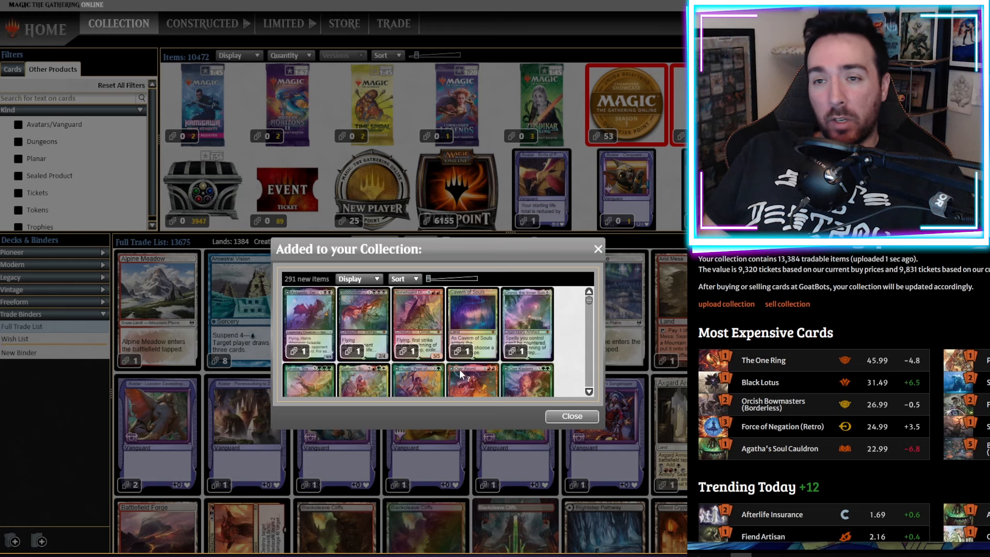
pyautogui.scroll(-3)
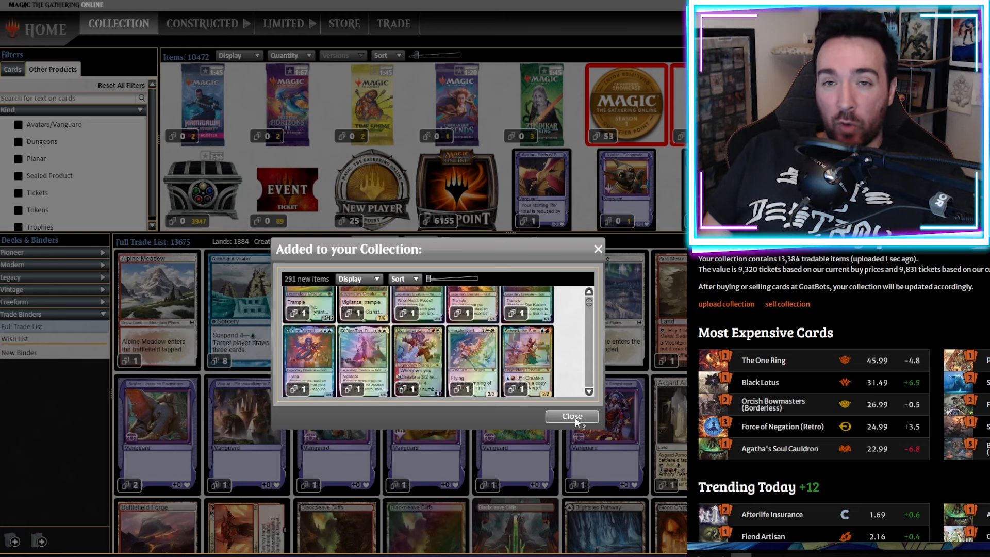
pyautogui.click(571, 415)
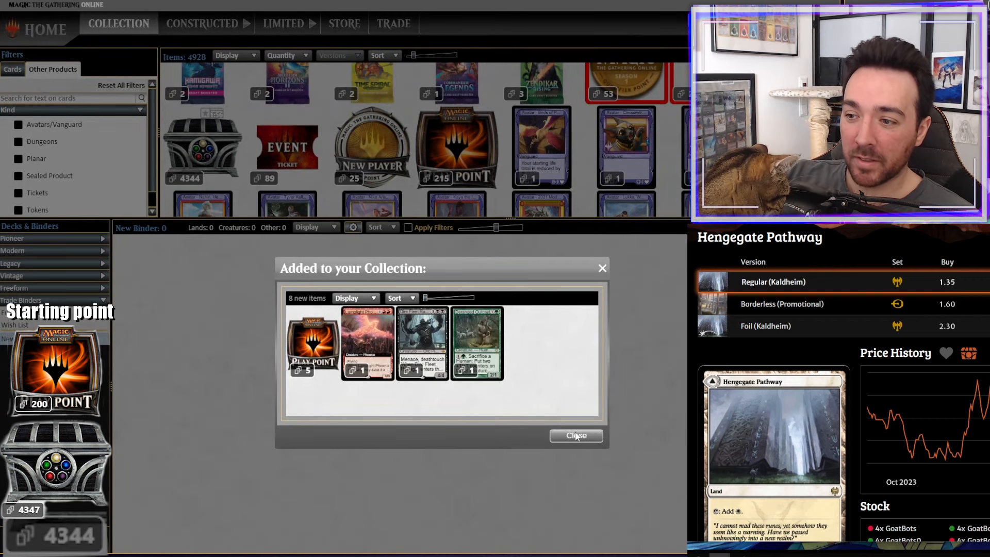
# - Close each opened chest's Added to your Collection window, pushing Play Points to 540
pyautogui.click(576, 435)
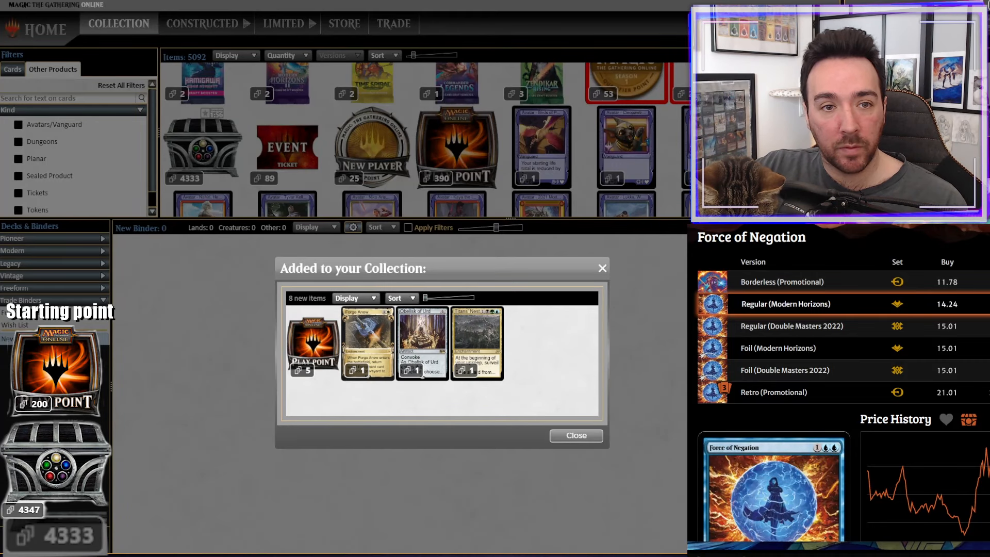
pyautogui.click(367, 342)
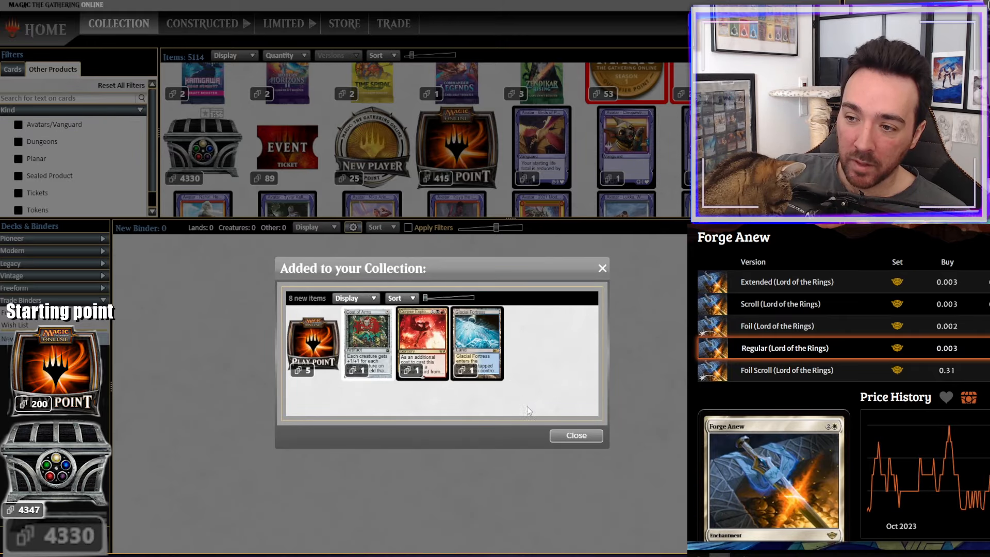
pyautogui.click(575, 435)
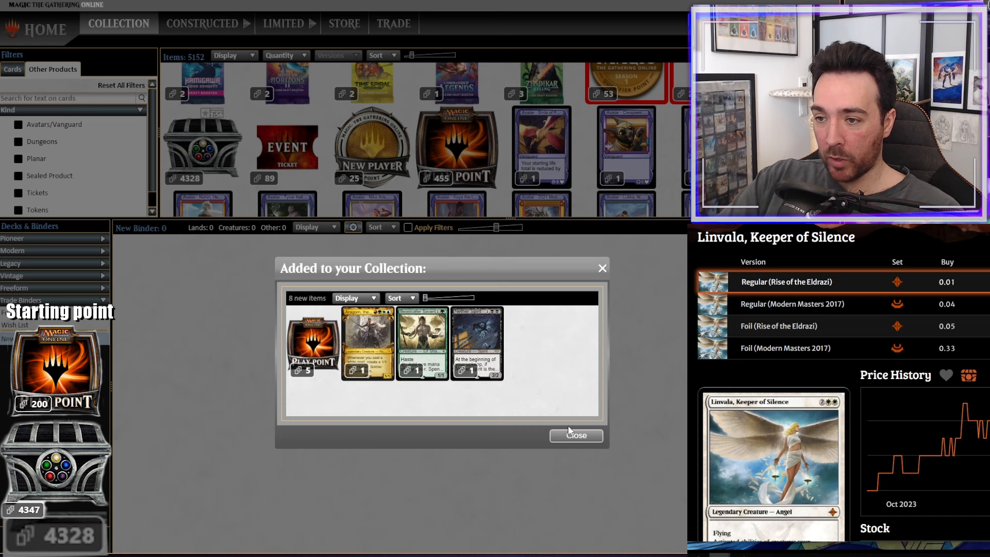
pyautogui.click(576, 435)
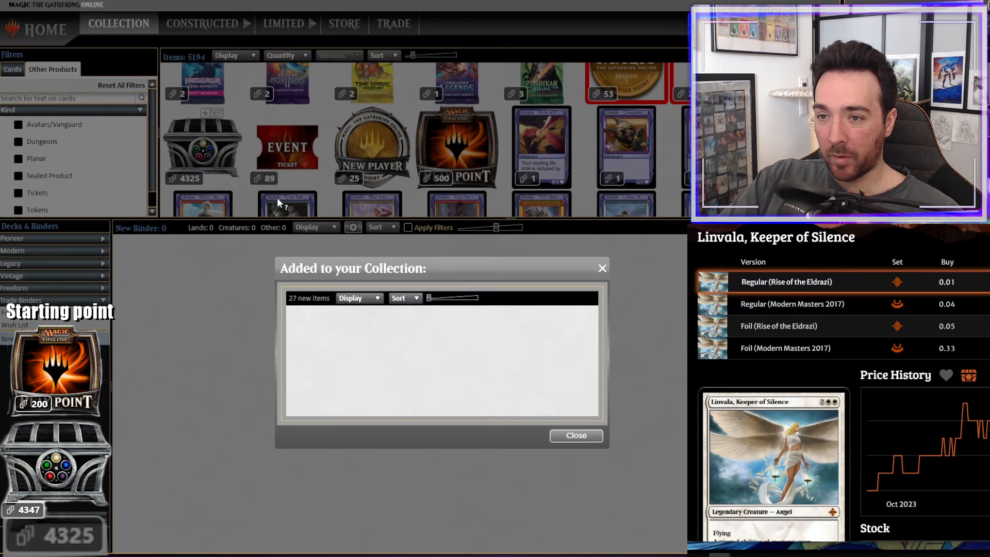
pyautogui.click(576, 435)
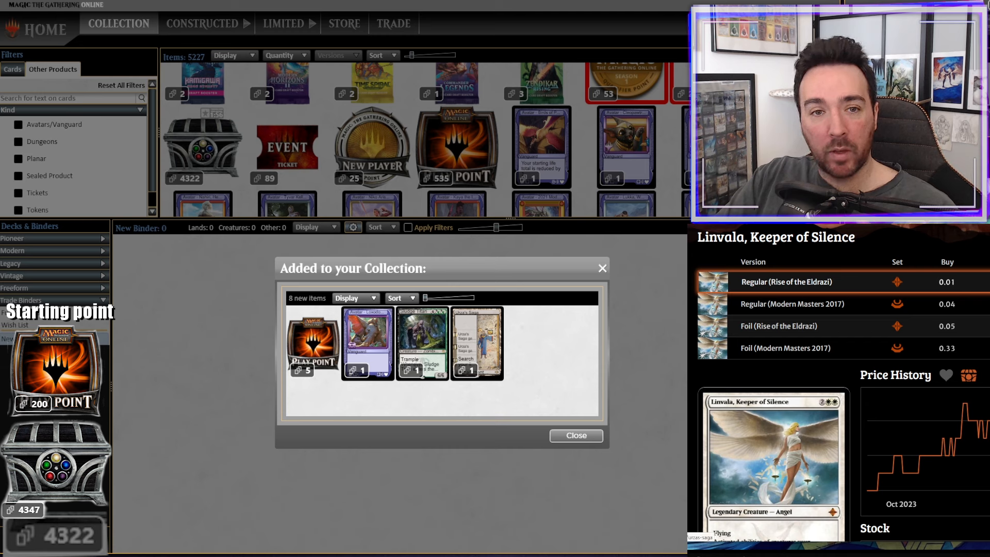
pyautogui.click(477, 341)
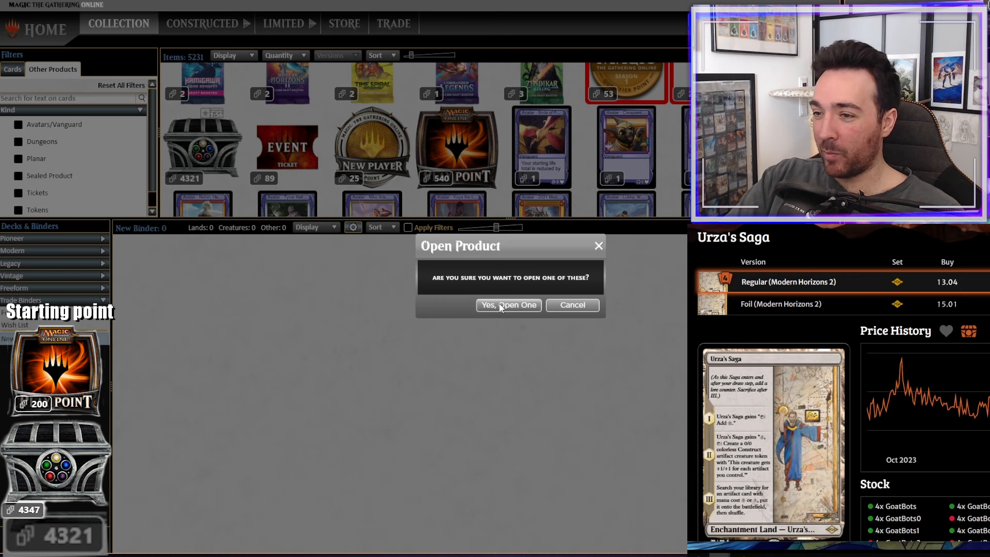
# - Confirm Yes, Open One on two Treasure Chests and close their results, chests down to 4304
pyautogui.click(508, 305)
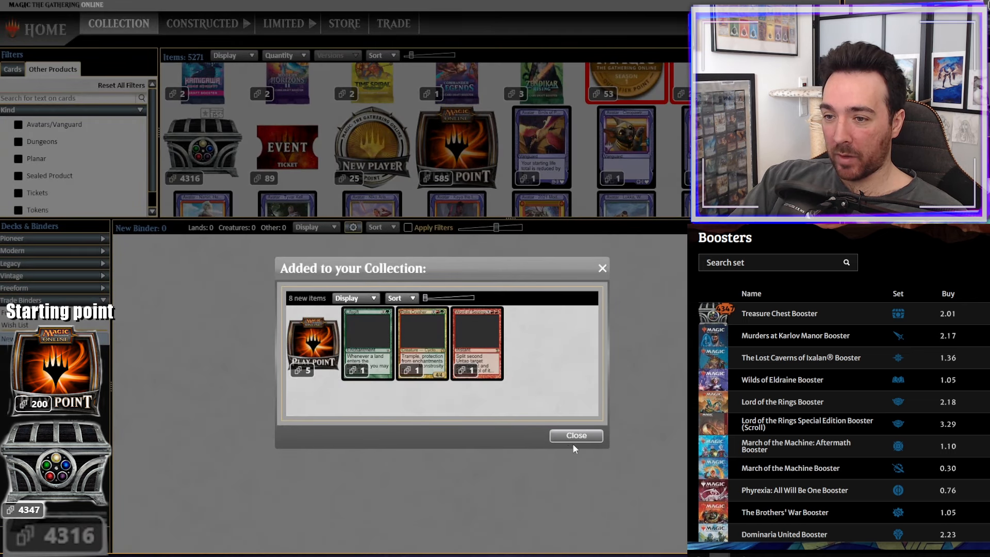
pyautogui.click(575, 435)
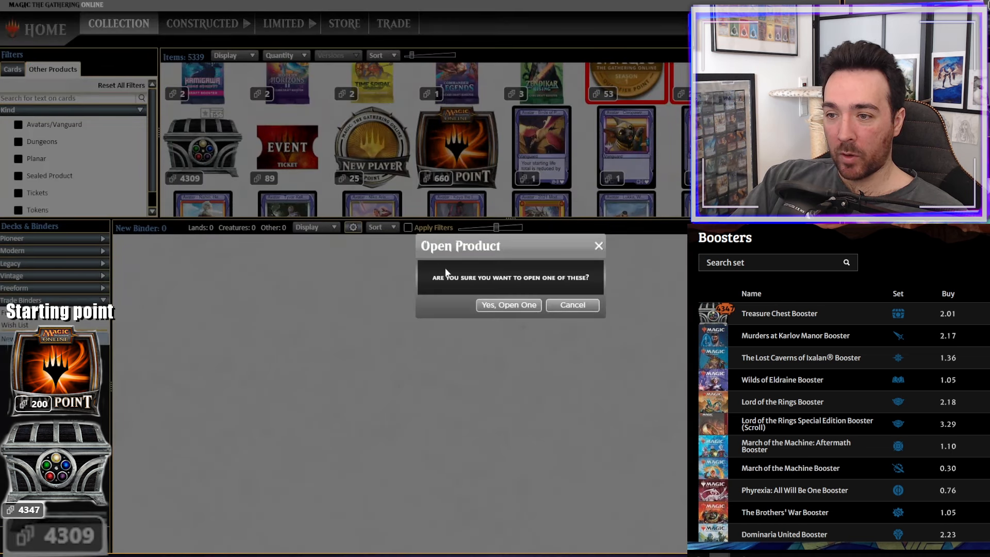
pyautogui.click(508, 306)
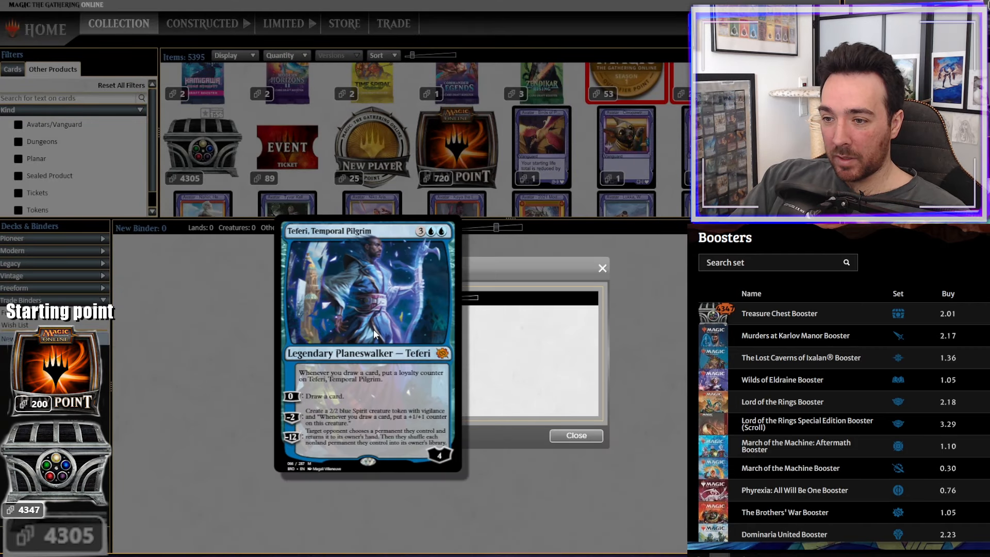
pyautogui.click(574, 435)
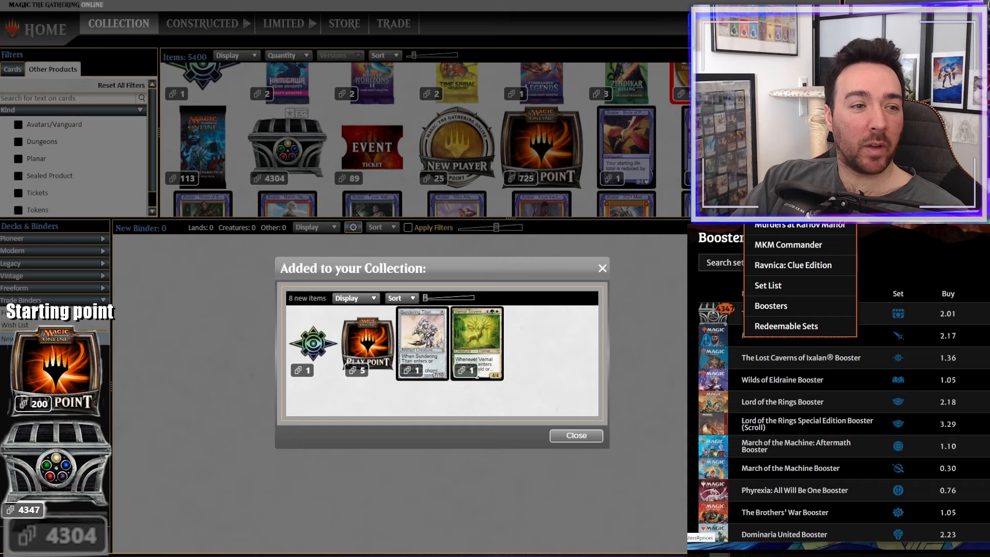
# - Show GoatBots' Redeemable Sets buy prices, Lost Caverns of Ixalan at 113.44
pyautogui.click(786, 326)
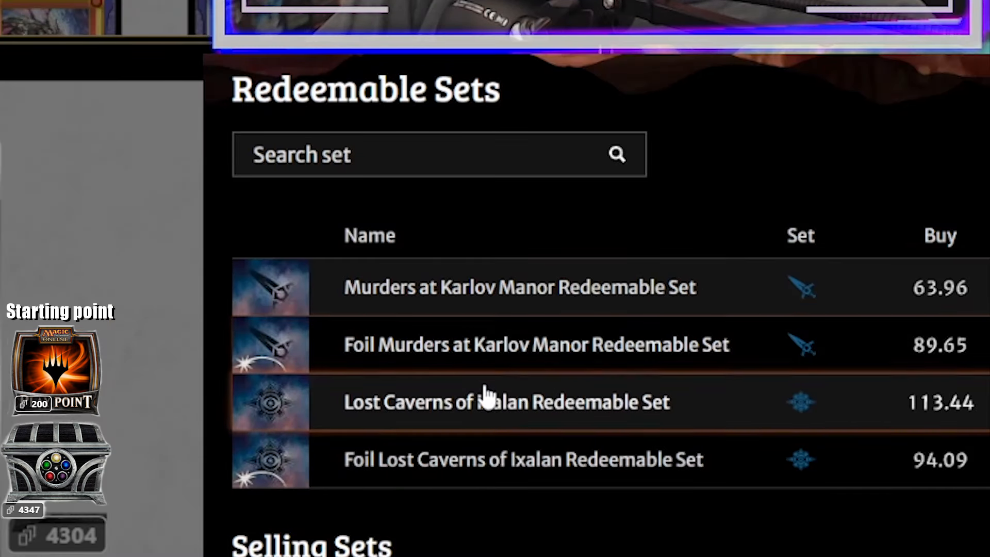
pyautogui.moveTo(432, 467)
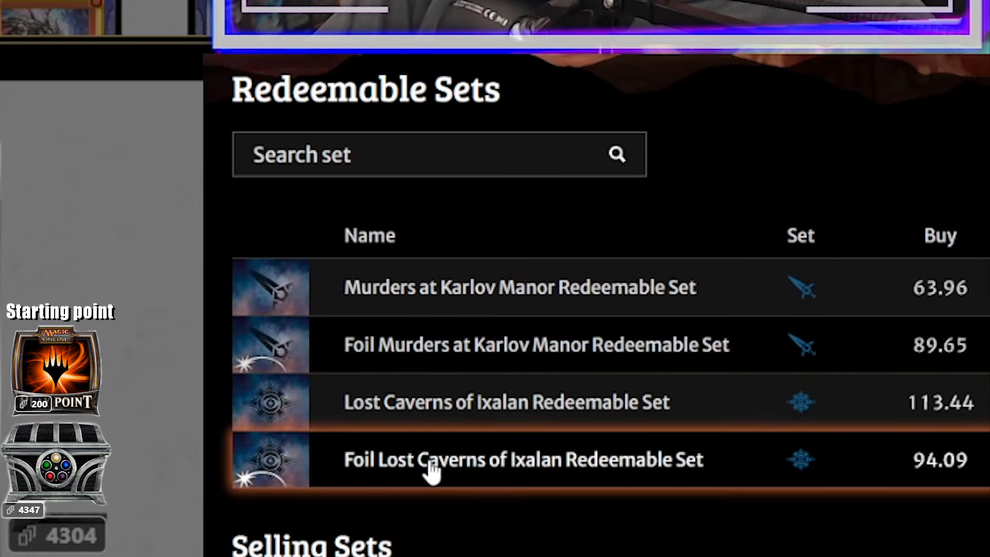
pyautogui.moveTo(940, 458)
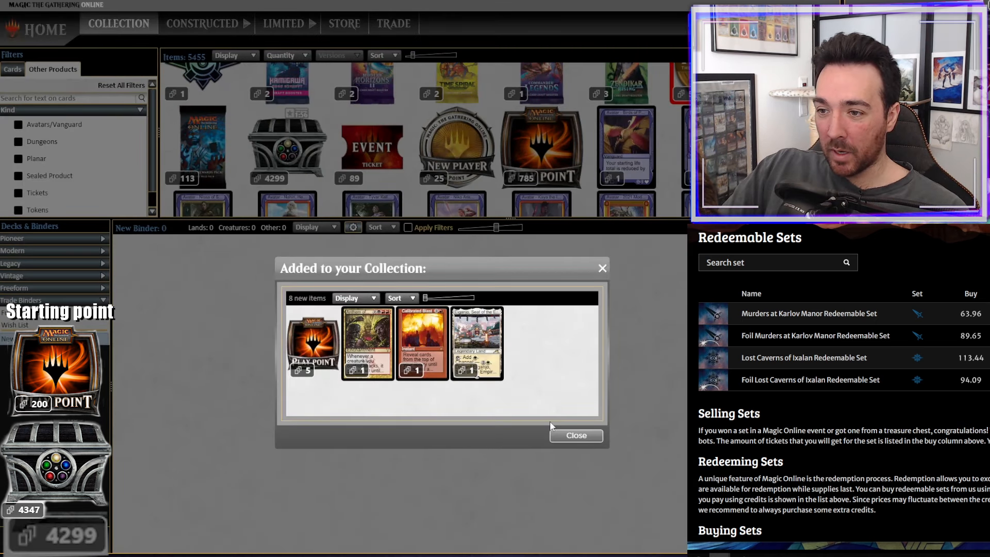
# - Open Treasure Chests one at a time and close each results window until 4284 remain, Play Points 980
pyautogui.click(576, 435)
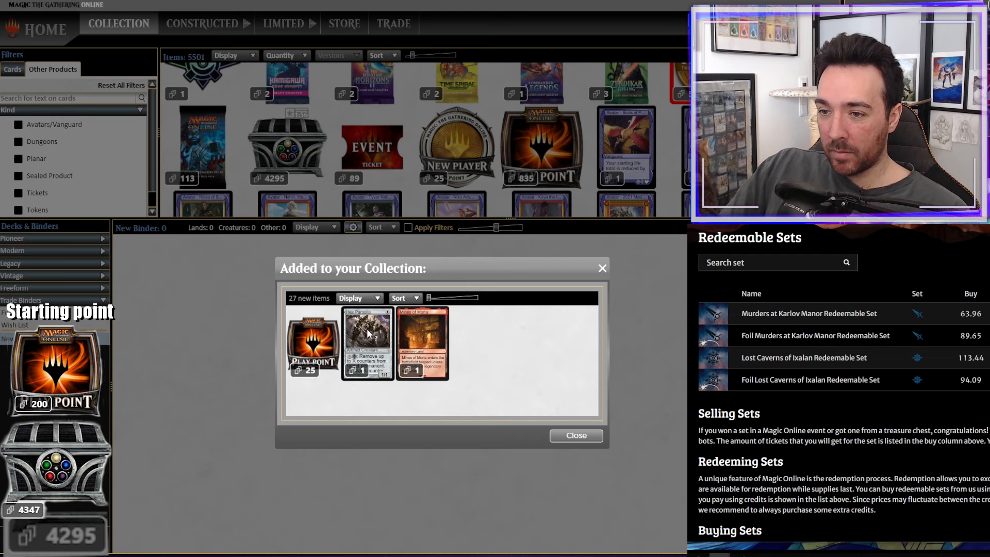
pyautogui.click(574, 436)
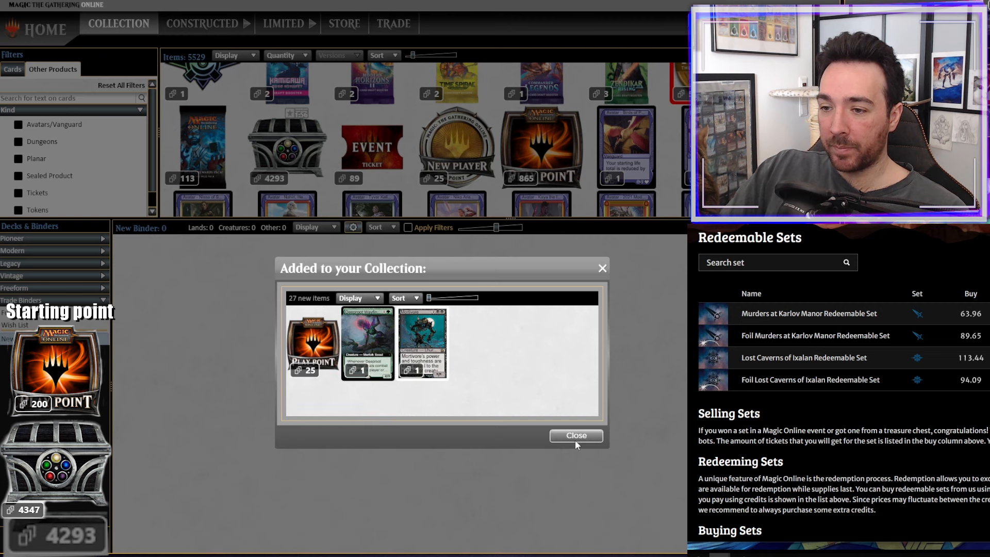
pyautogui.click(576, 435)
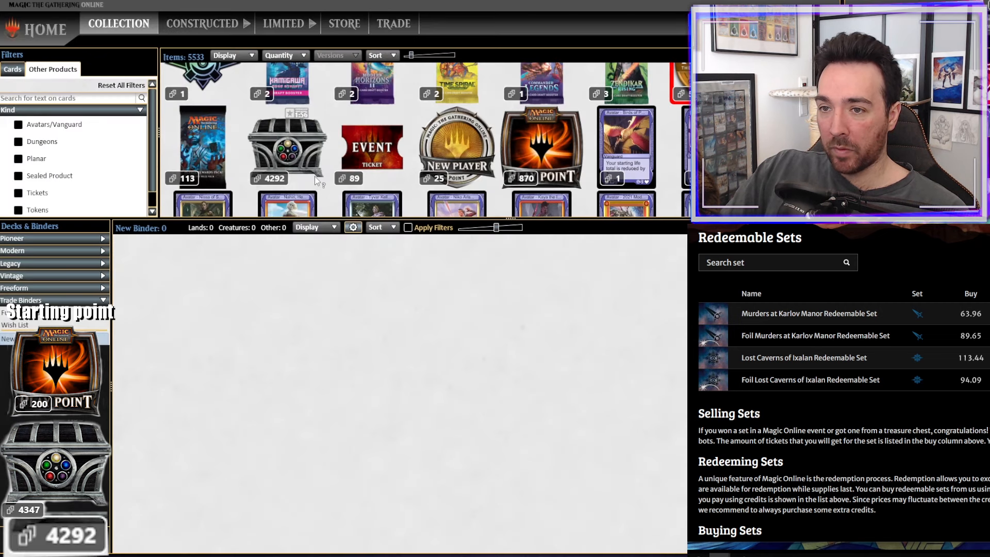
pyautogui.moveTo(423, 289)
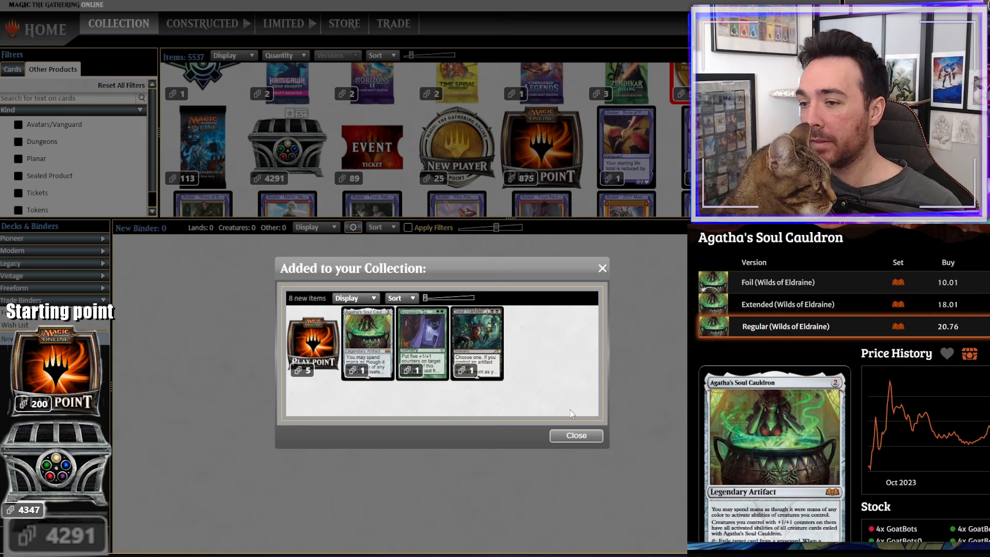
pyautogui.click(575, 435)
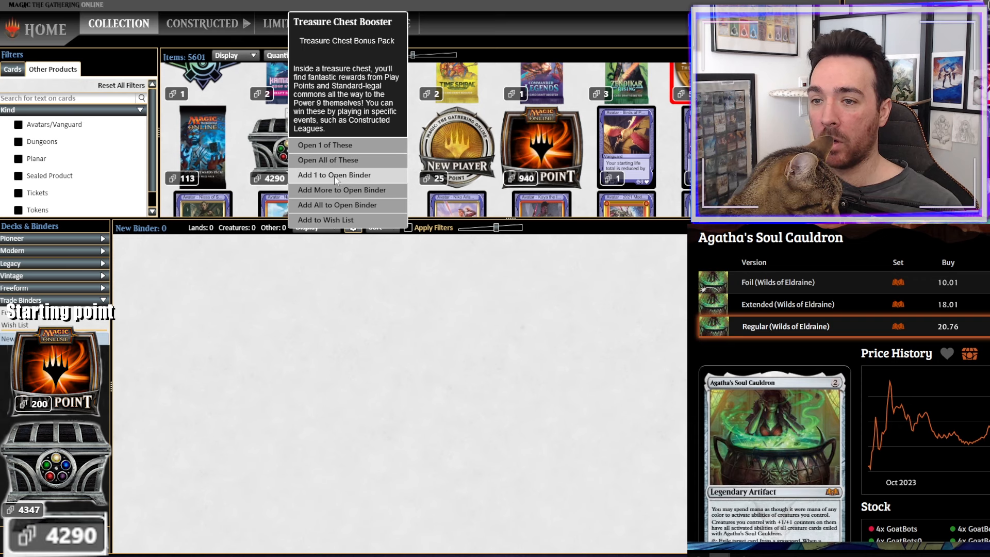
pyautogui.click(325, 145)
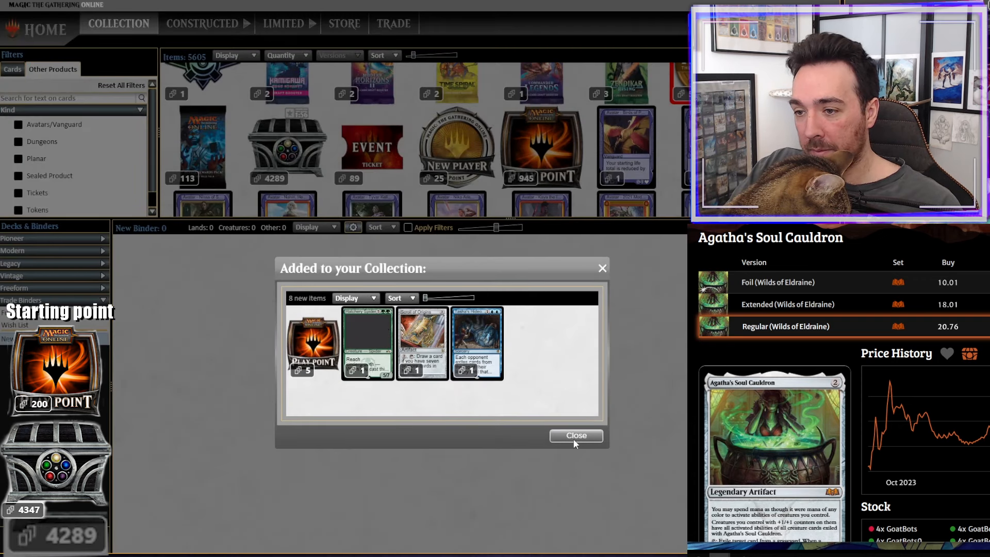
pyautogui.click(576, 435)
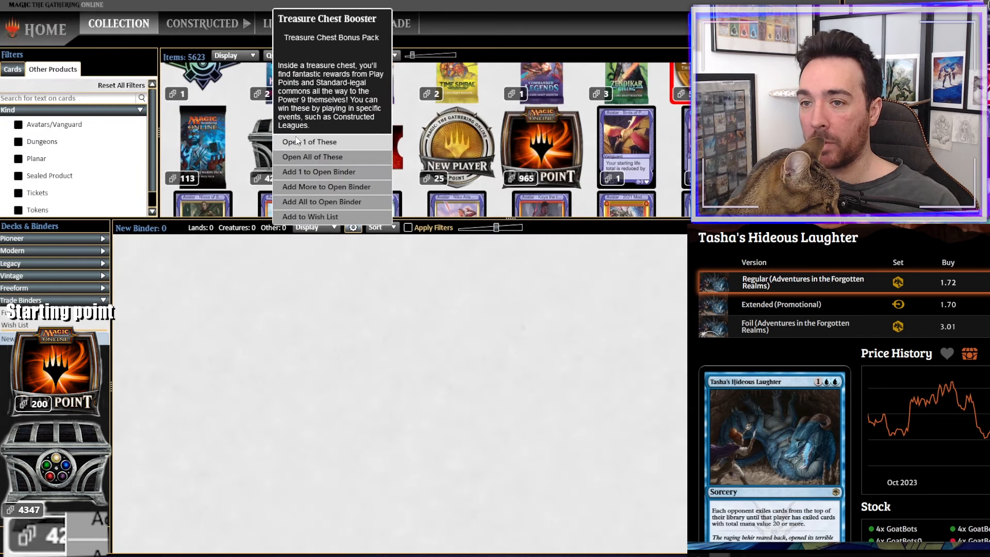
pyautogui.click(309, 142)
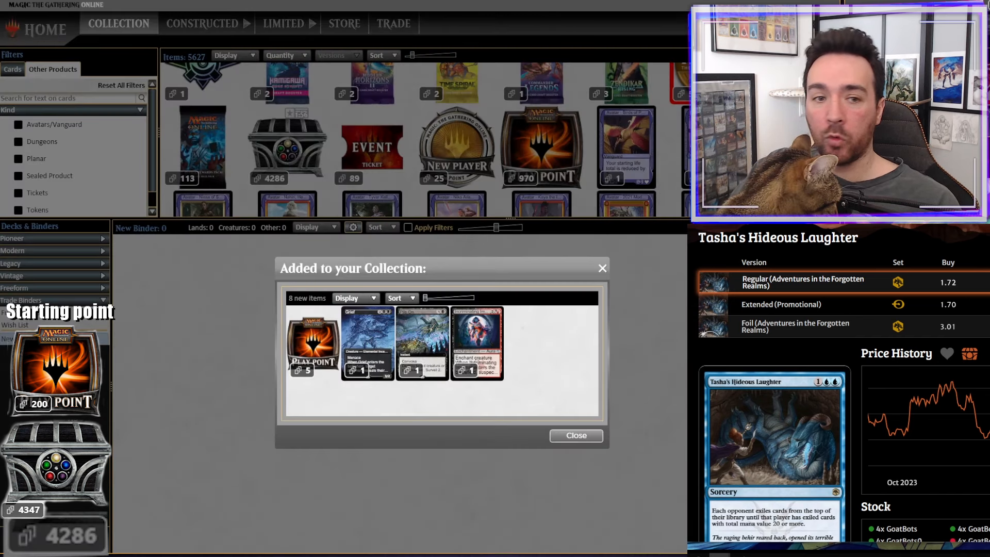
pyautogui.click(367, 341)
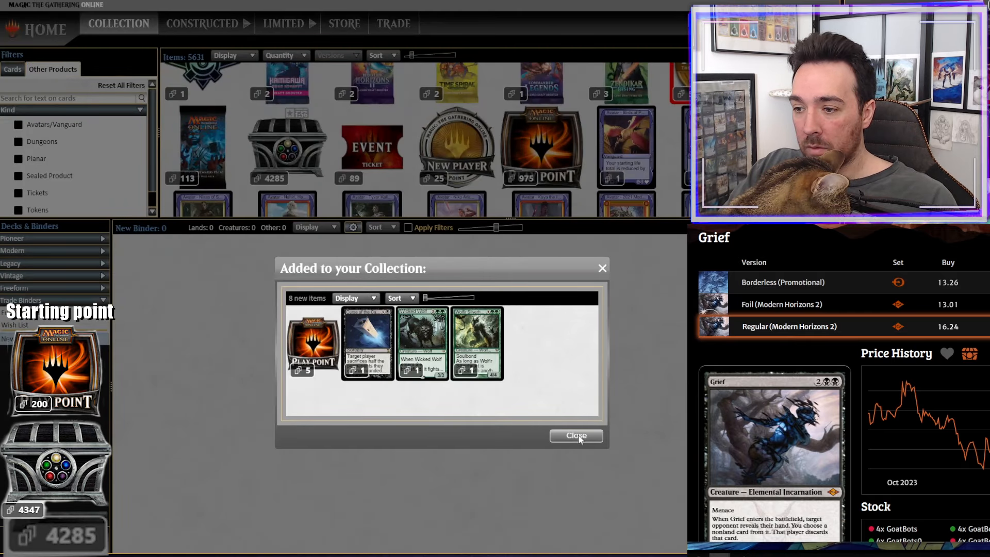
pyautogui.click(575, 435)
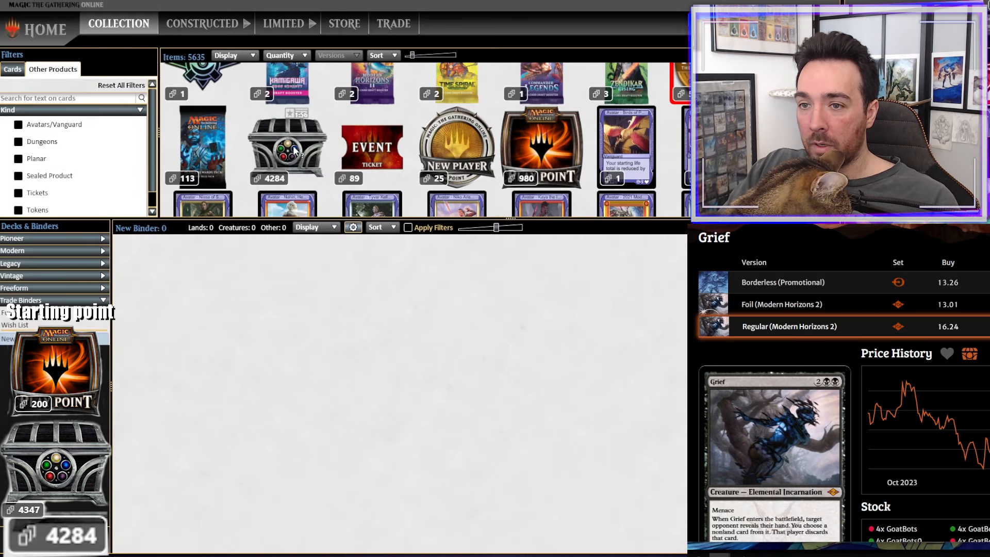
# - Open several Treasure Chests via Open 1 of These, confirming and closing each added-cards list
pyautogui.click(288, 146)
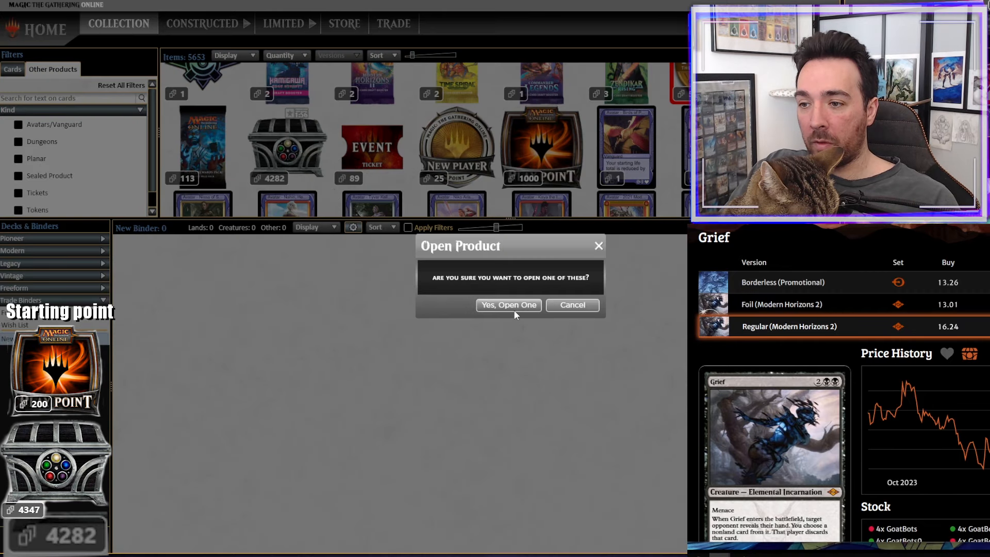
pyautogui.click(508, 306)
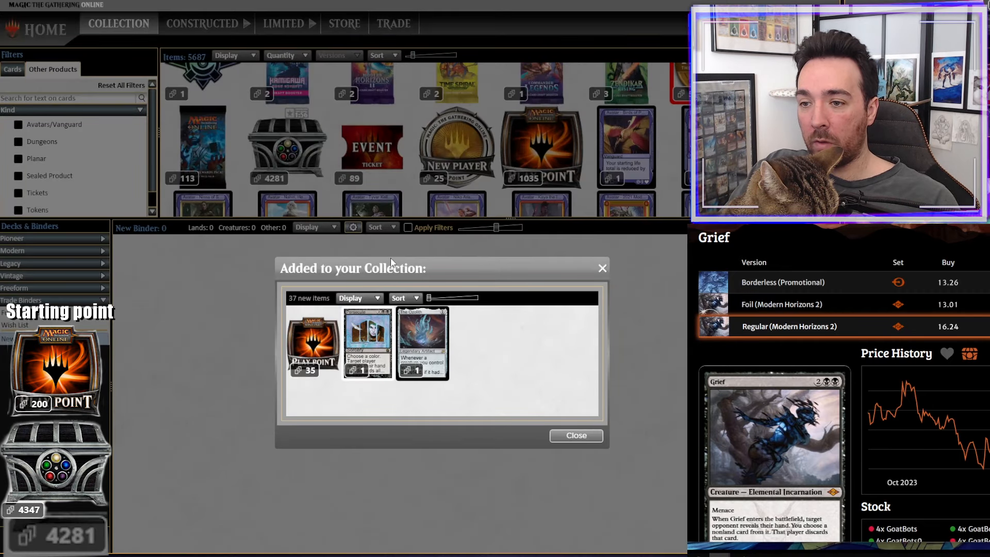
pyautogui.click(421, 342)
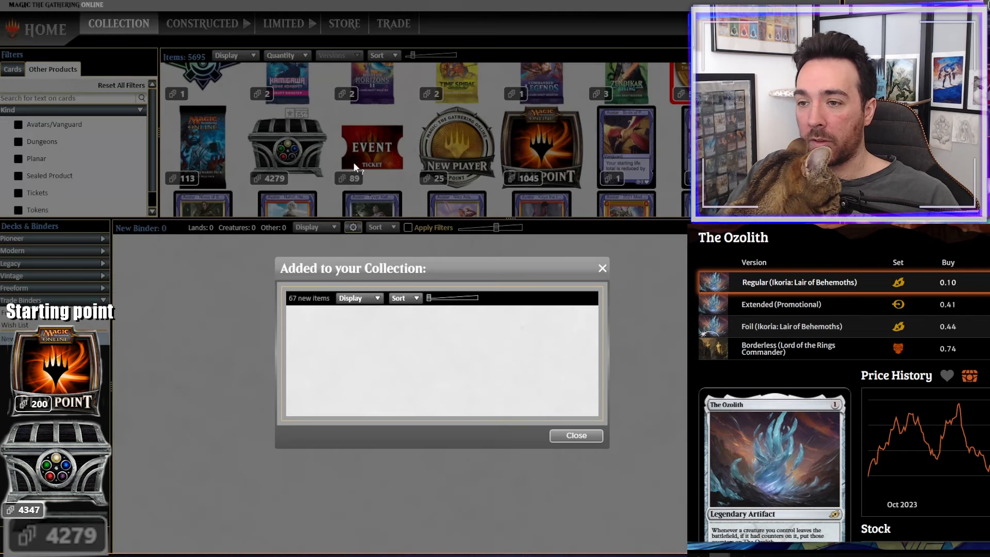
pyautogui.click(575, 436)
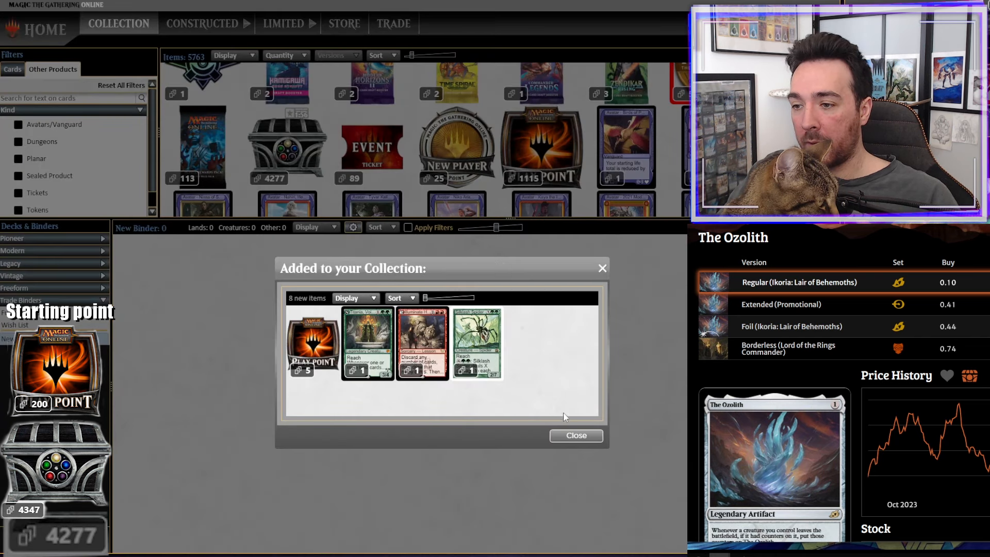
pyautogui.click(575, 435)
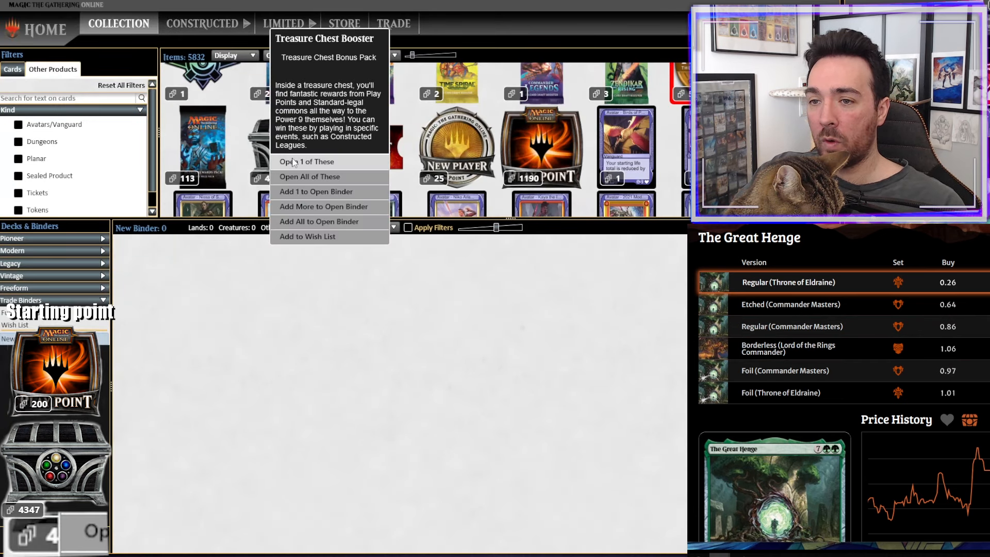
pyautogui.click(308, 161)
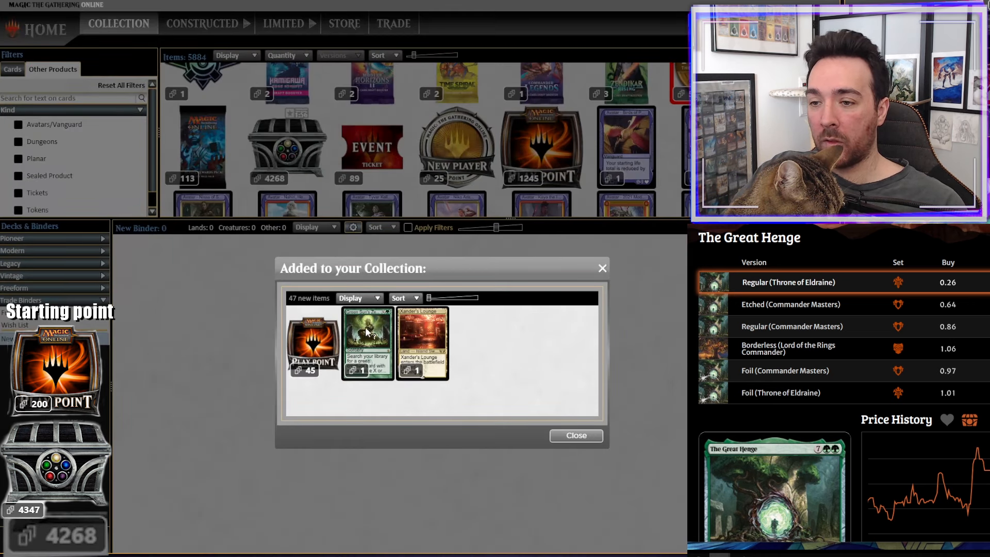
pyautogui.moveTo(421, 343)
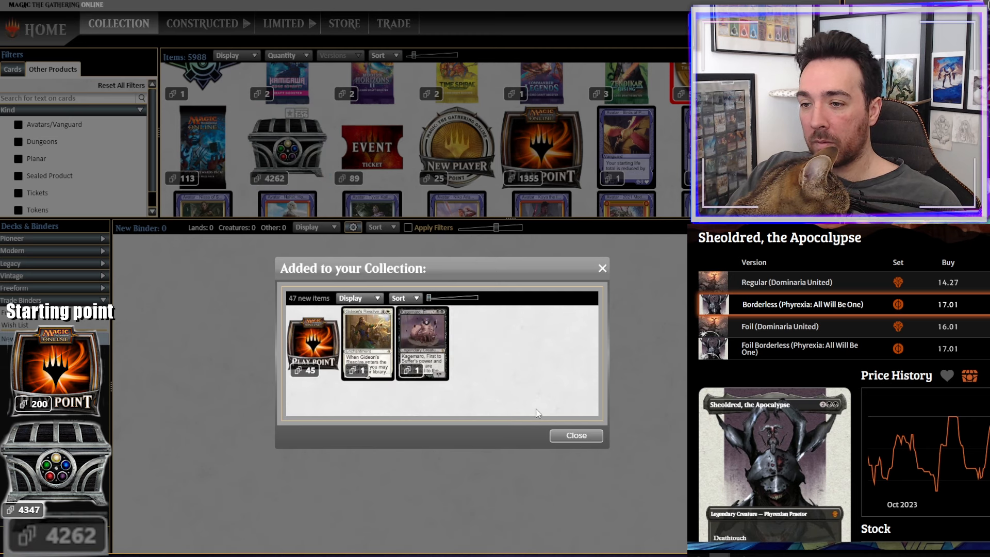
pyautogui.click(575, 435)
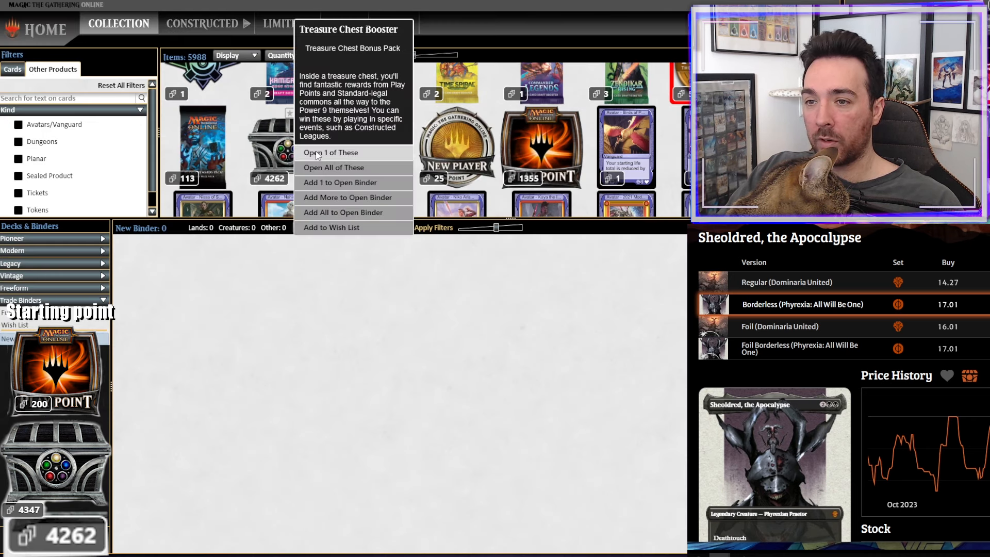
# - Open further chests with Yes, Open One, bringing chests to 4248 and Play Points to 1565
pyautogui.click(330, 153)
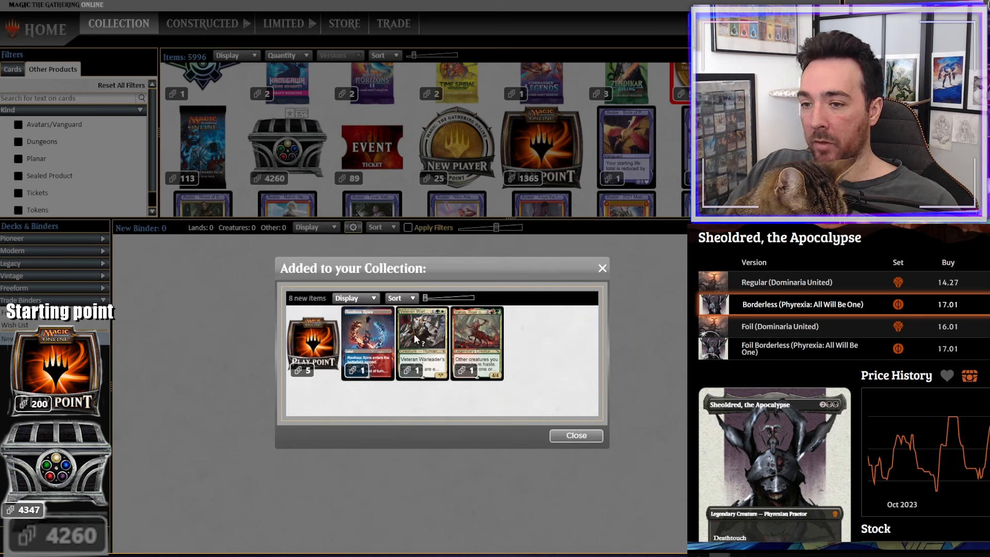
pyautogui.moveTo(522, 434)
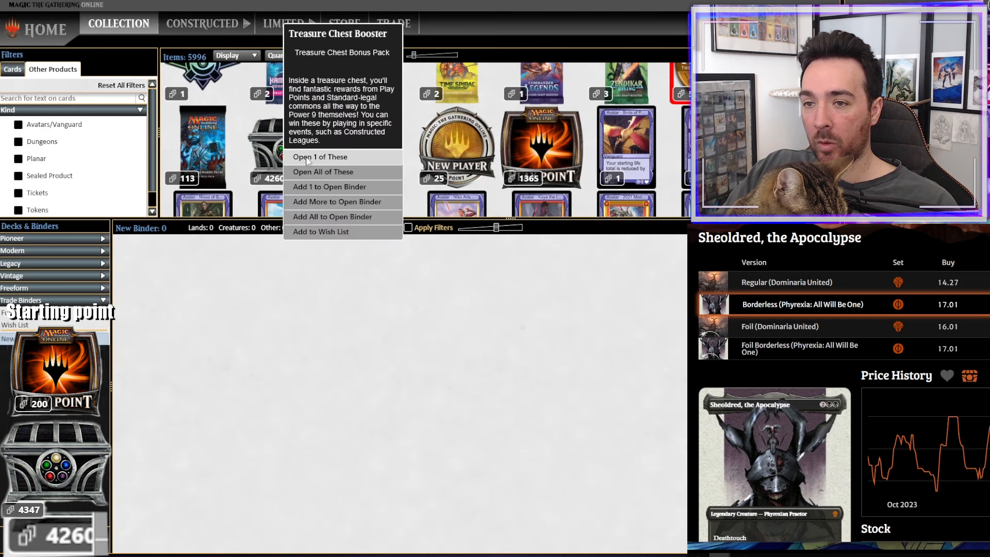
pyautogui.click(321, 157)
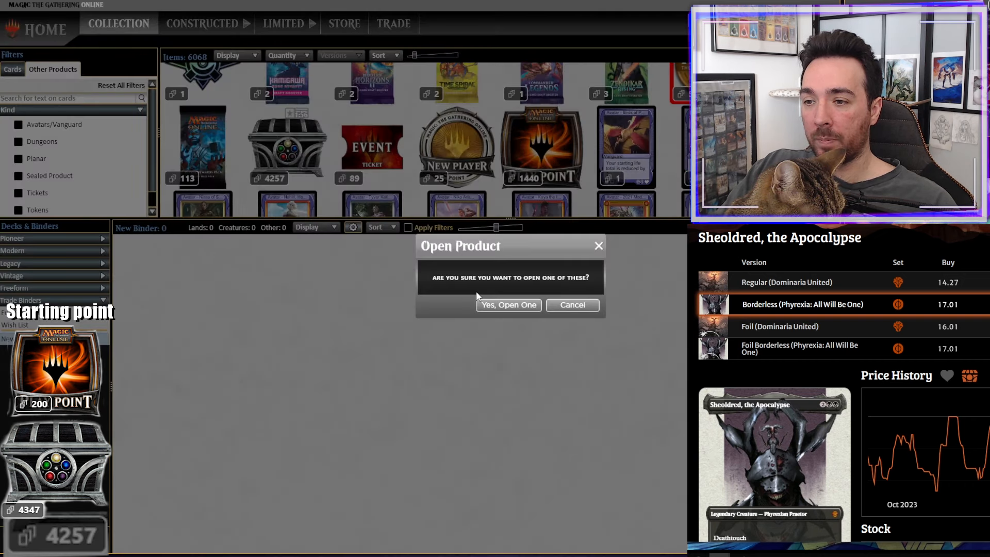
pyautogui.click(508, 305)
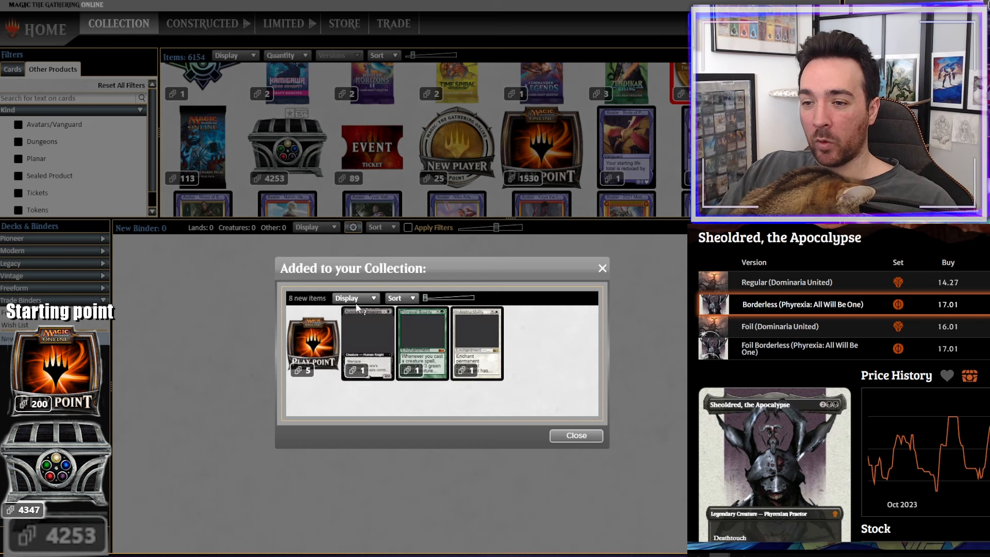
pyautogui.click(575, 435)
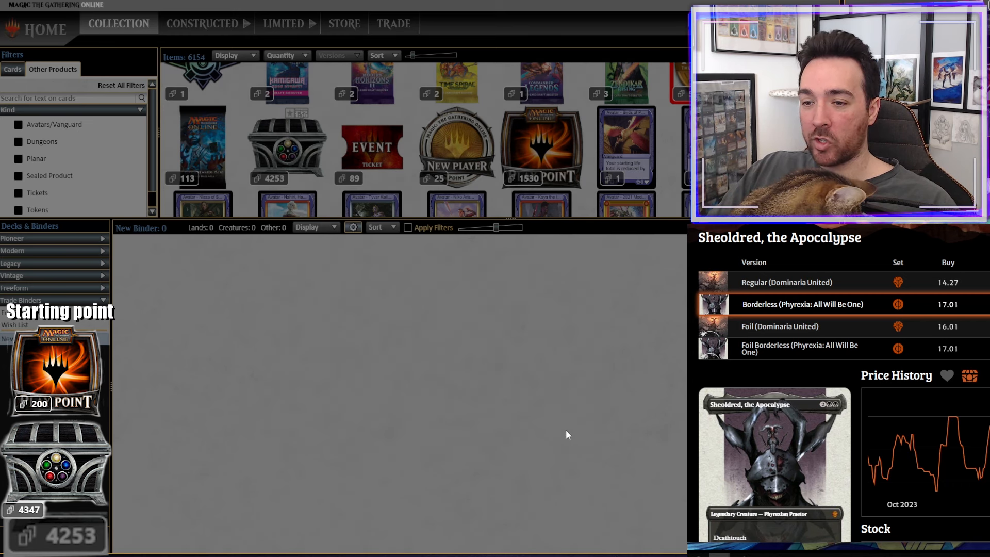
pyautogui.click(287, 145)
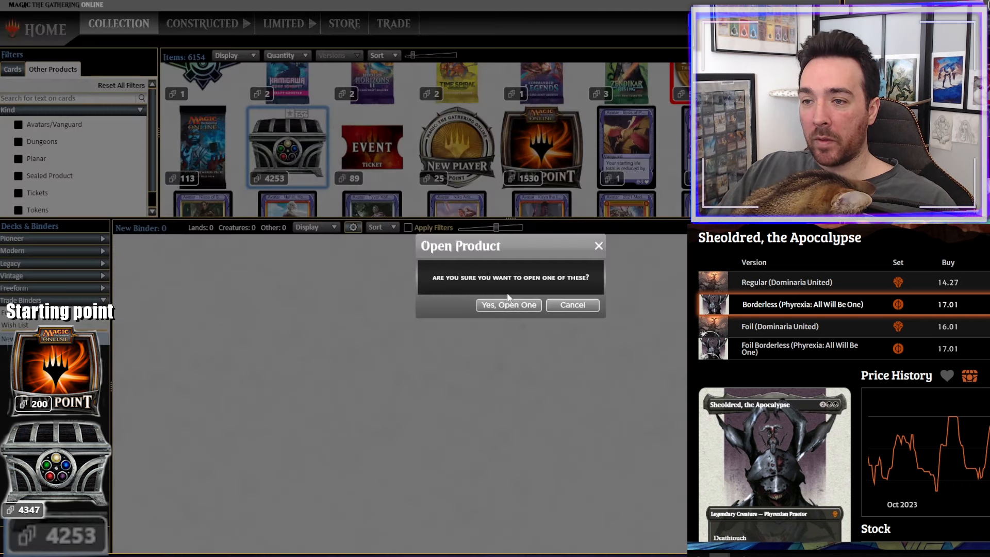
pyautogui.click(508, 305)
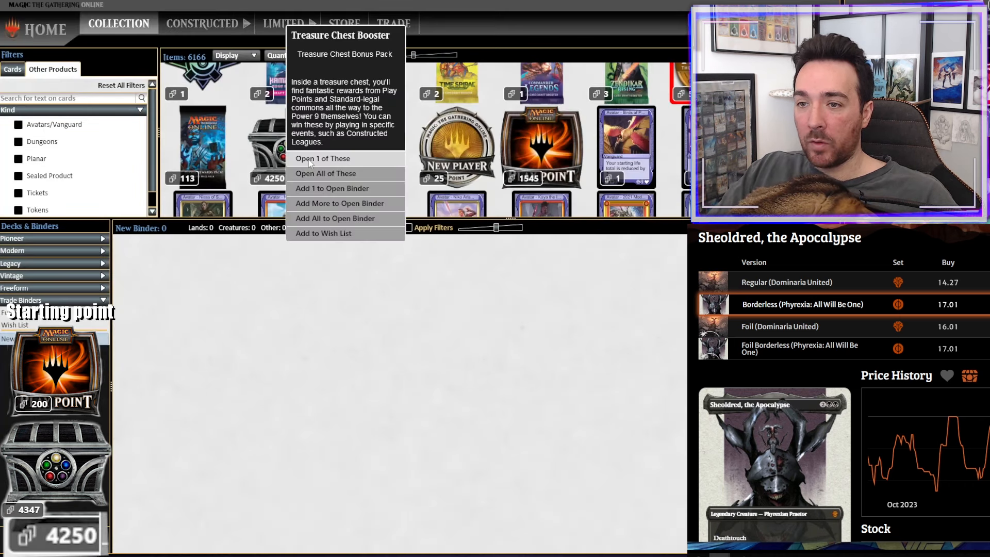
pyautogui.click(323, 158)
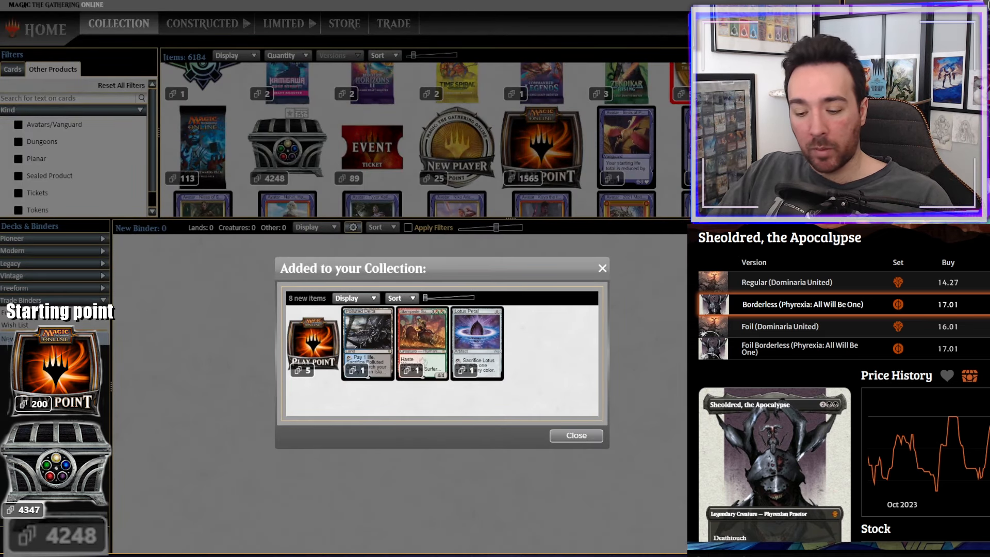
# - Open more Treasure Chests and close their results, leaving 4236 chests and 1730 Play Points
pyautogui.click(476, 334)
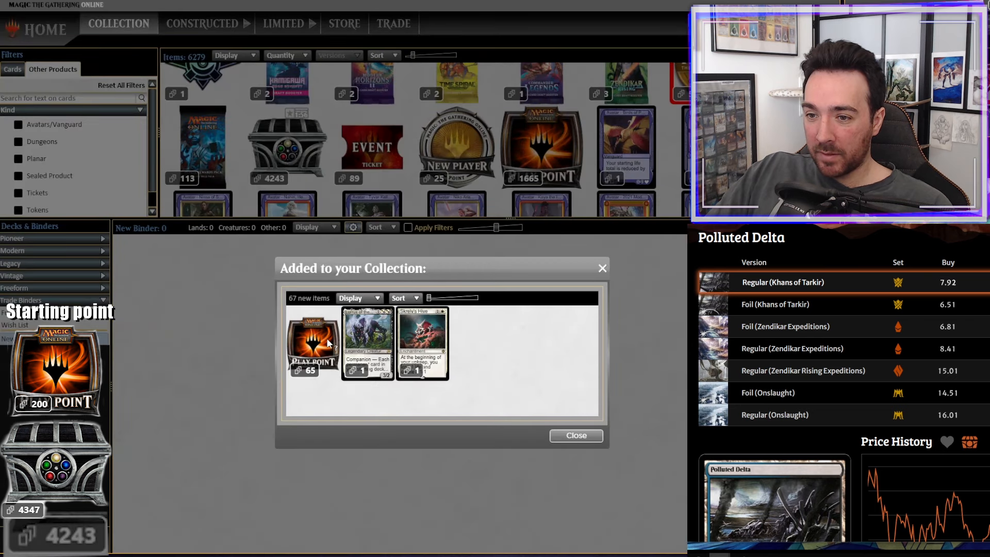
pyautogui.moveTo(296, 341)
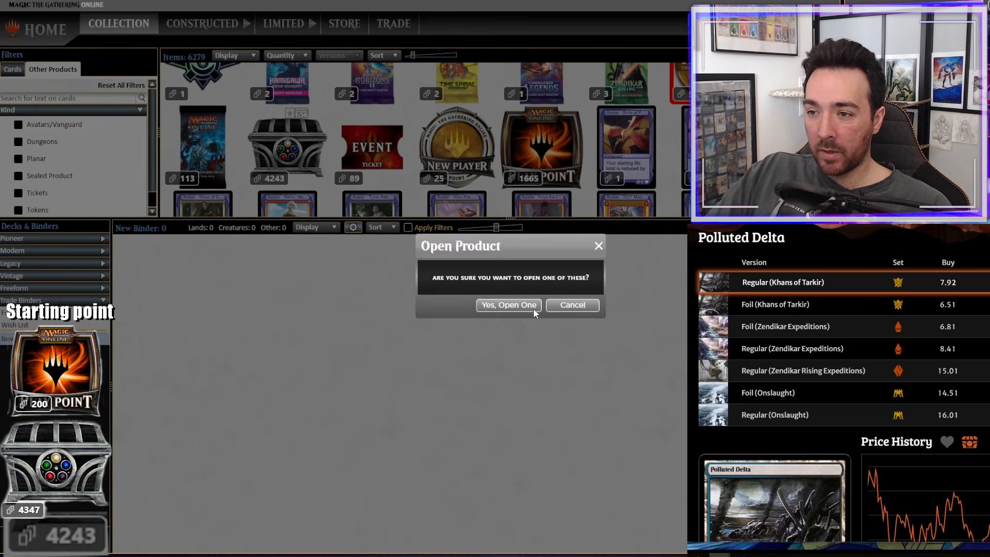
pyautogui.click(509, 305)
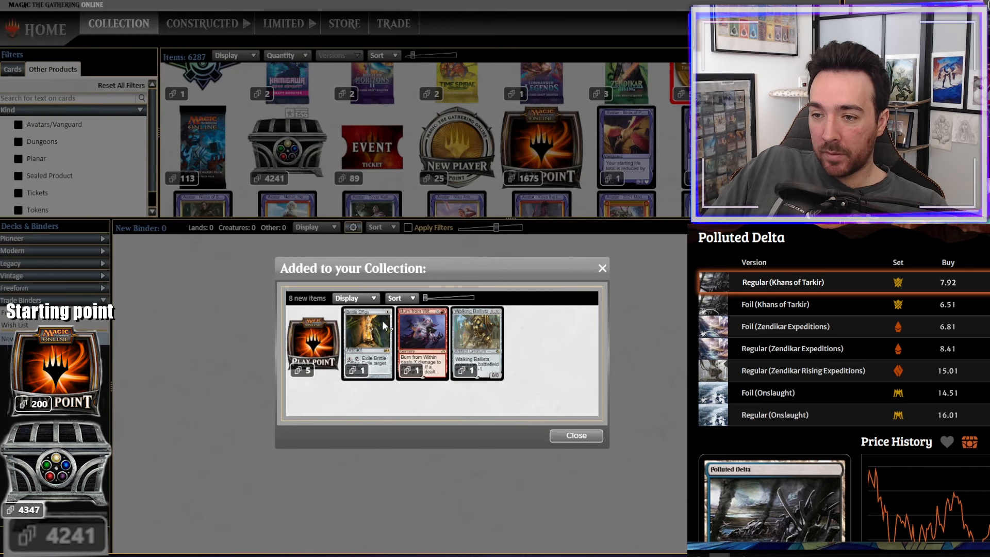
pyautogui.moveTo(479, 354)
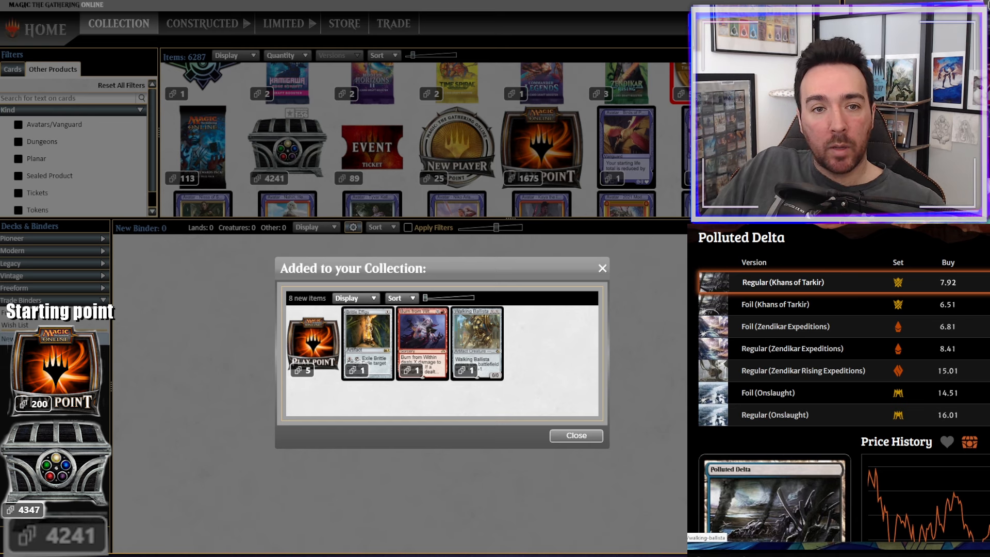
pyautogui.click(477, 341)
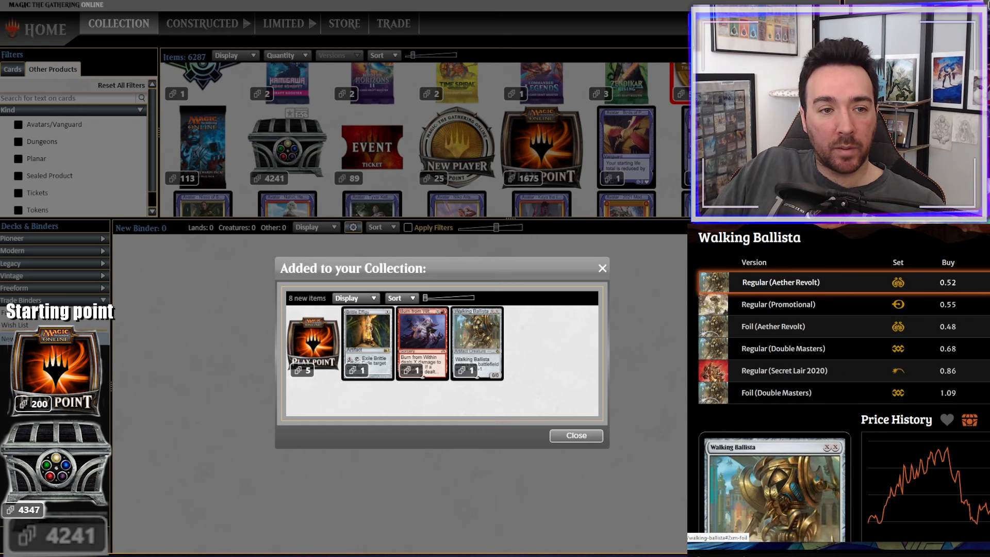
pyautogui.click(575, 435)
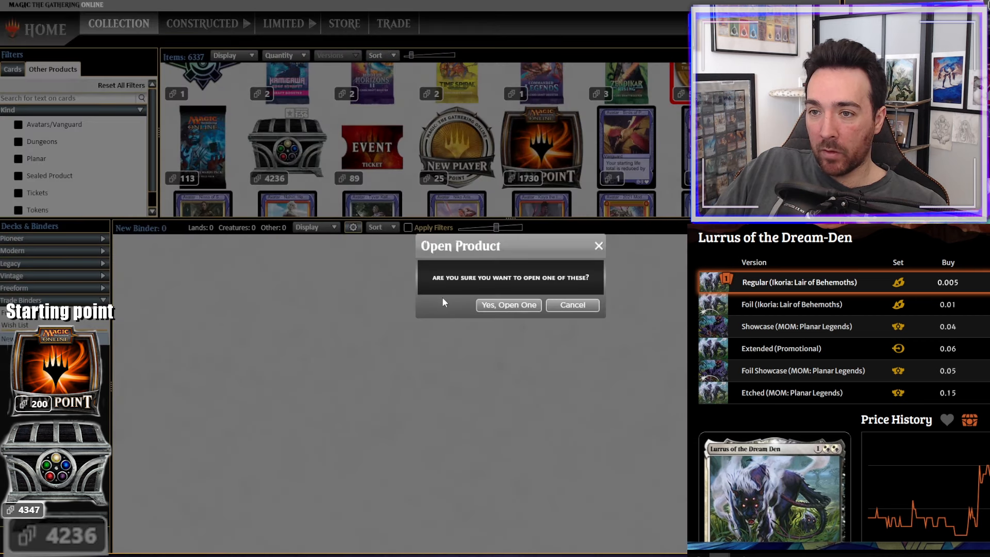
# - Confirm and close two more chest openings, chests at 4227 and Play Points at 1915
pyautogui.click(508, 305)
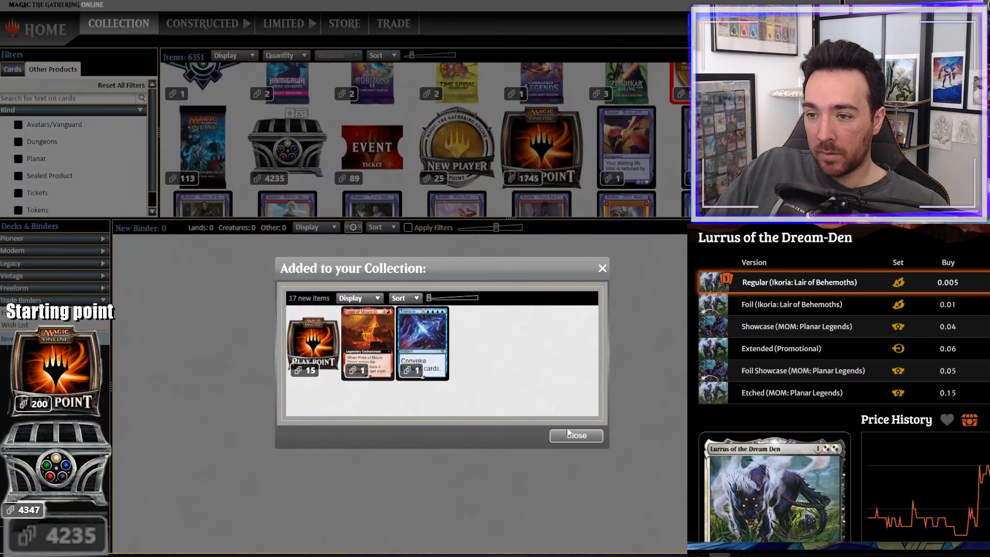
pyautogui.click(575, 435)
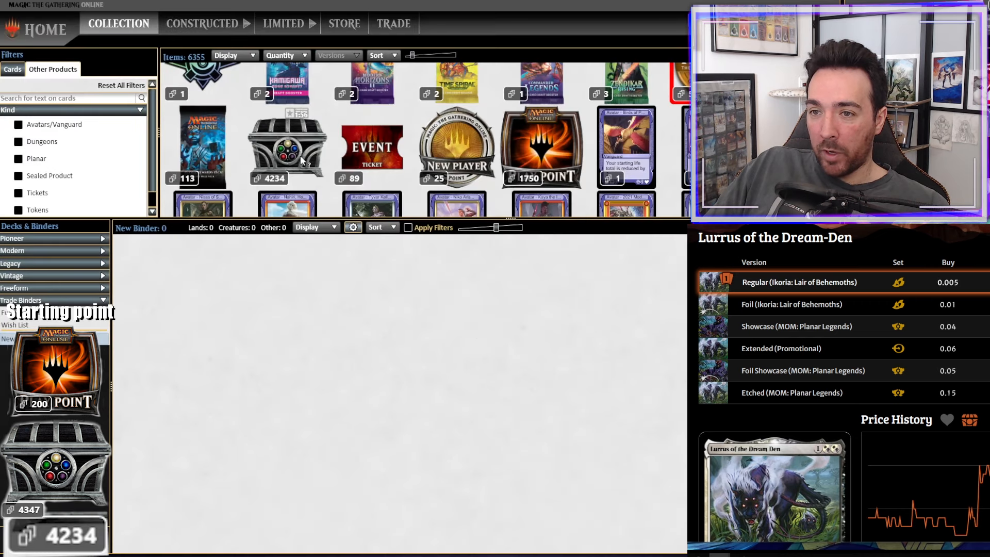
pyautogui.moveTo(395, 252)
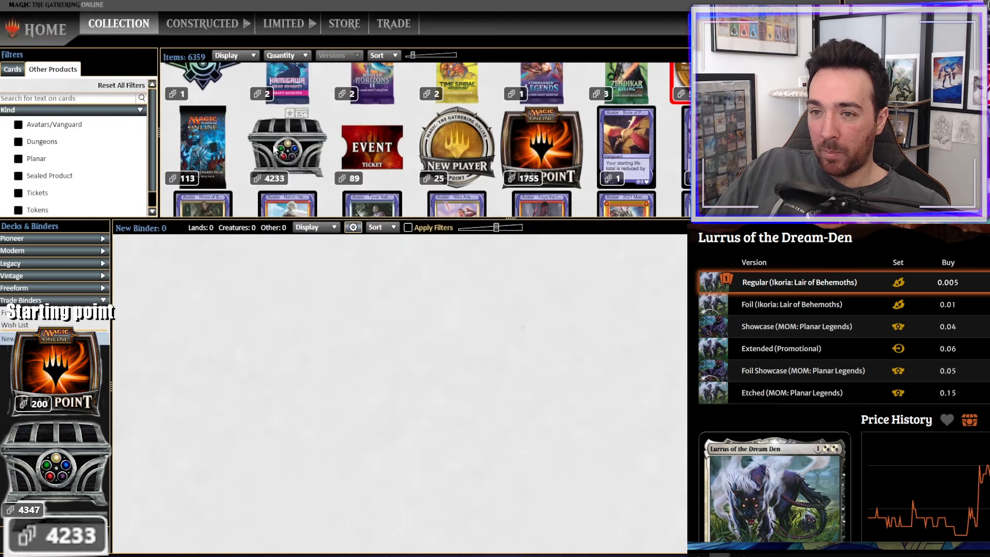
pyautogui.moveTo(300, 185)
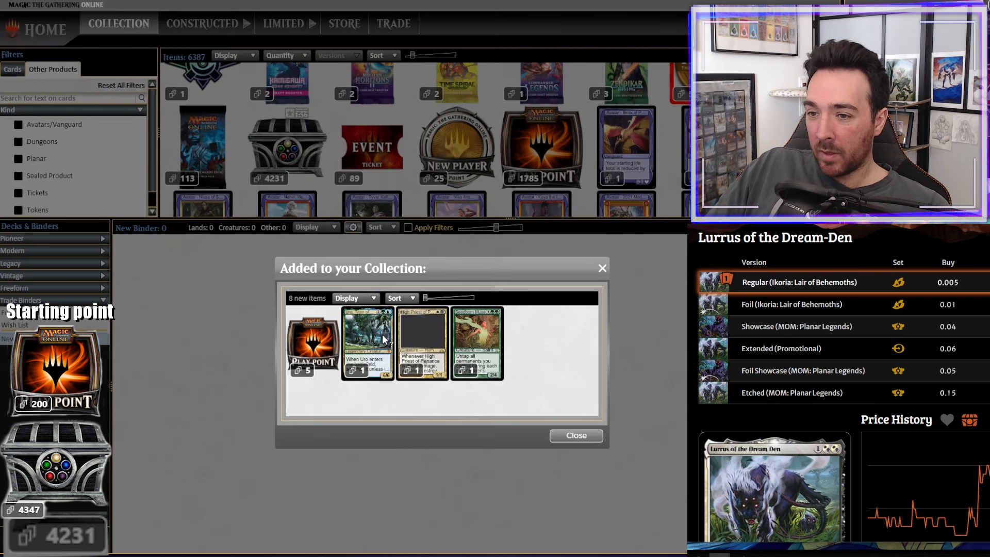
pyautogui.click(575, 435)
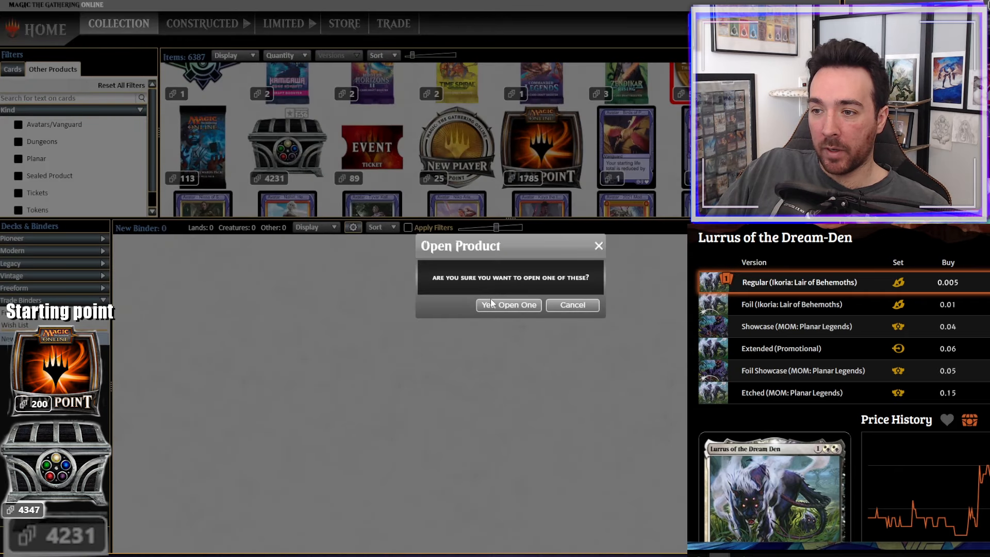
pyautogui.click(508, 305)
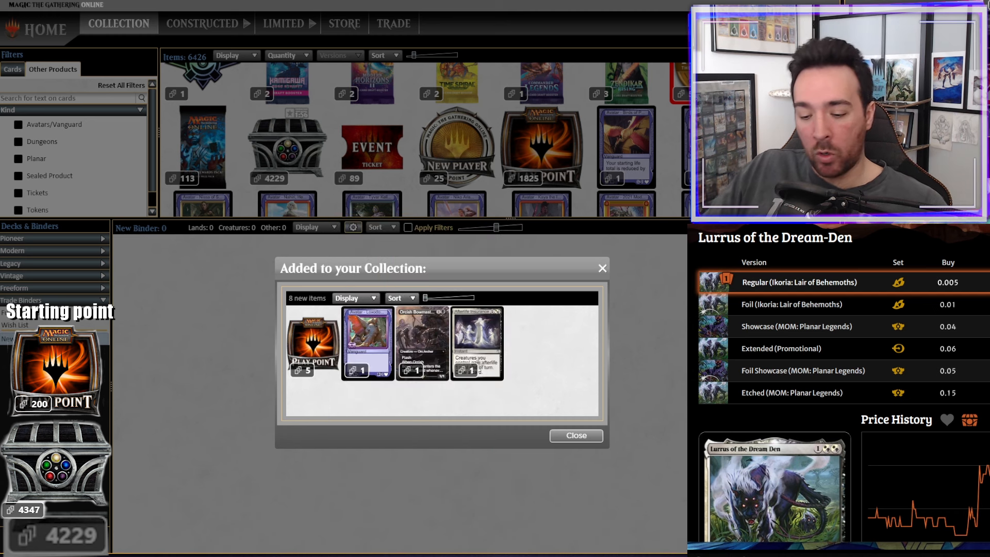
pyautogui.click(420, 344)
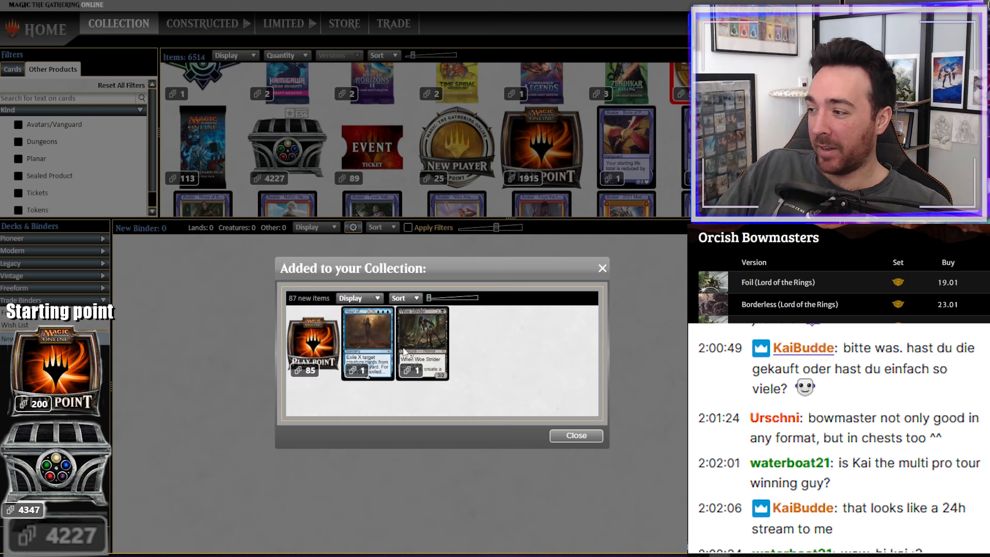
# - Open Treasure Chests one at a time, confirming each and closing the added-cards summary
pyautogui.click(574, 435)
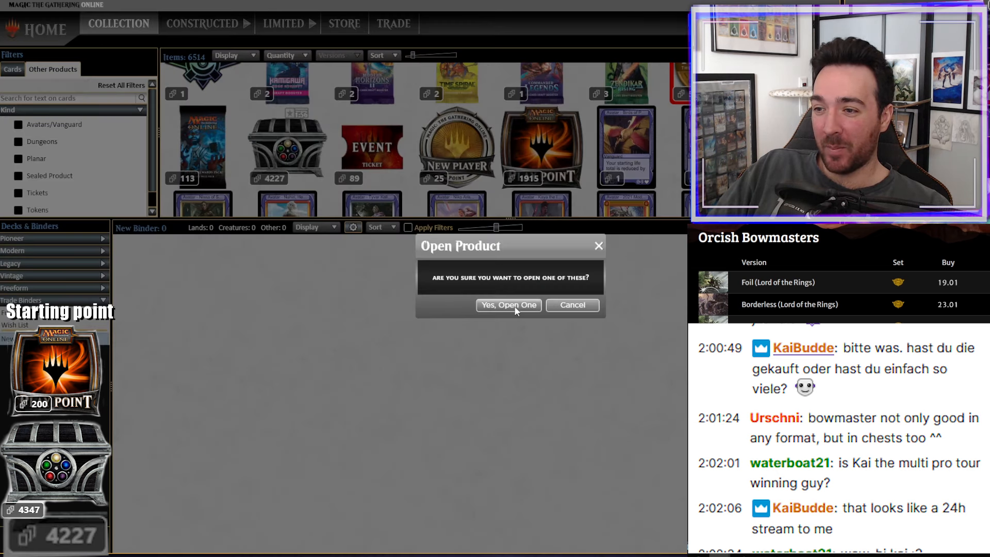
pyautogui.click(508, 305)
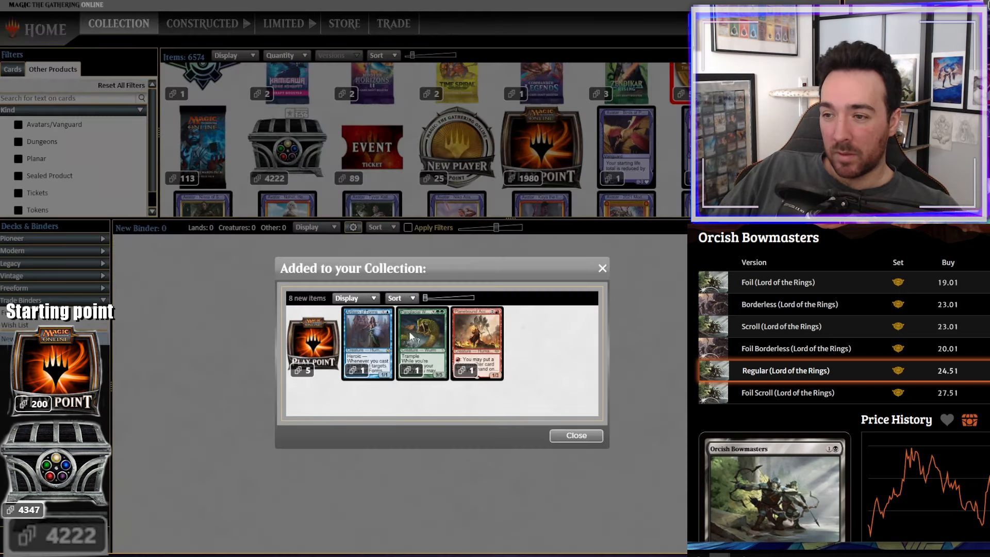
pyautogui.click(575, 435)
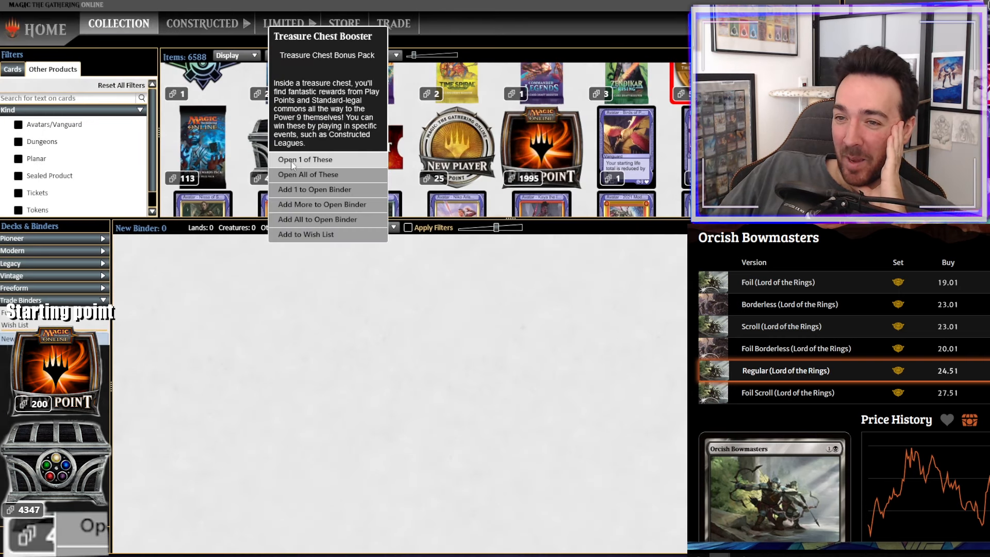
pyautogui.click(307, 159)
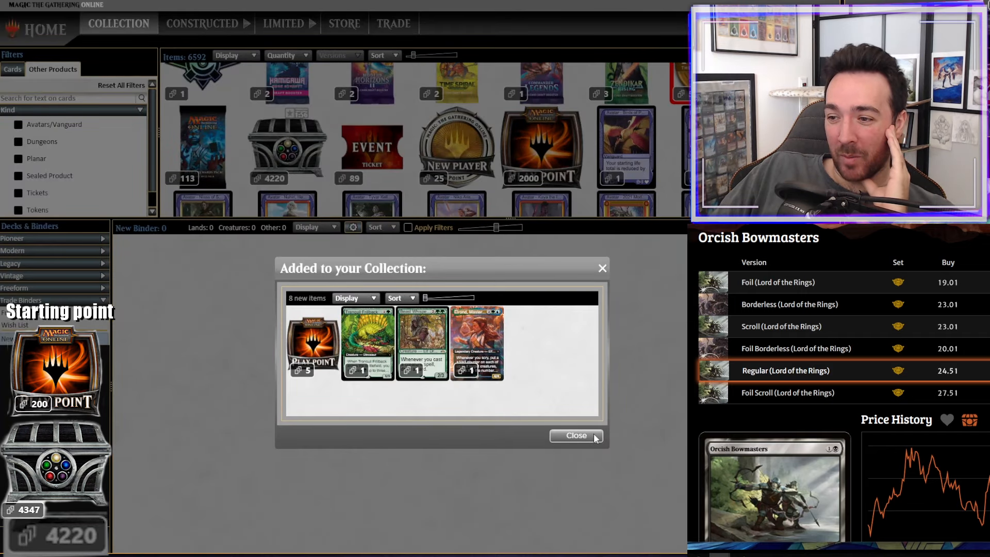
pyautogui.click(575, 435)
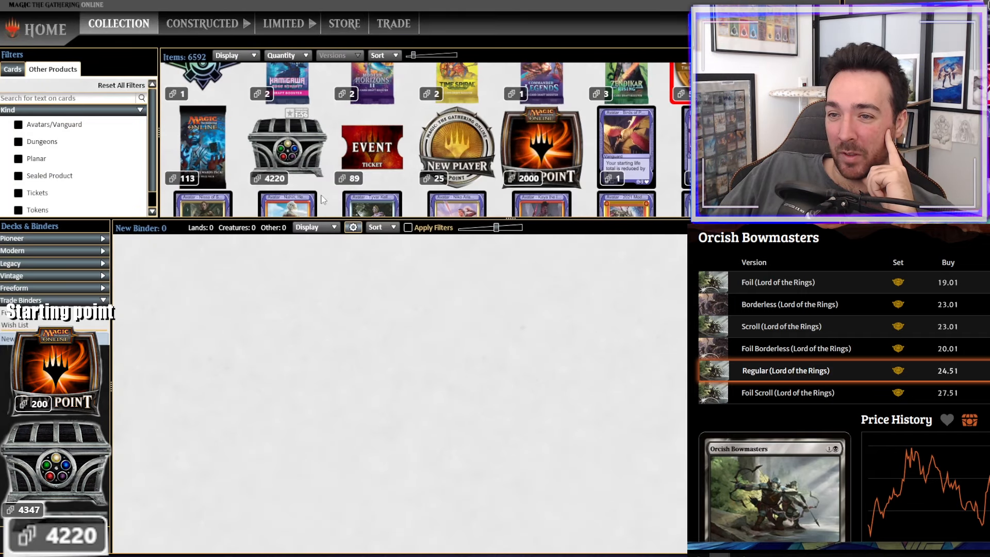
# - Continue opening chests down to 4211, with Play Points reaching 2190
pyautogui.click(286, 146)
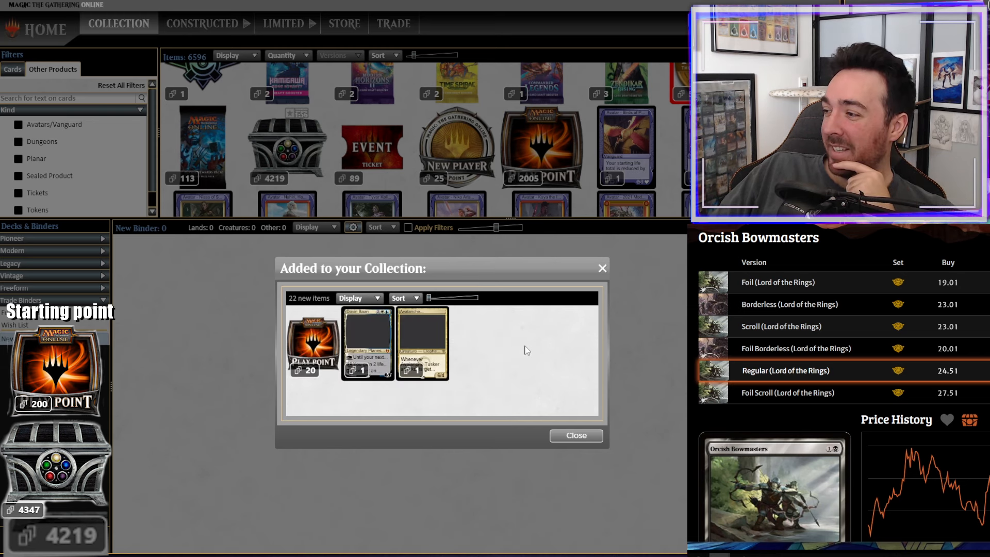
pyautogui.click(575, 435)
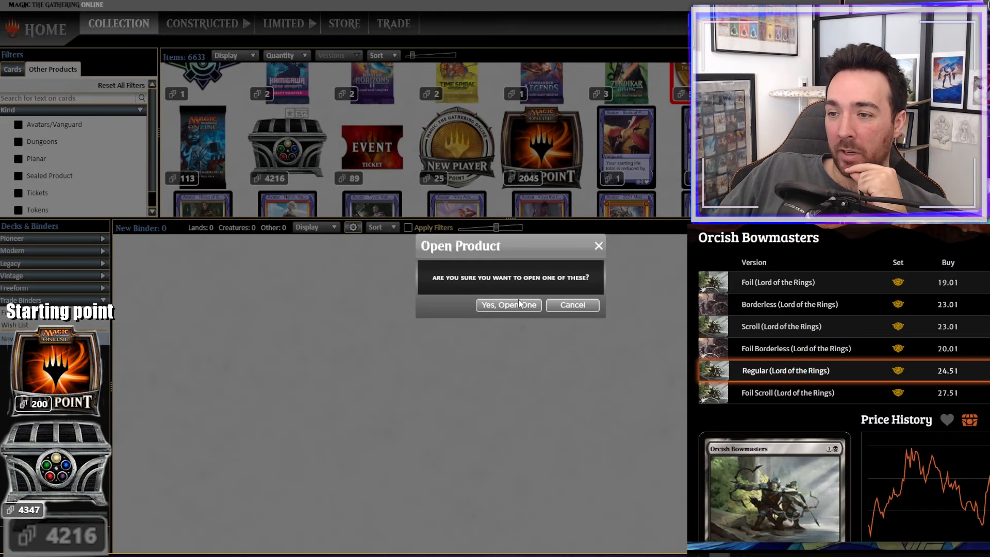
pyautogui.click(508, 305)
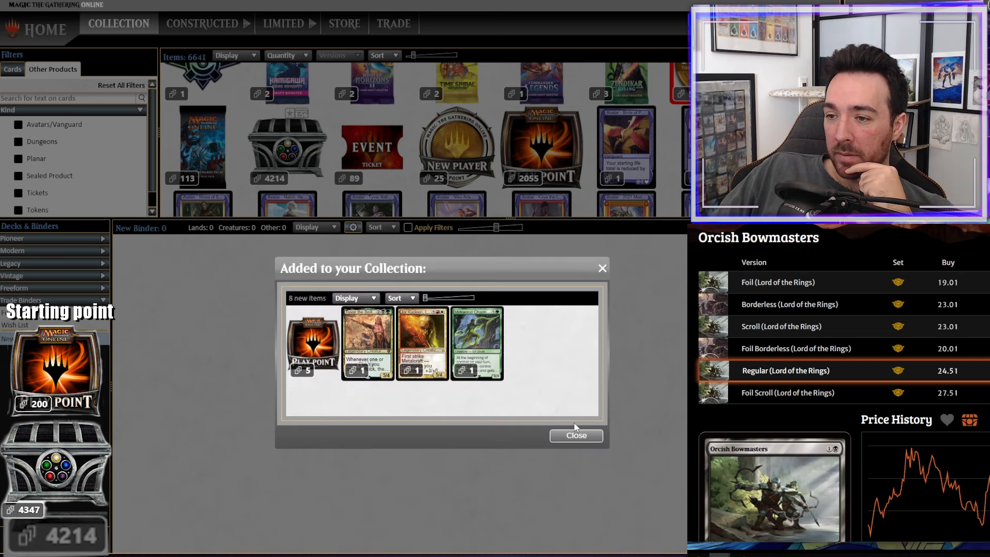
pyautogui.click(576, 435)
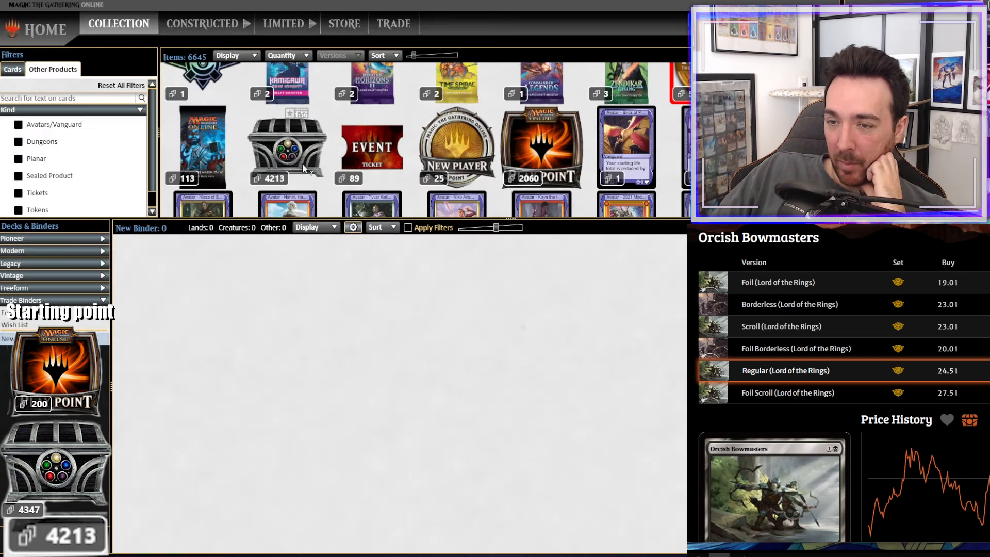
pyautogui.moveTo(391, 274)
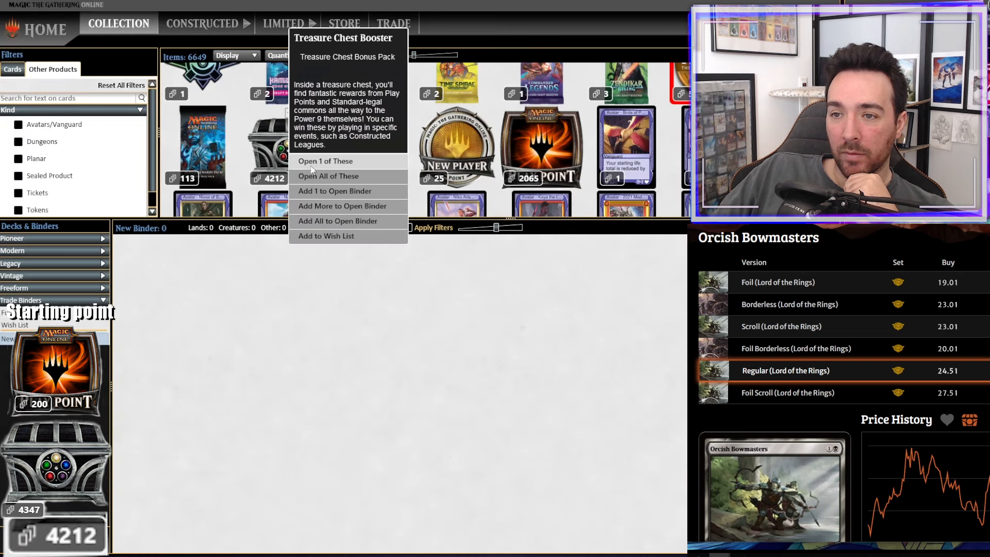
pyautogui.click(327, 161)
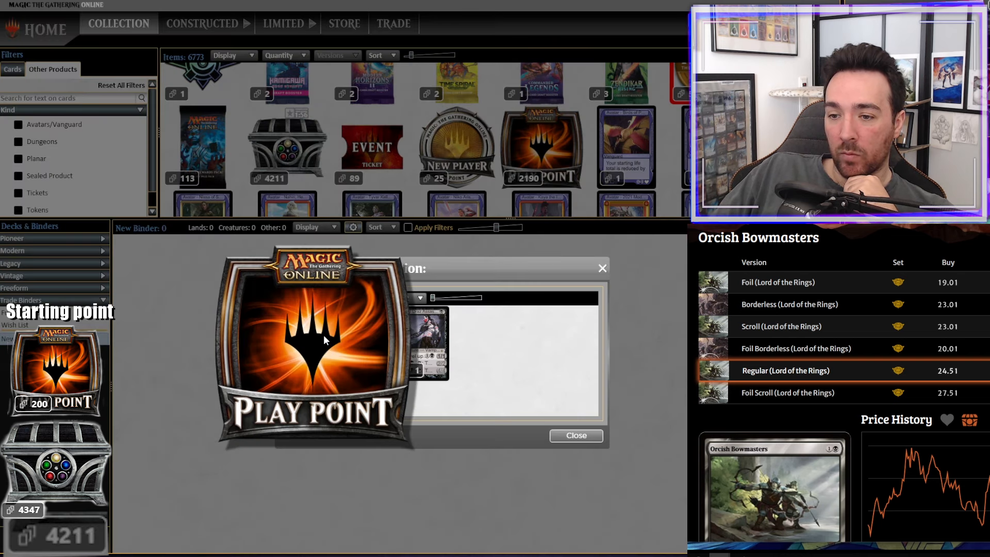
pyautogui.moveTo(315, 377)
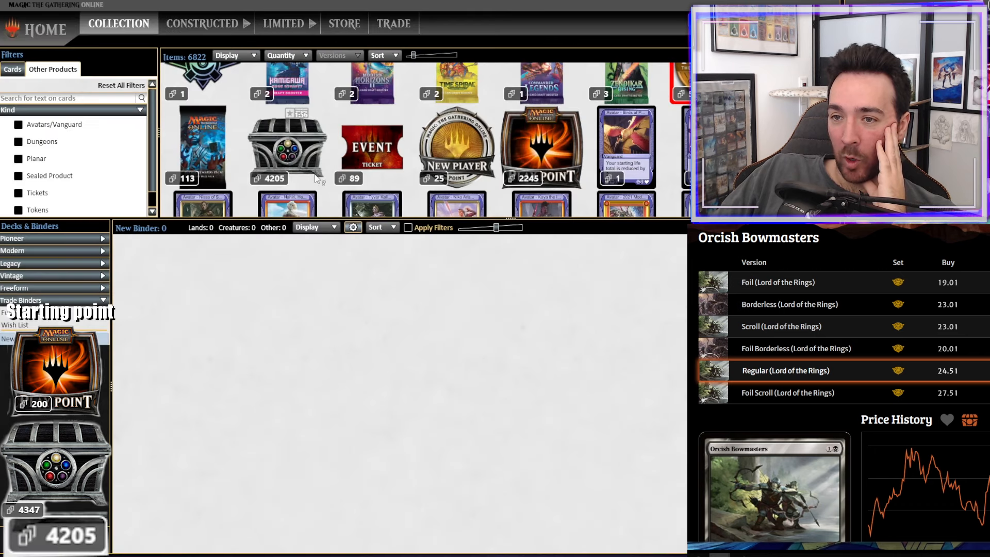
pyautogui.moveTo(302, 158)
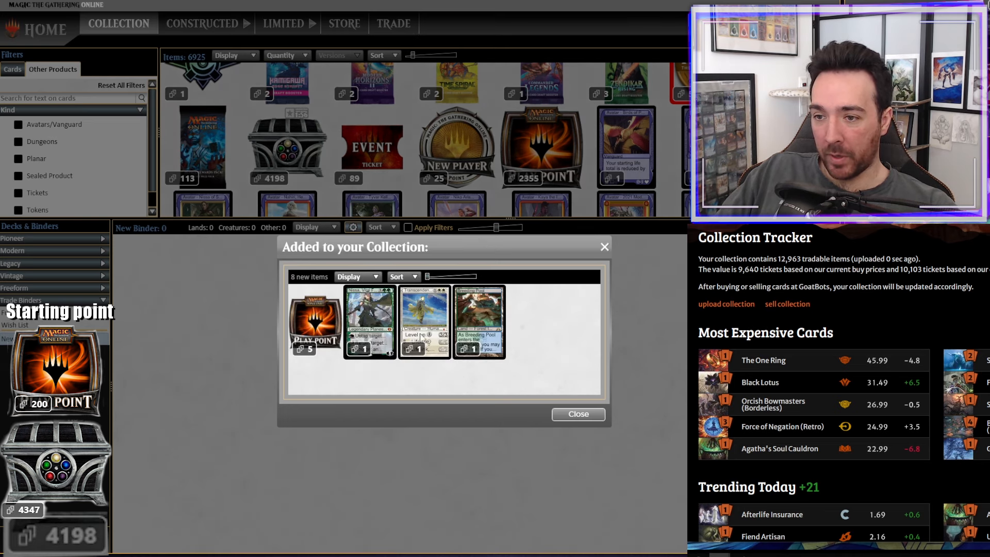
# - Close two more chests' added-cards summaries, leaving 4178 chests and 2610 Play Points
pyautogui.click(577, 415)
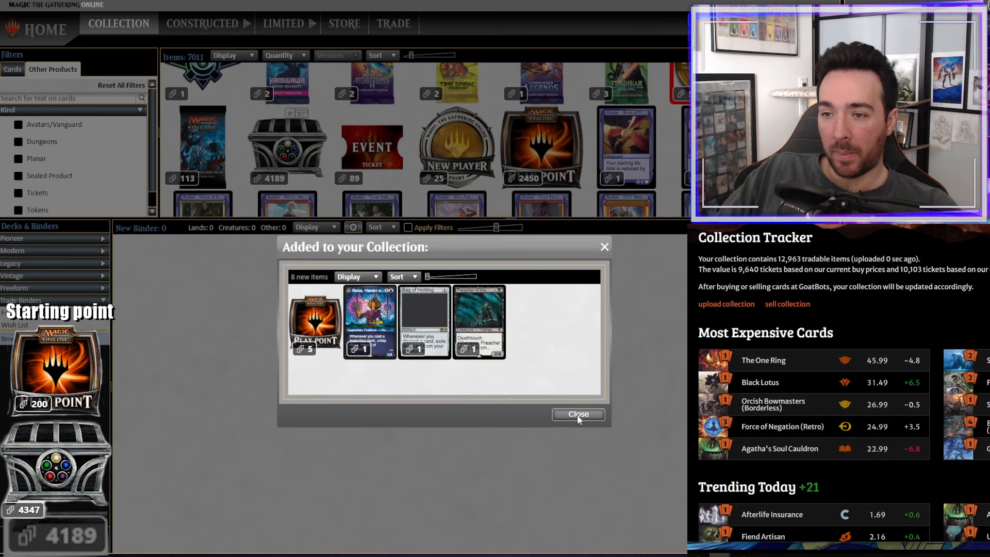
pyautogui.click(576, 413)
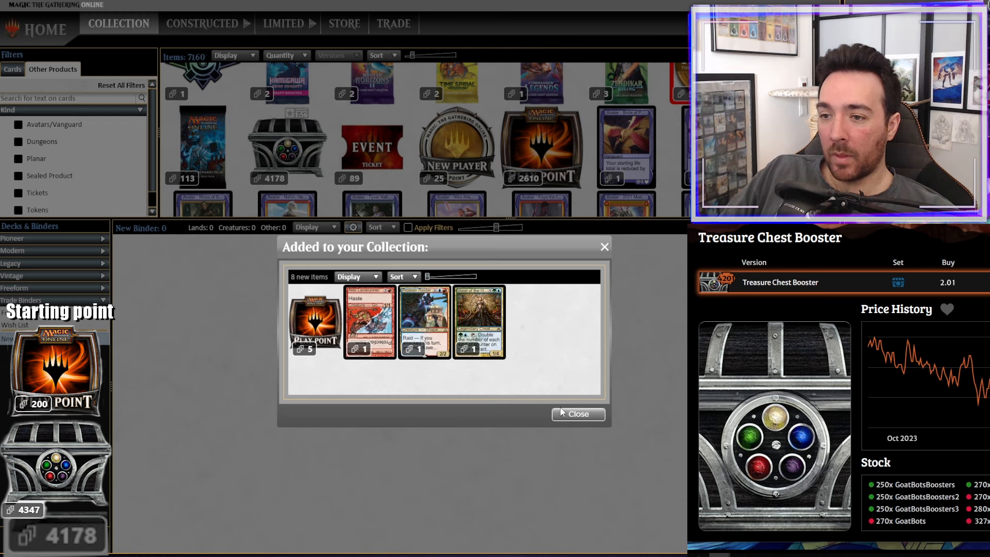
# - Open more Treasure Chest Boosters one at a time, closing each results window, down to about 4150 chests
pyautogui.click(577, 413)
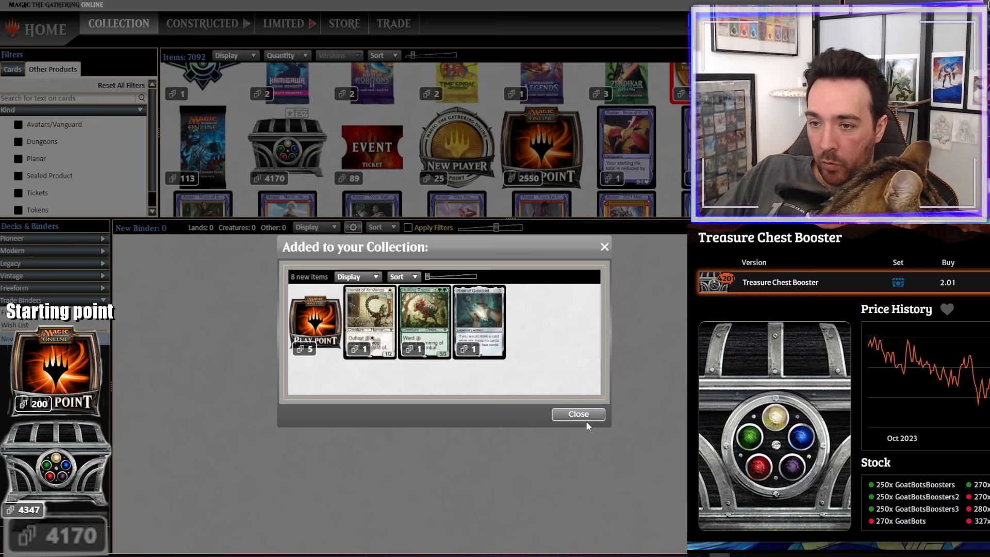
pyautogui.click(577, 415)
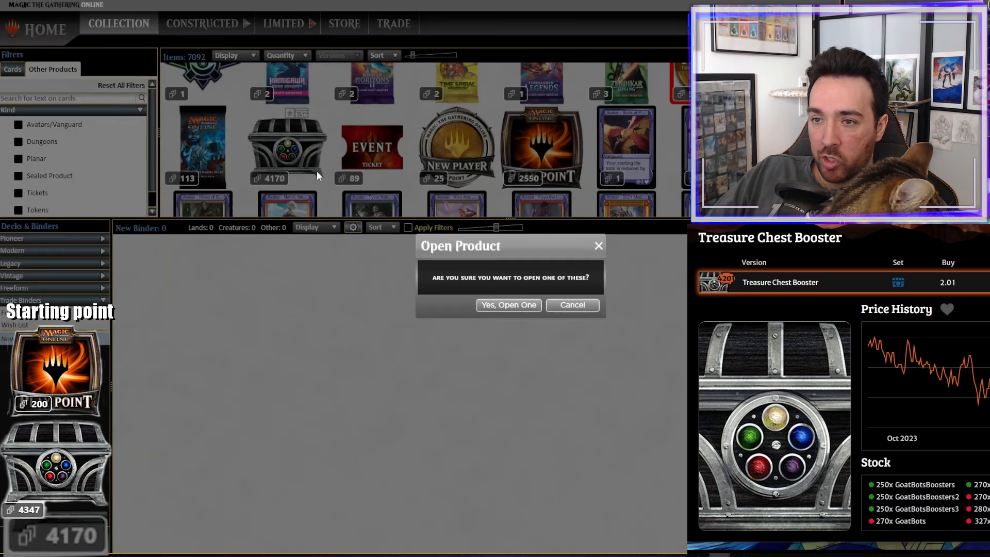
pyautogui.click(508, 305)
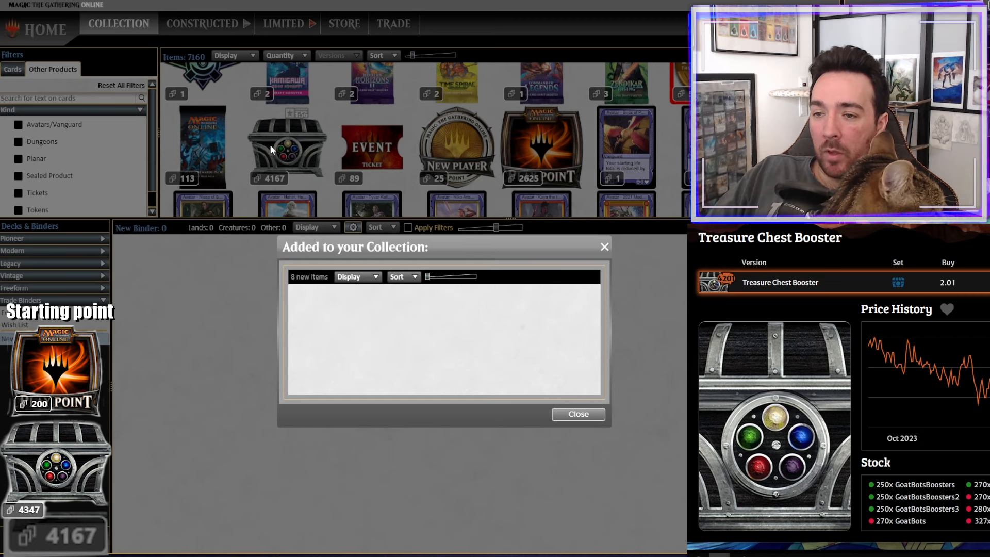
pyautogui.click(577, 414)
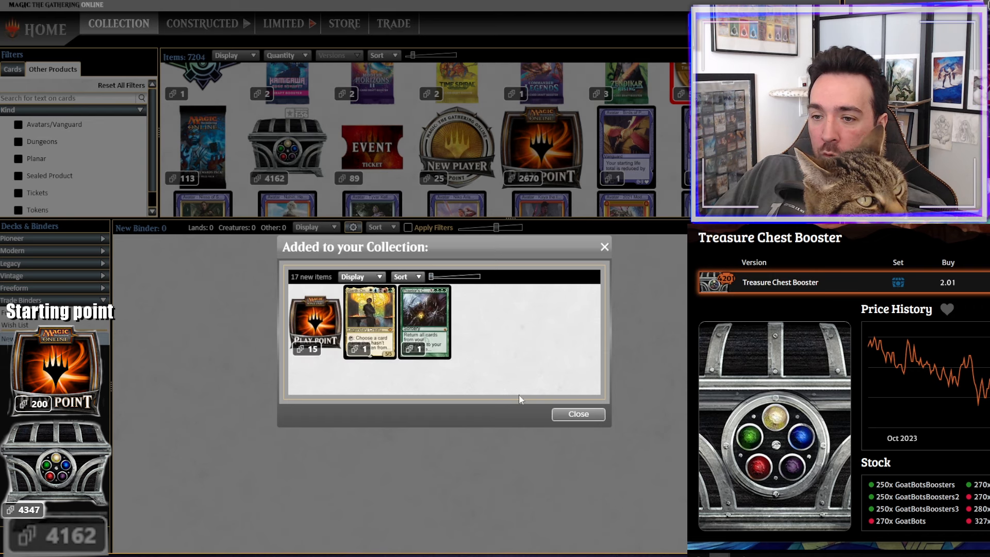
pyautogui.click(577, 414)
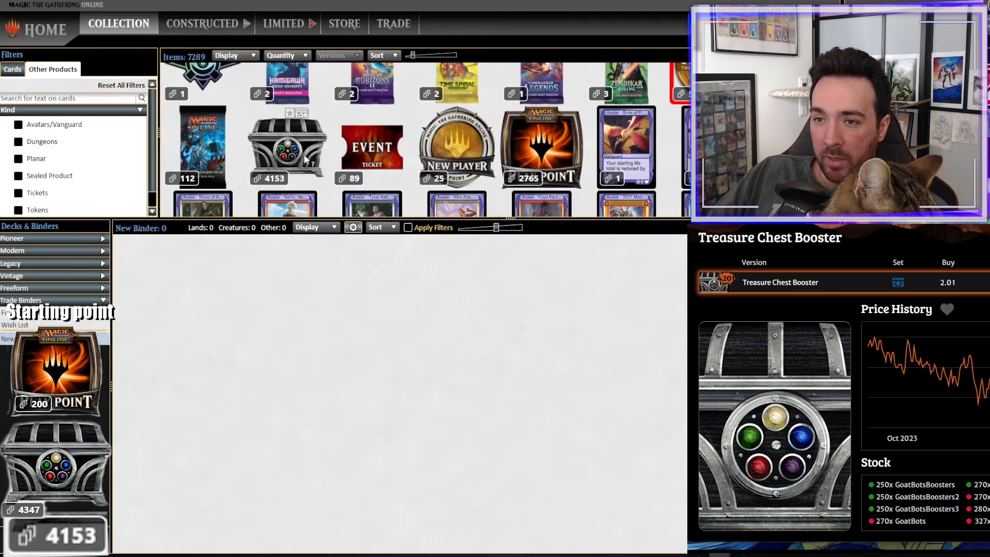
pyautogui.moveTo(511, 312)
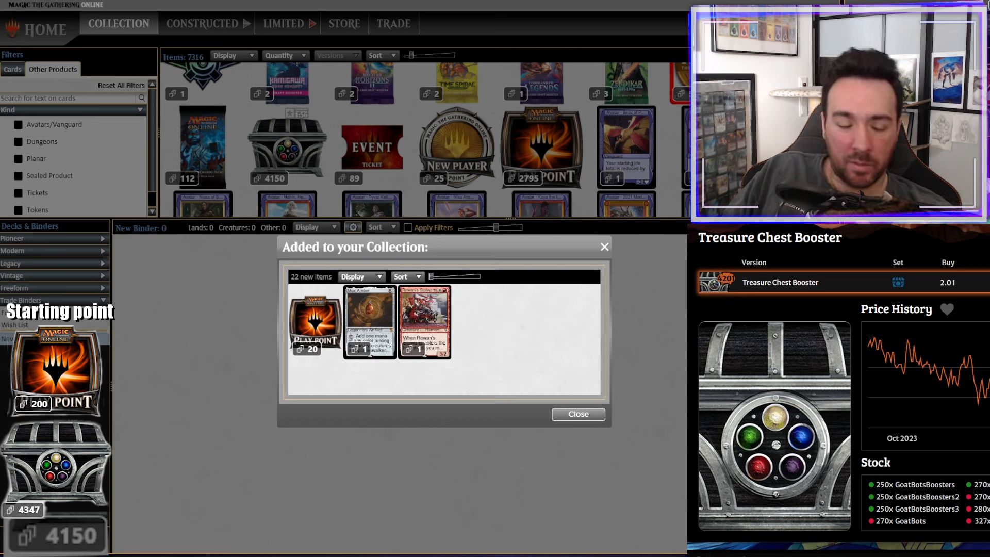
pyautogui.click(368, 315)
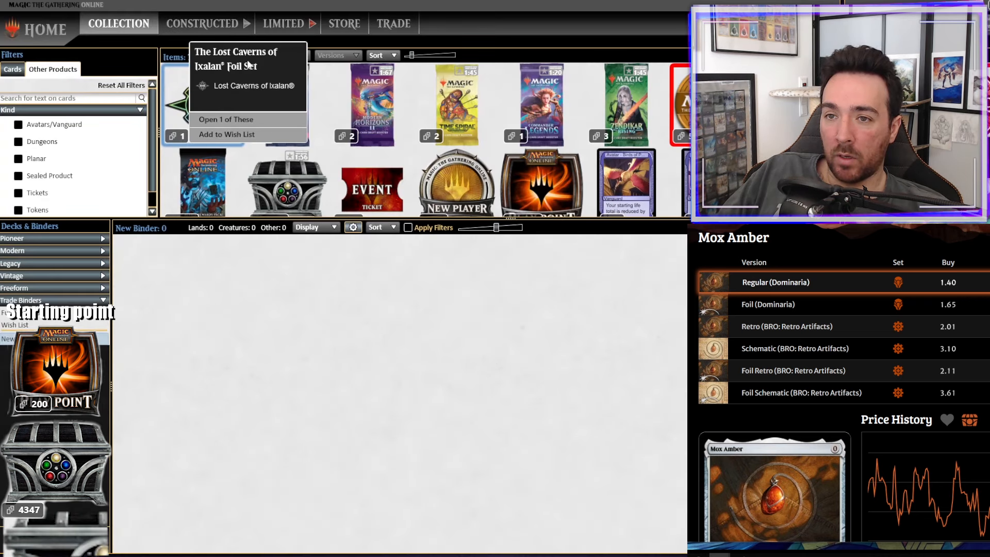
# - Open further chests via Open 1 of These until 4134 remain, adding Orcish Bowmasters and others
pyautogui.click(226, 119)
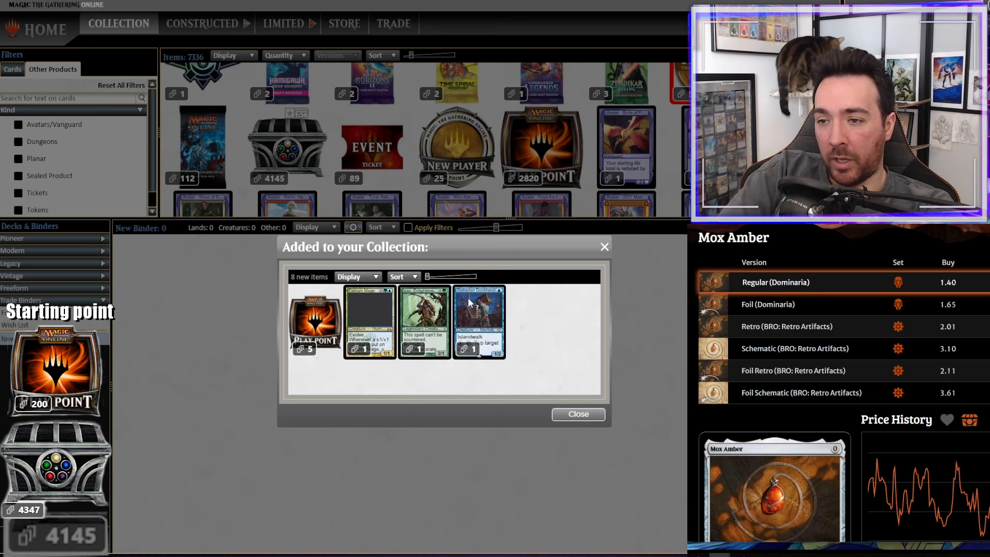
pyautogui.moveTo(478, 319)
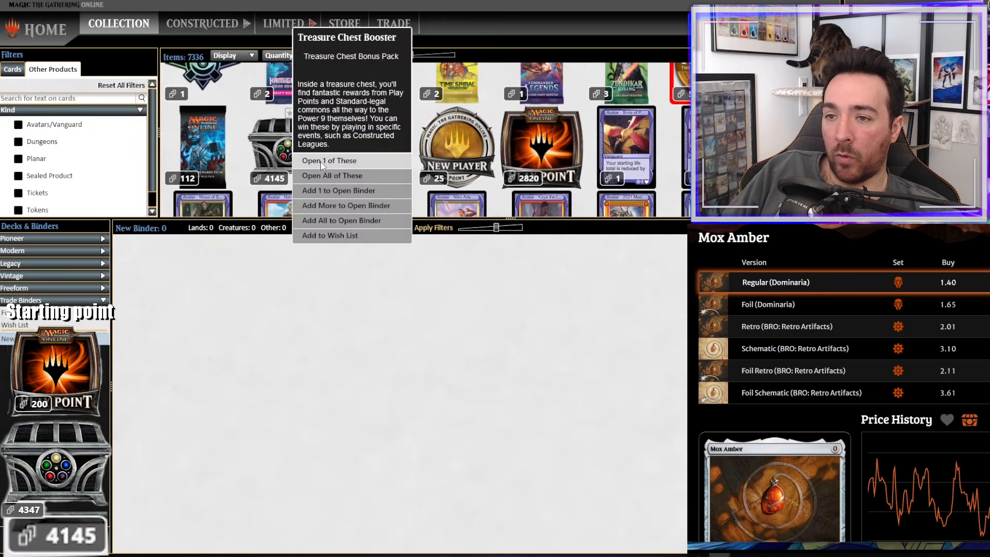
pyautogui.click(329, 160)
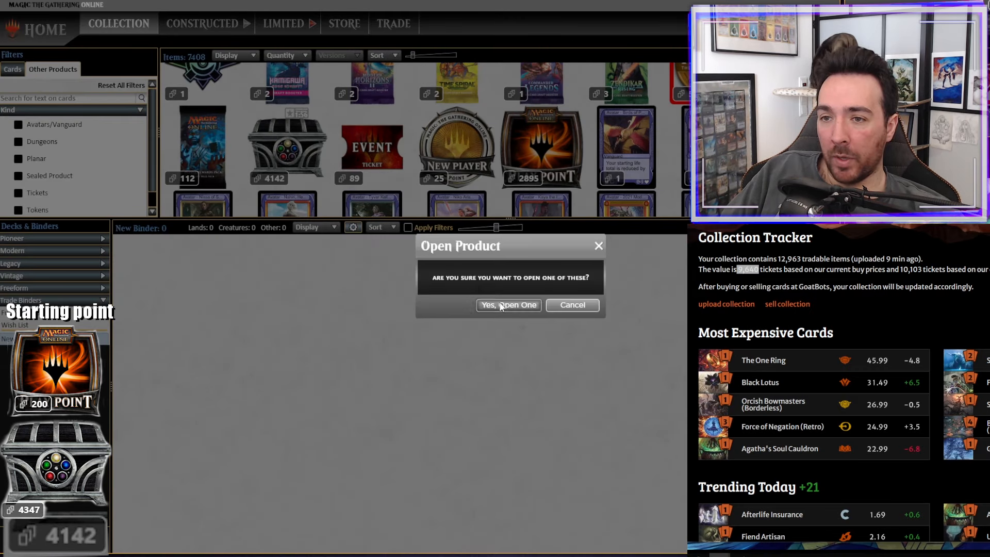
pyautogui.click(508, 305)
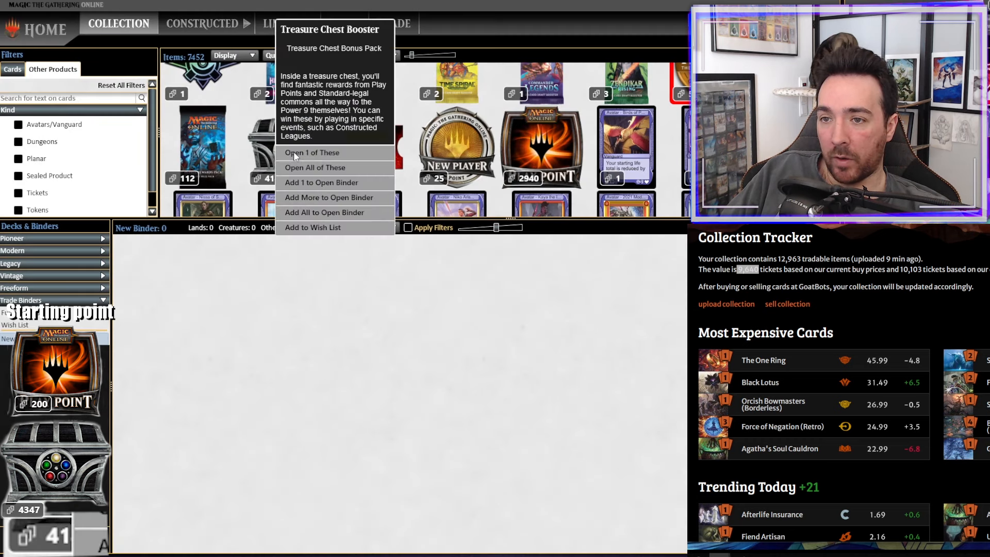
pyautogui.click(312, 153)
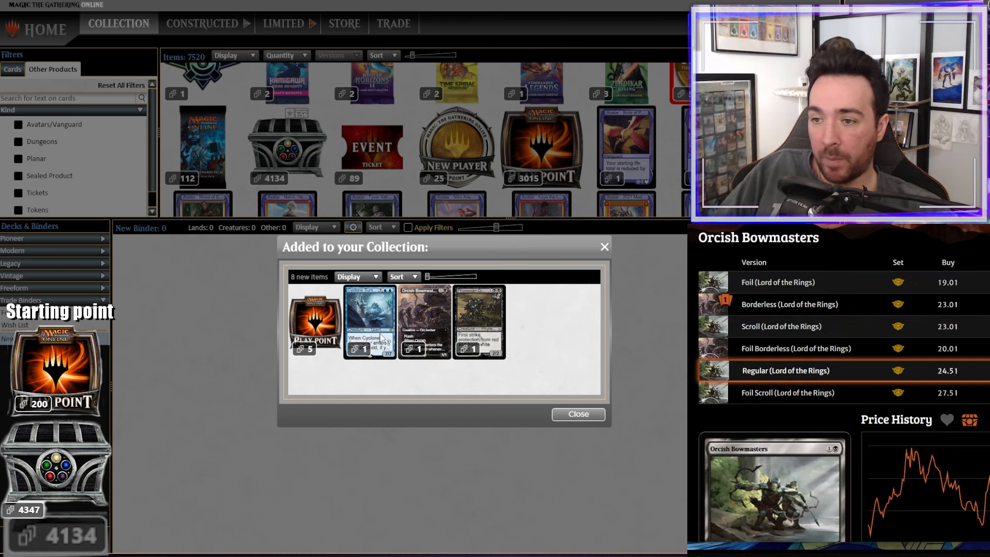
# - Close the results windows while opening chests from 4133 down to 4112
pyautogui.click(576, 414)
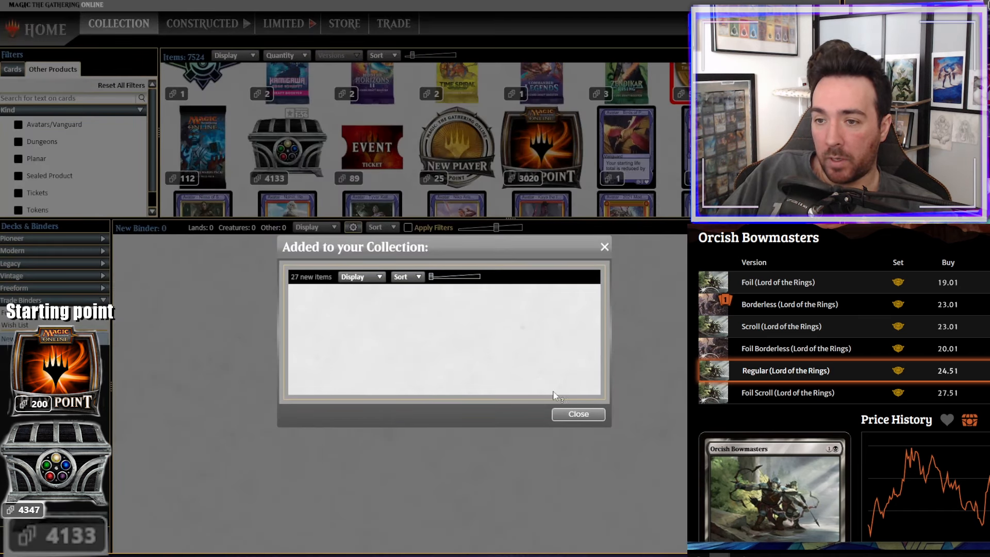
pyautogui.click(577, 414)
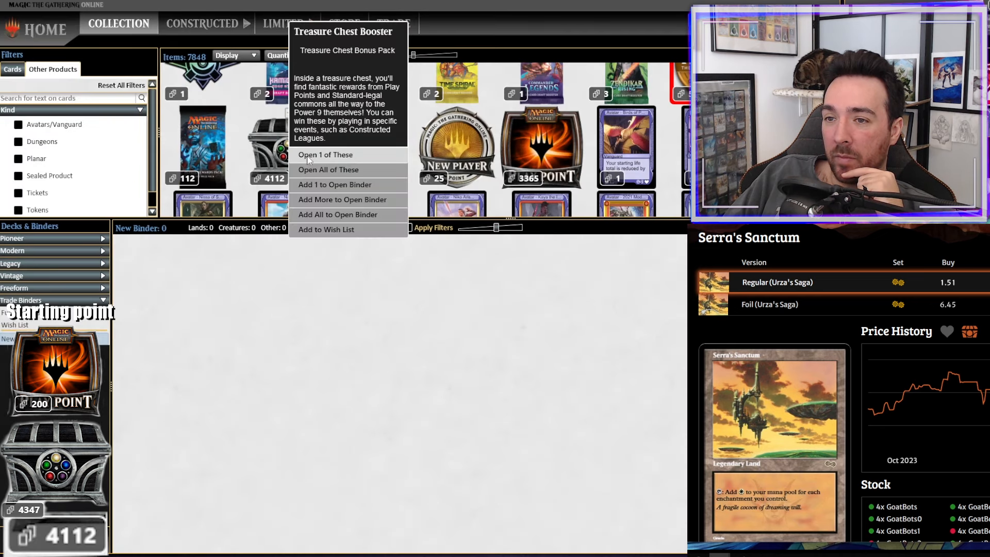
# - Open several Treasure Chest Boosters, closing each Added to your Collection window
pyautogui.click(326, 155)
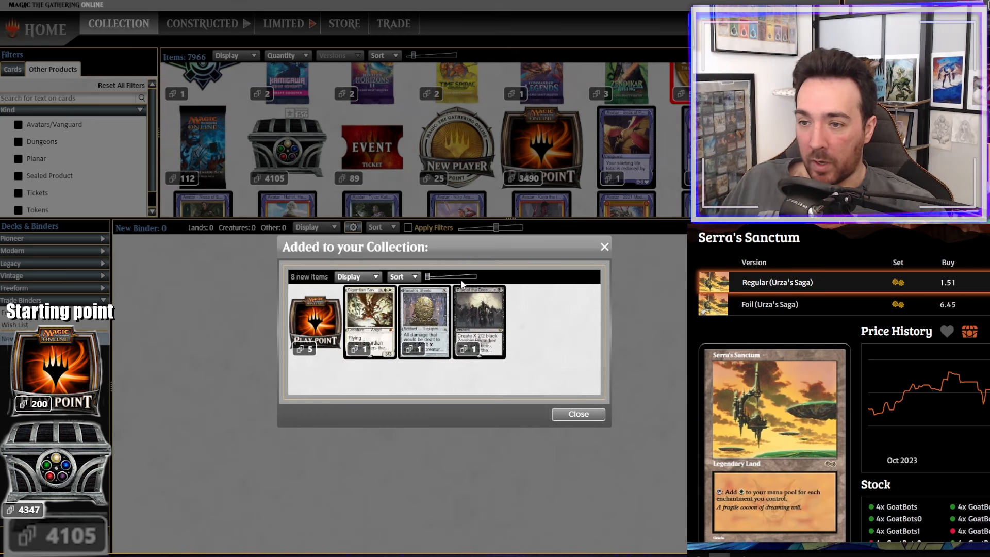
pyautogui.click(578, 413)
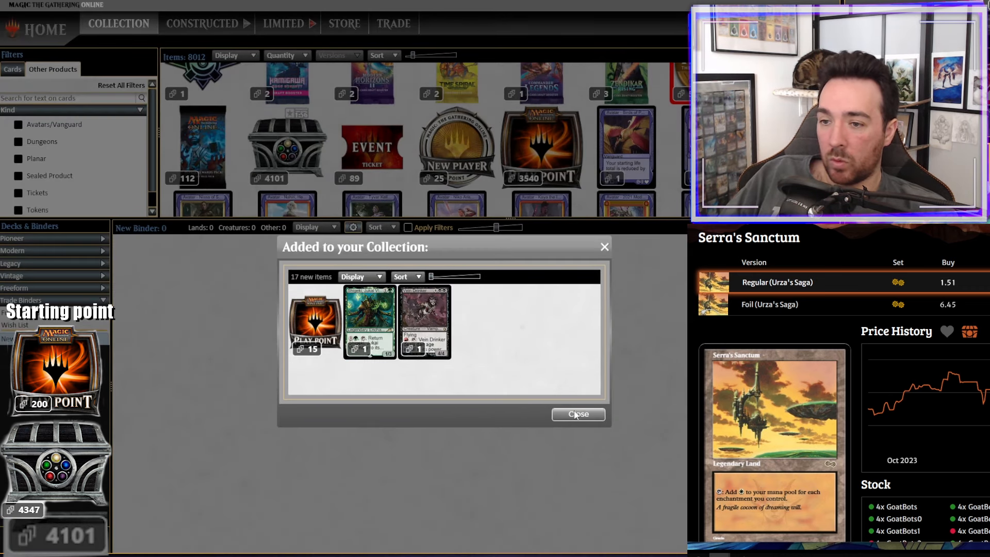
pyautogui.click(578, 414)
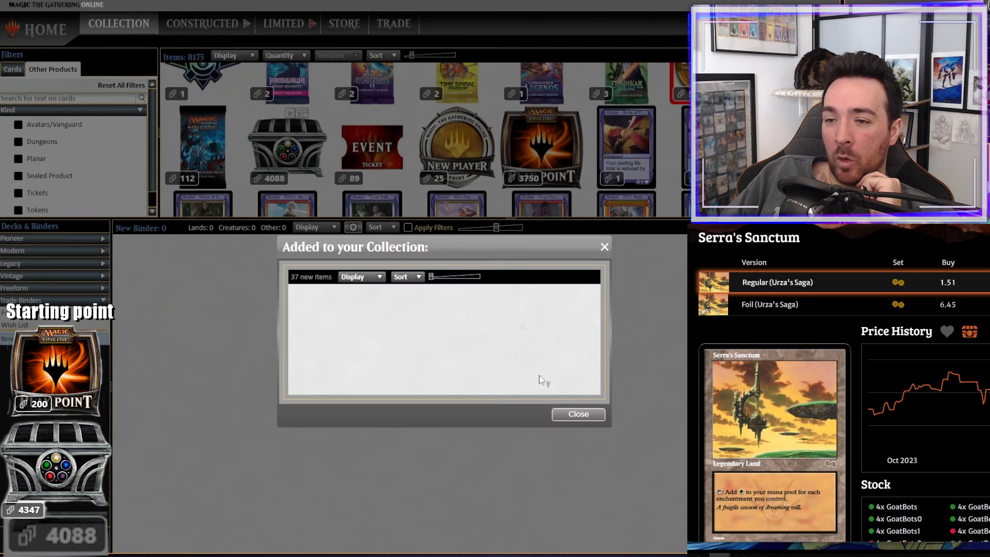
pyautogui.click(578, 414)
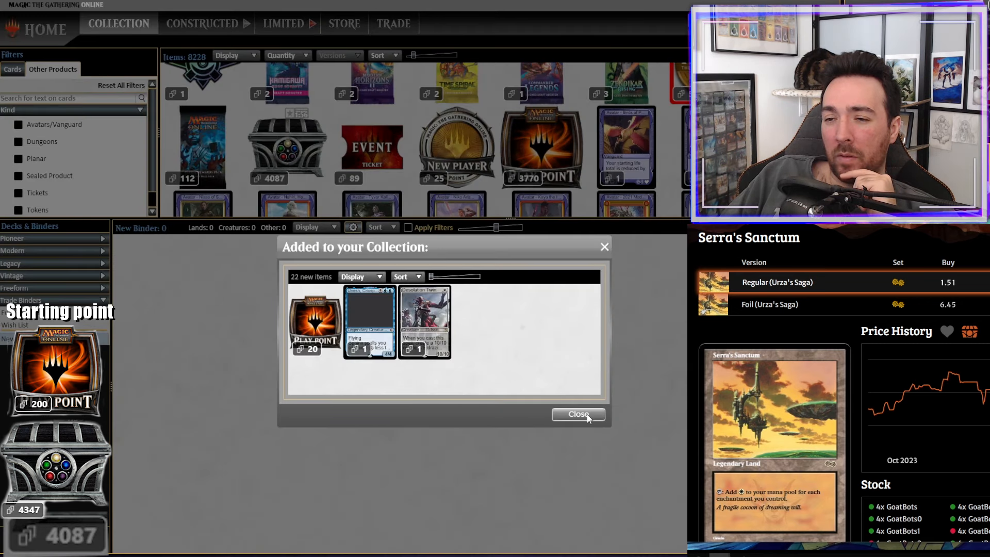
pyautogui.click(577, 415)
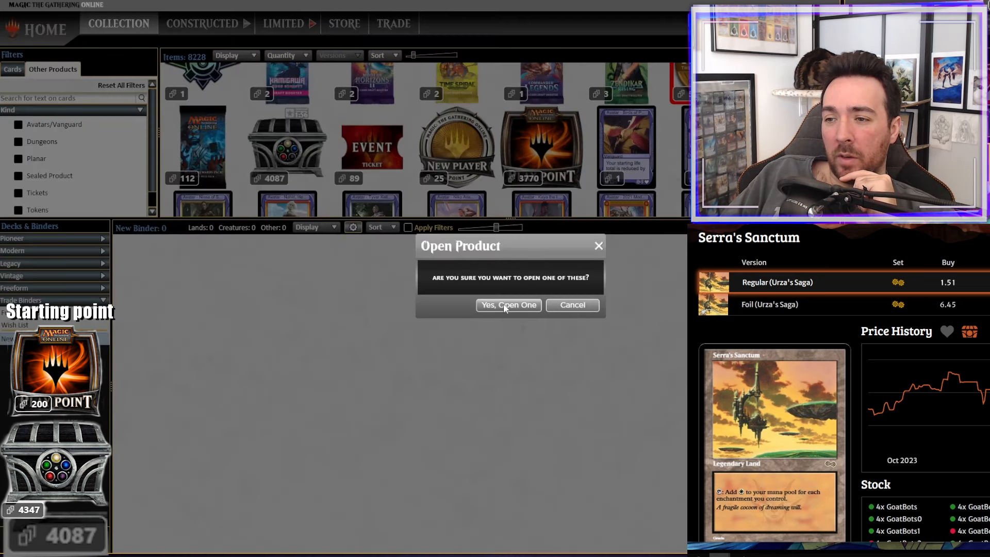
# - Confirm and open more chests one by one until 4075 remain with Play Points at 3890
pyautogui.click(509, 306)
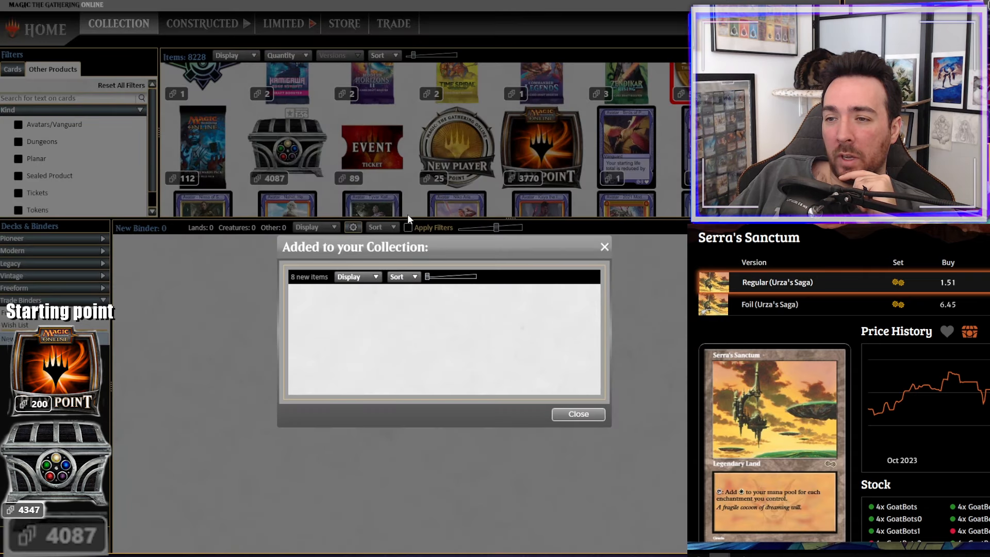
pyautogui.click(577, 415)
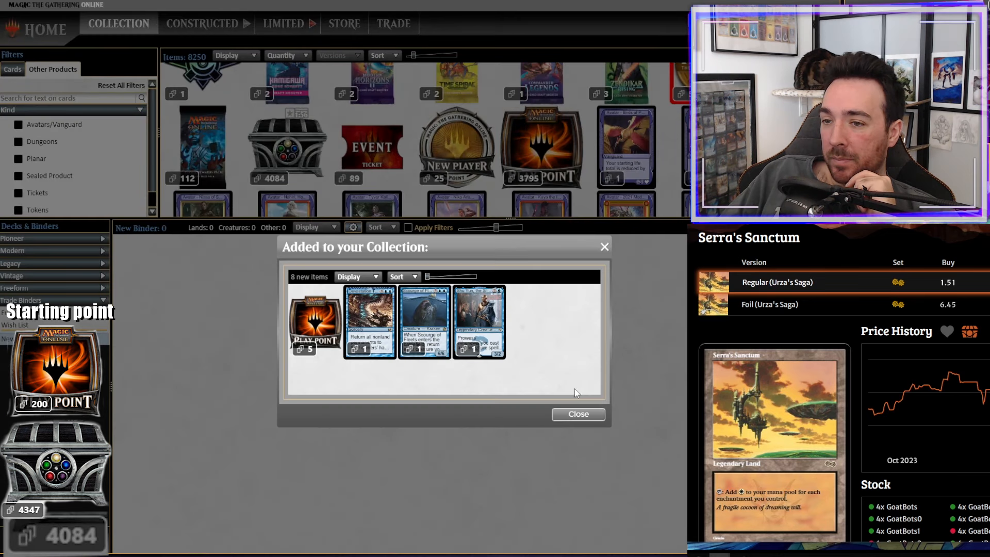
pyautogui.click(577, 413)
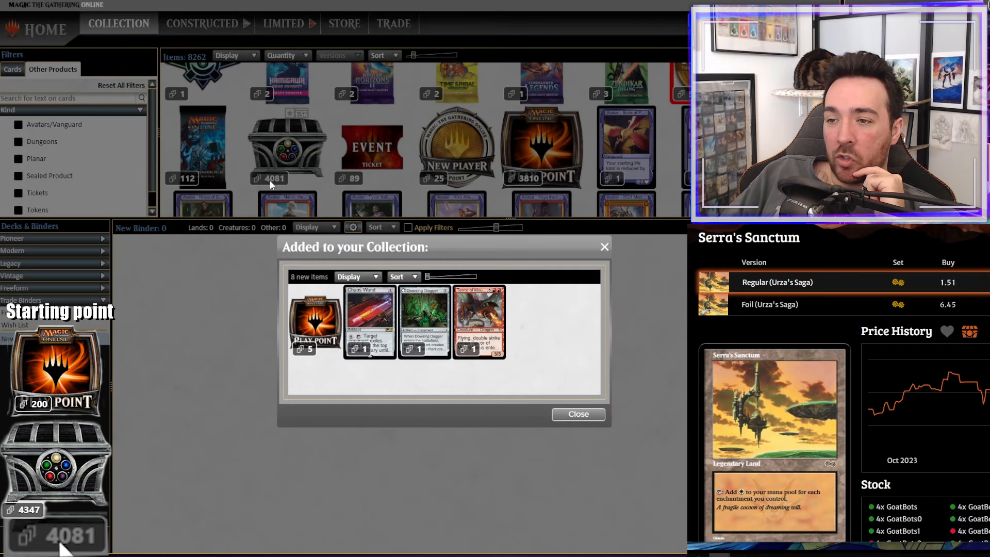
pyautogui.click(577, 413)
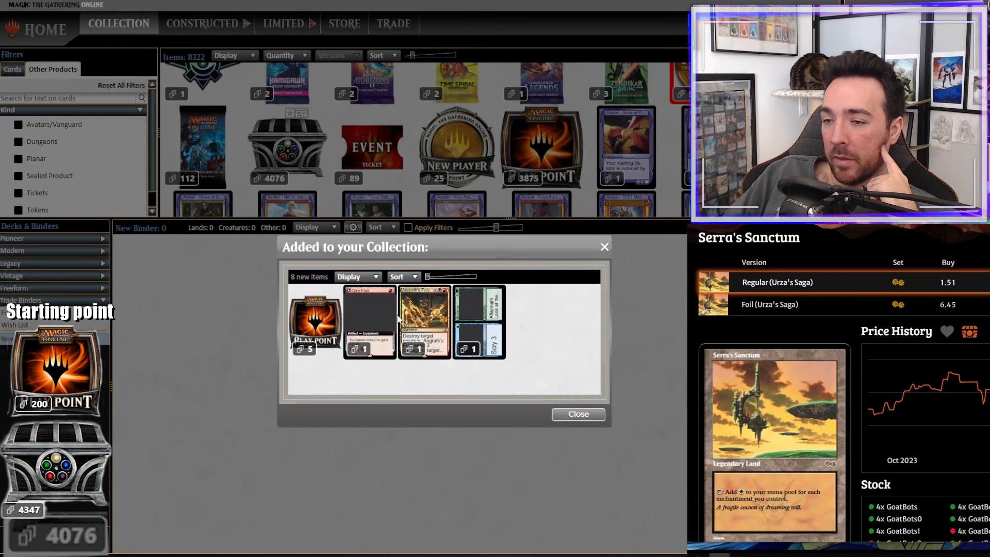
pyautogui.click(578, 415)
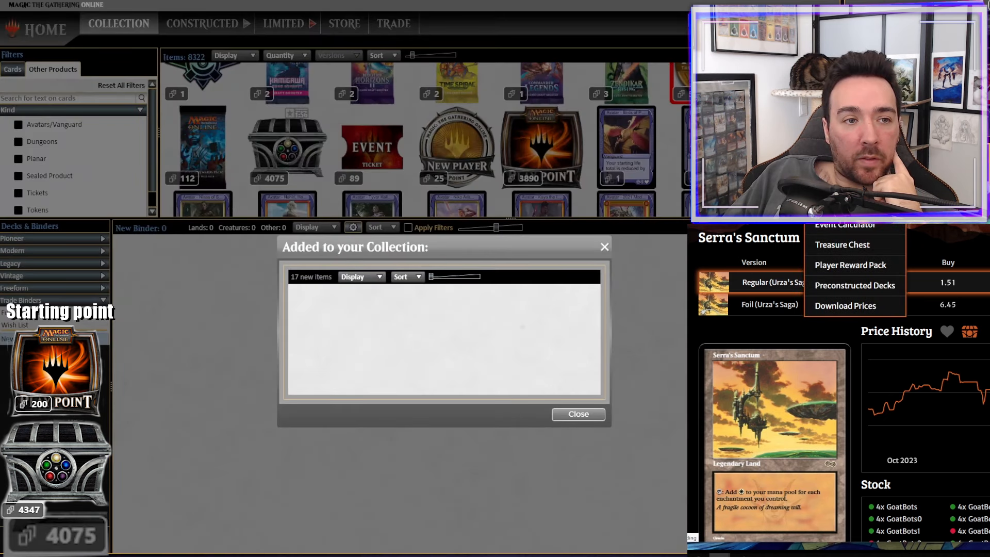
# - Check the Treasure Chest Booster price, then open more chests leaving 4066 and 4000 Play Points
pyautogui.click(843, 244)
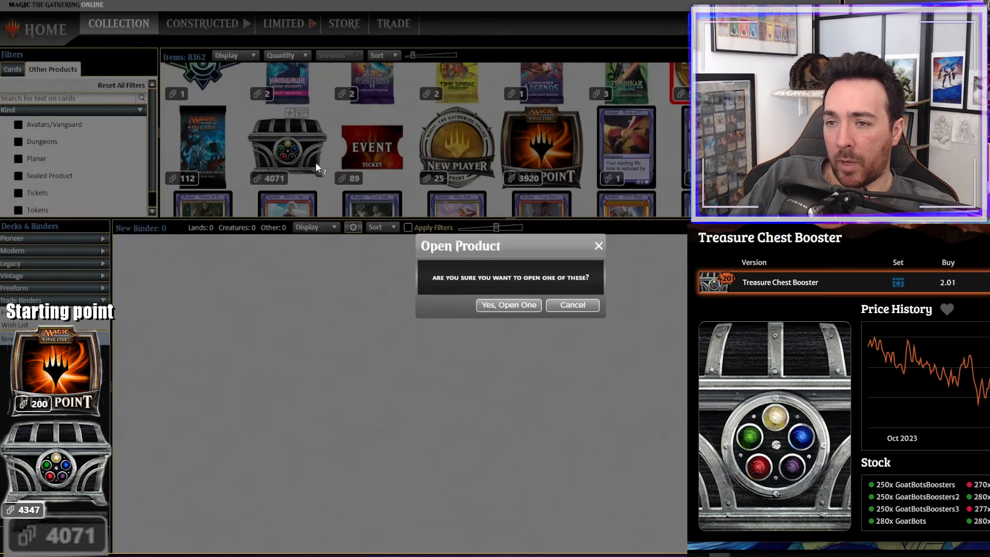
pyautogui.click(571, 306)
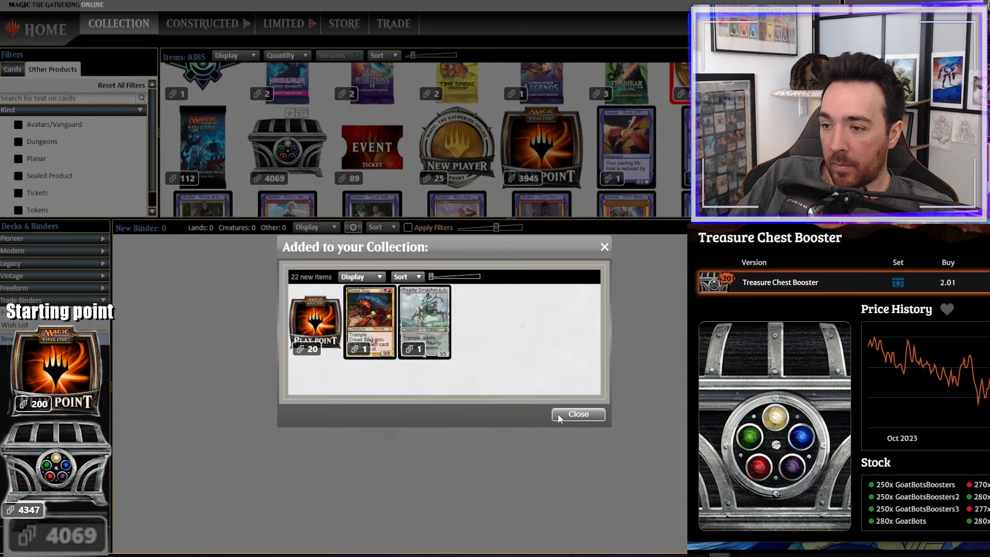
pyautogui.click(577, 414)
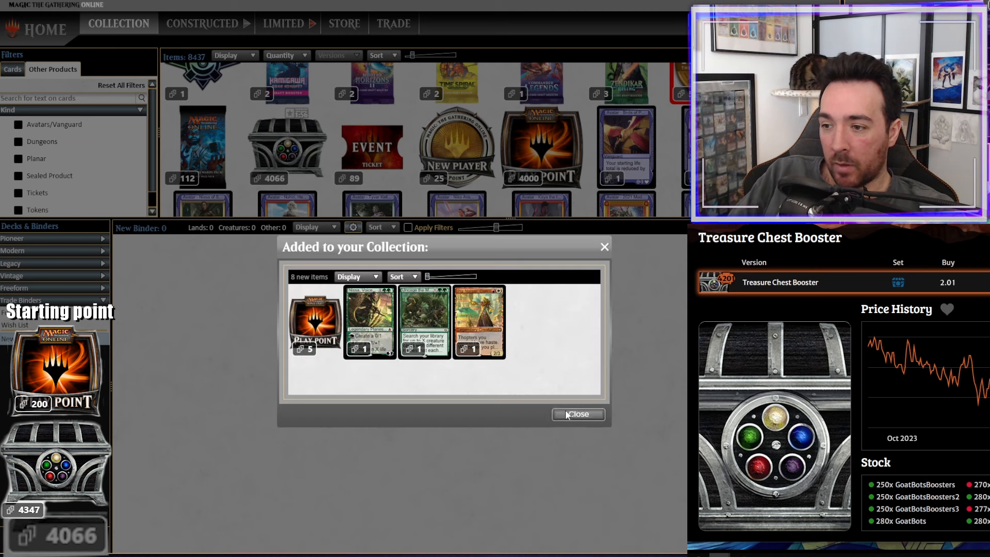
pyautogui.click(576, 415)
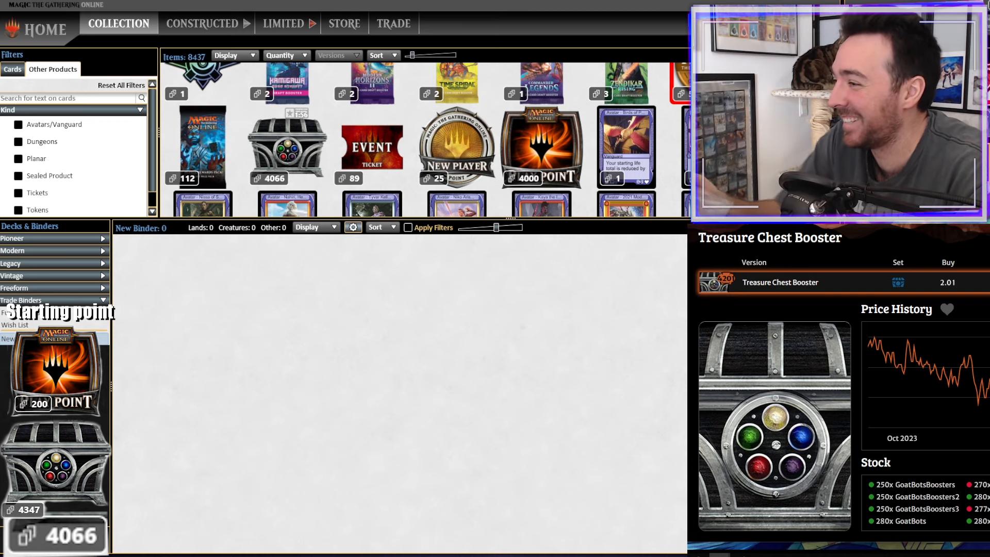
pyautogui.moveTo(230, 147)
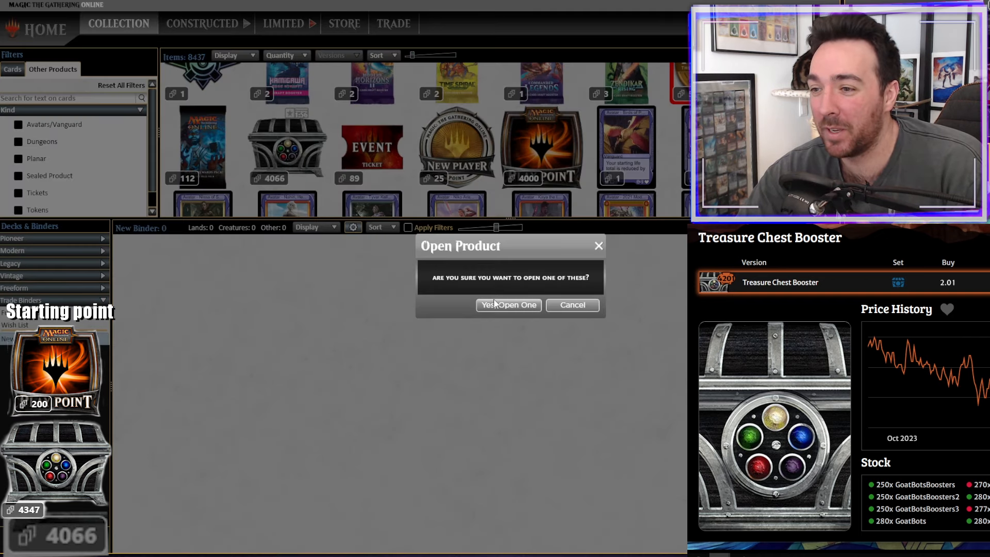
# - Open chests down to 4055, then search 'powder' on GoatBots to see Powder Keg's price
pyautogui.click(509, 305)
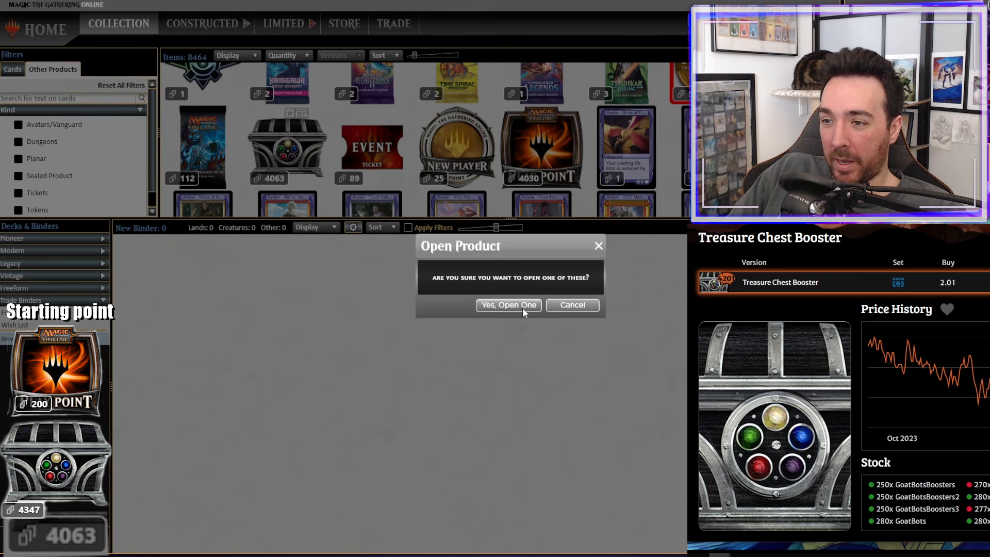
pyautogui.click(508, 306)
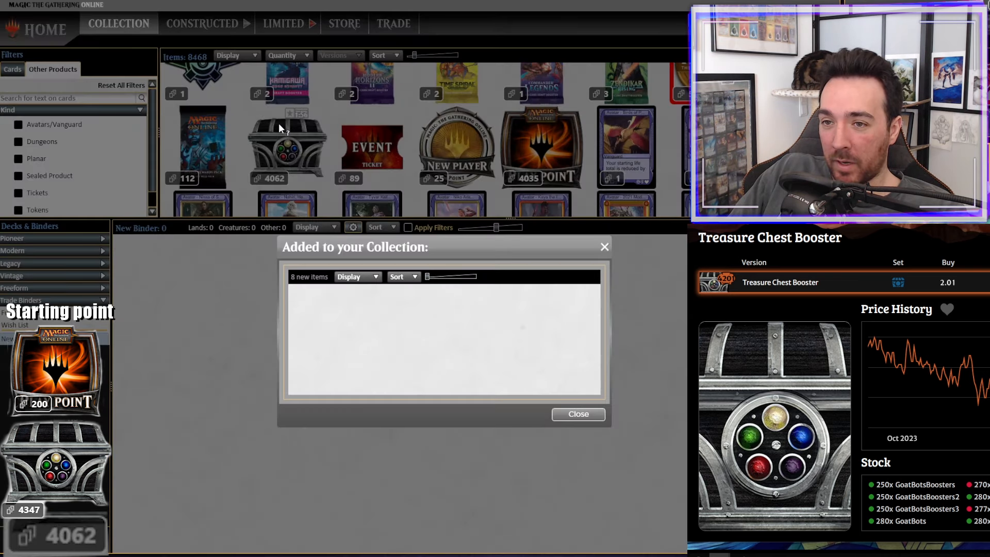
pyautogui.click(577, 414)
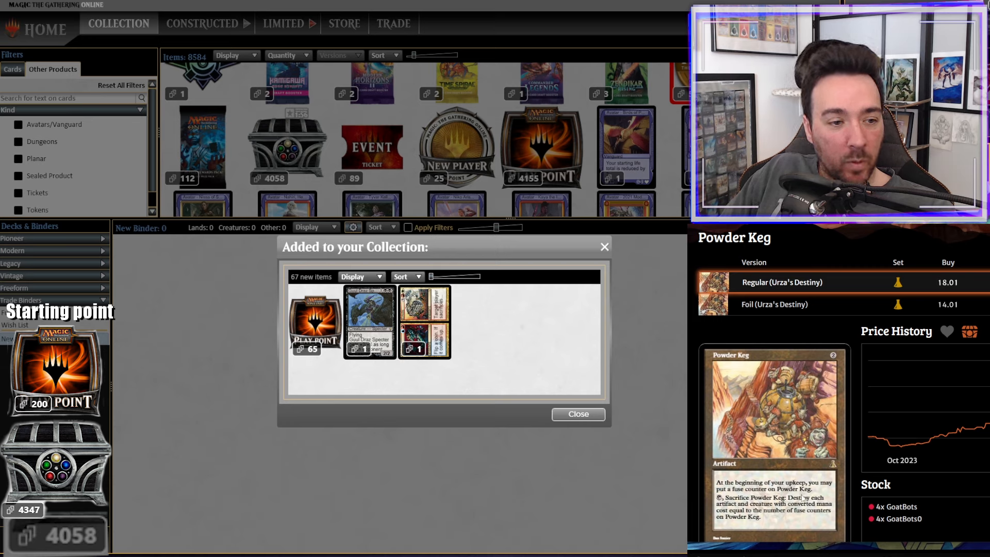
pyautogui.moveTo(814, 498)
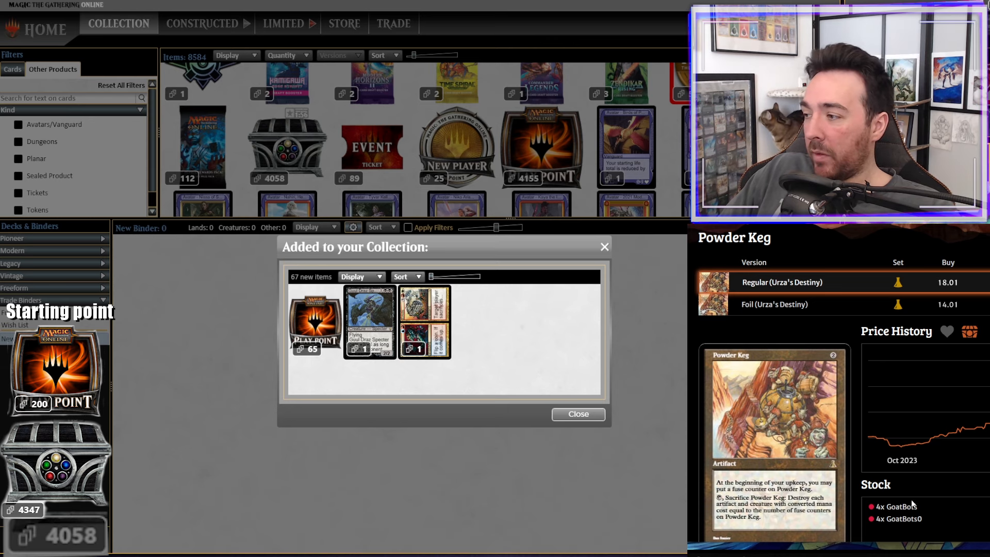
pyautogui.click(577, 414)
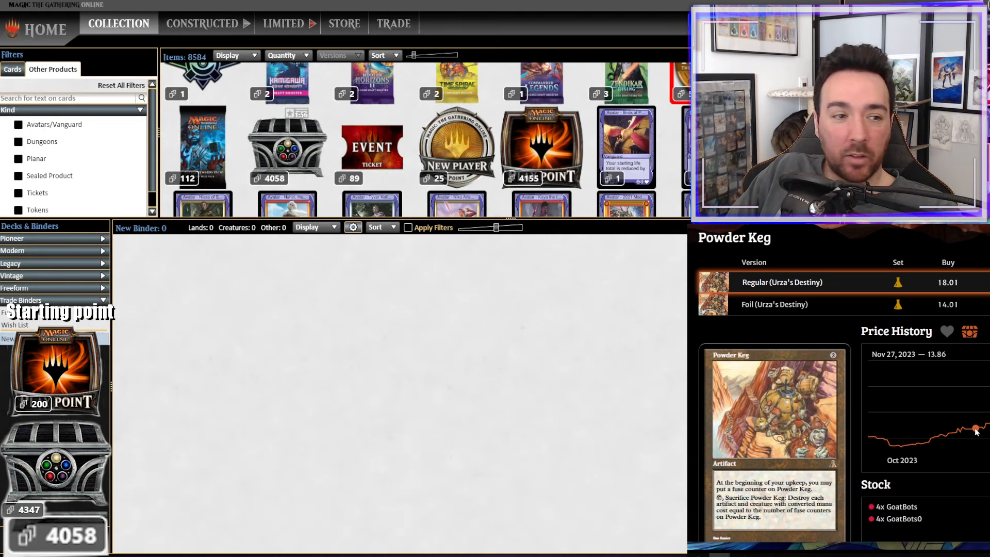
pyautogui.write('powder')
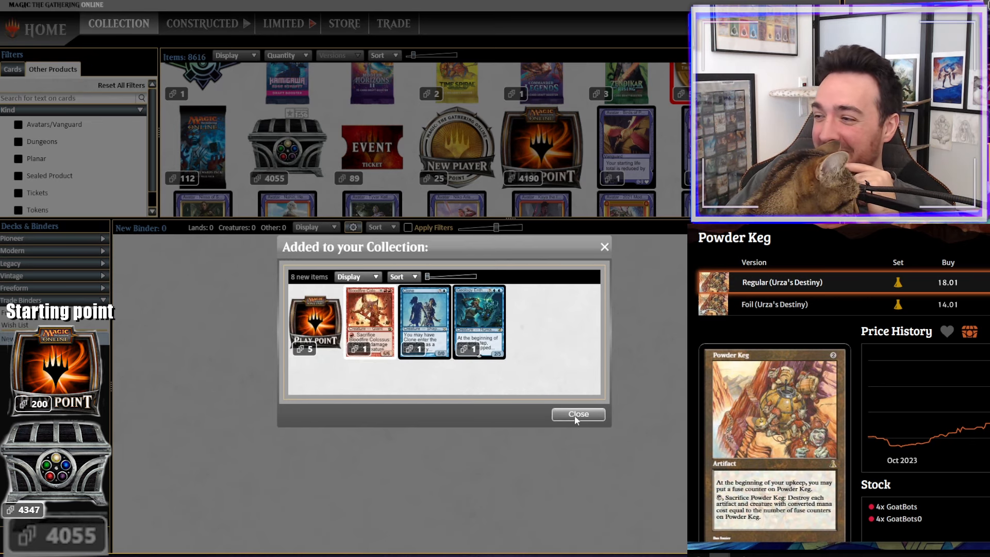
# - Open more Treasure Chests via Yes, Open One, leaving 4045 and a 37-item summary
pyautogui.click(577, 414)
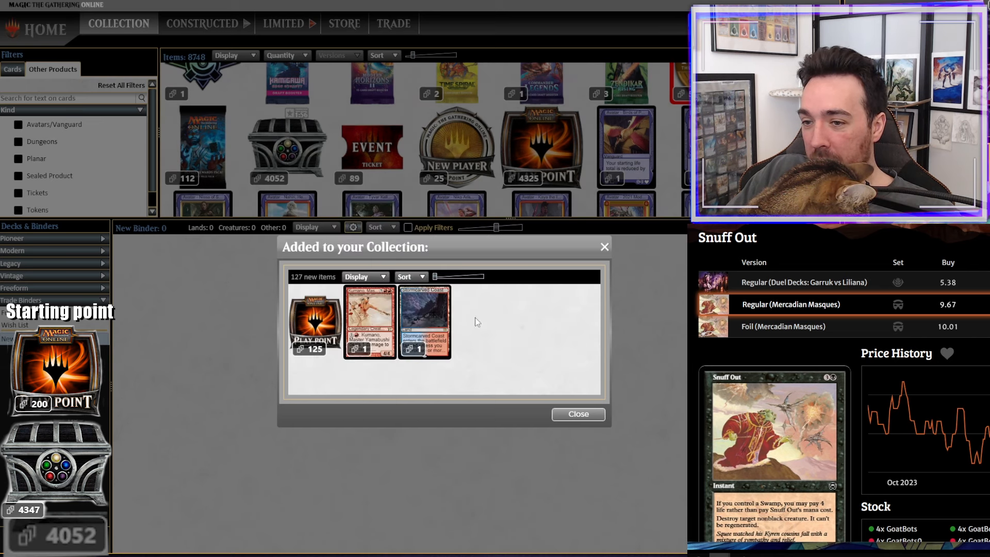
pyautogui.moveTo(580, 404)
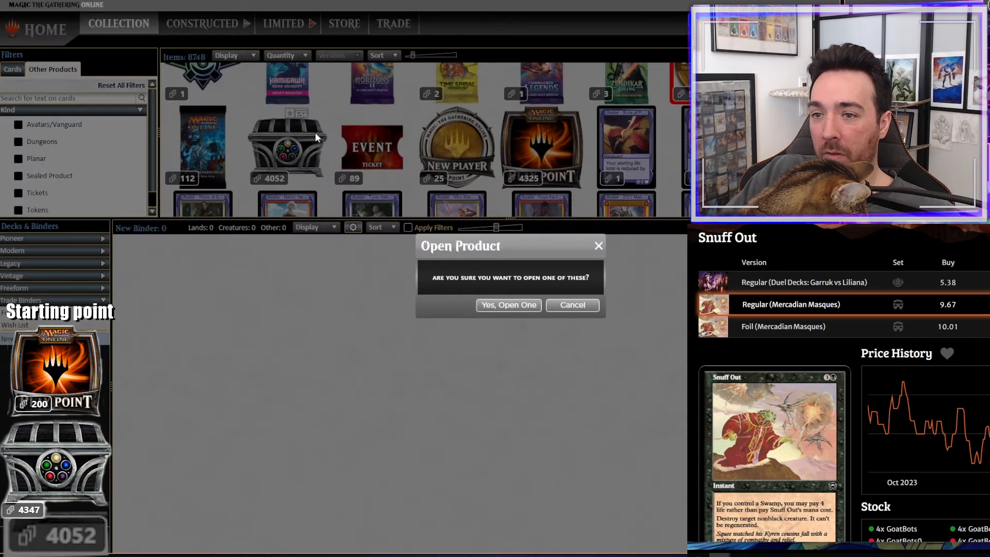
pyautogui.click(571, 305)
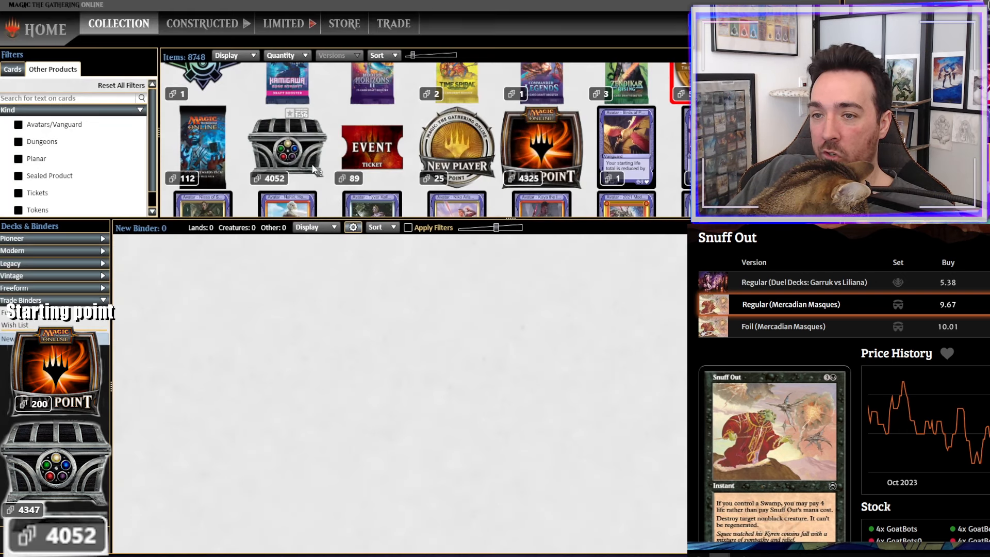
pyautogui.click(286, 146)
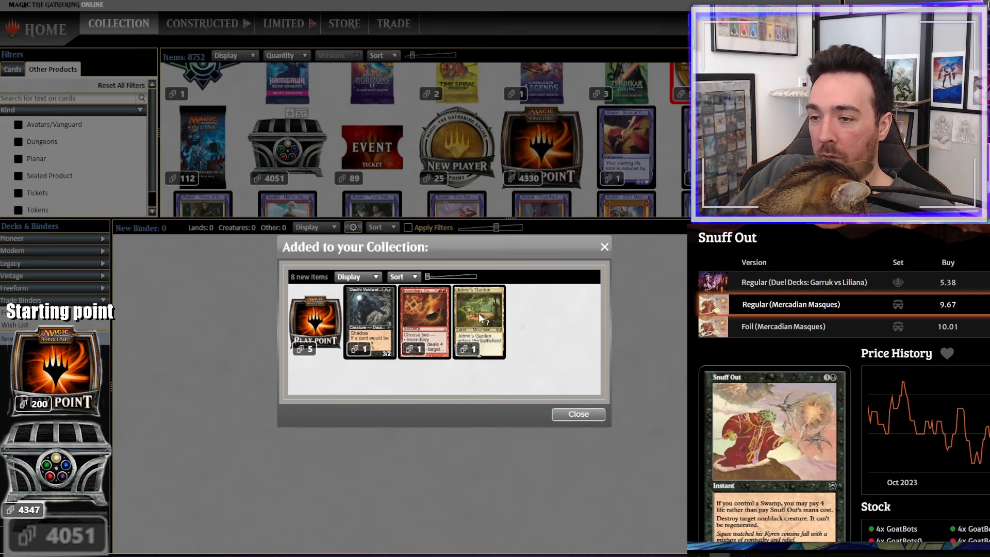
pyautogui.click(577, 415)
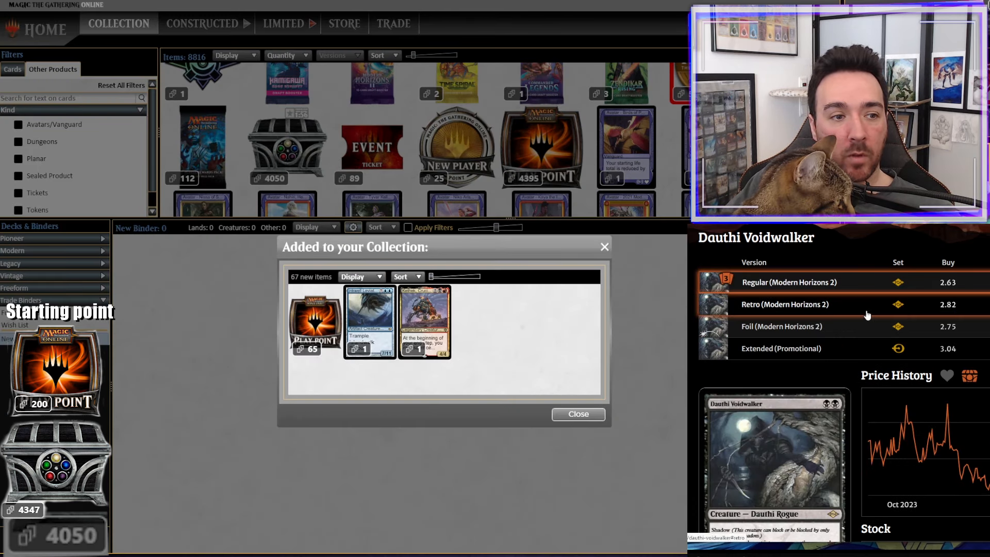
pyautogui.click(578, 414)
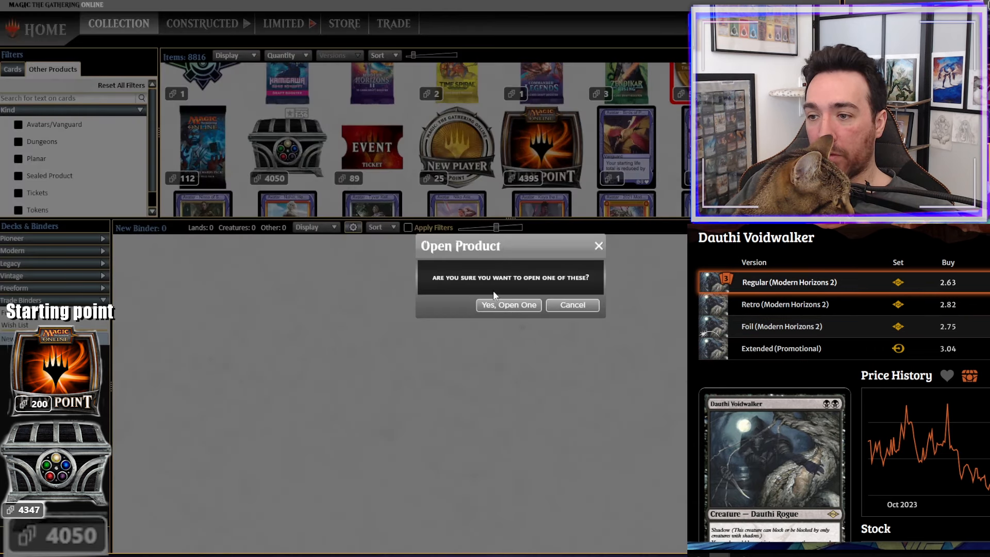
pyautogui.click(508, 305)
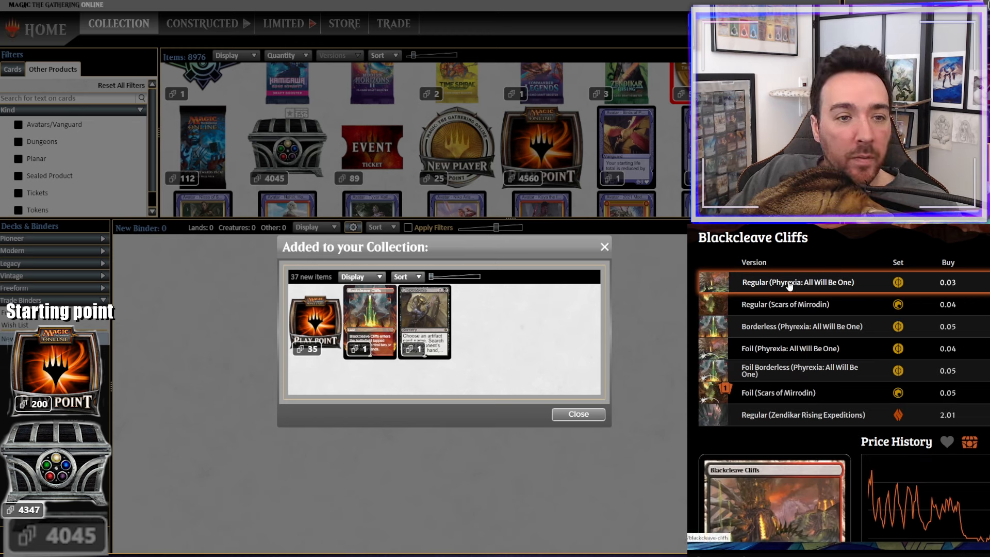
# - Close each results window while opening chests until 4032 remain with 4725 Play Points
pyautogui.click(577, 414)
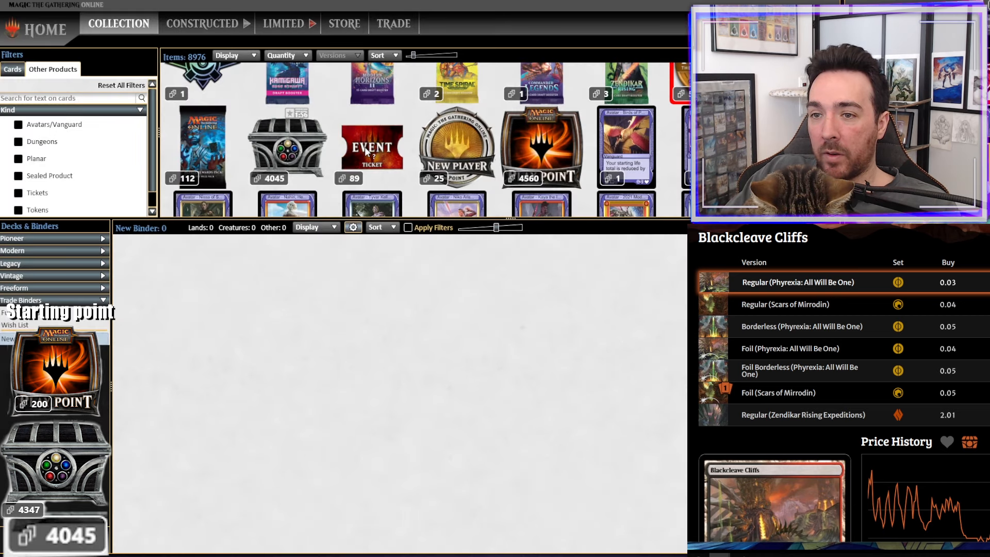
pyautogui.moveTo(522, 307)
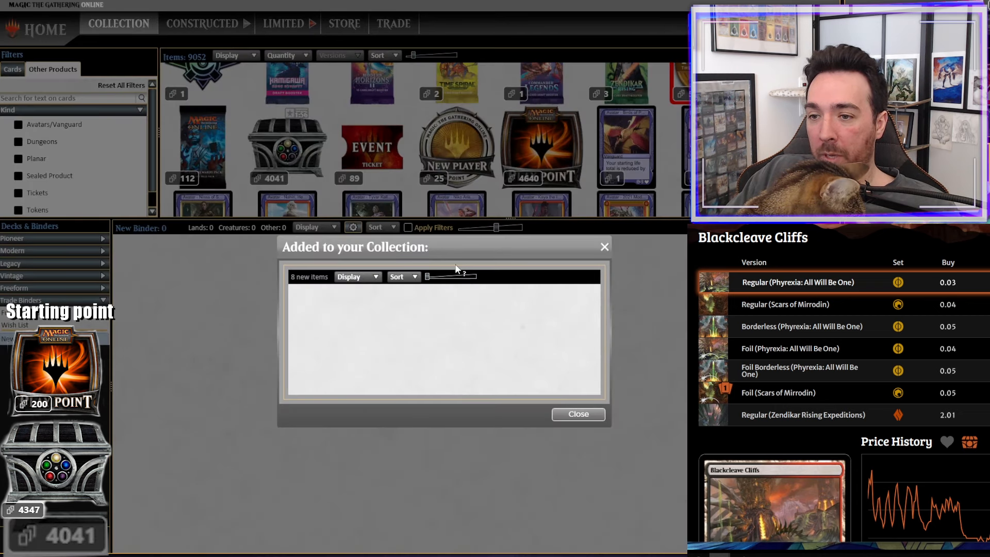
pyautogui.click(577, 414)
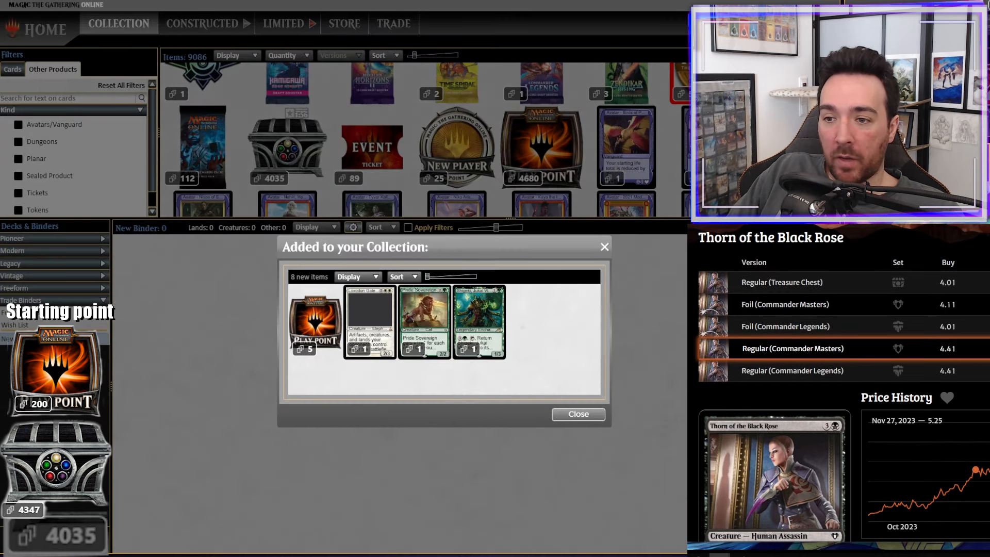
pyautogui.click(576, 415)
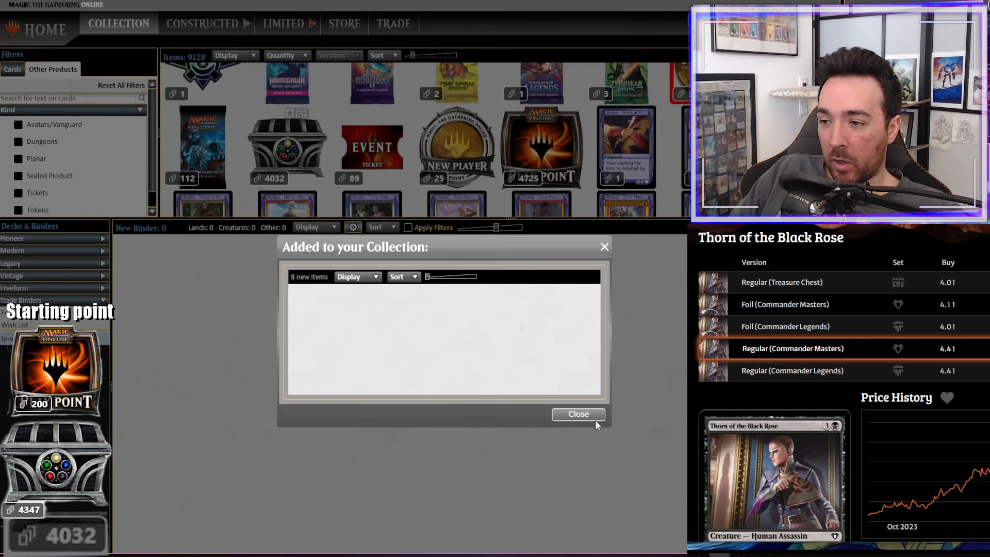
# - Open chests from the stack until 4018 remain, the last adding Boseiju, Who Endures
pyautogui.click(577, 415)
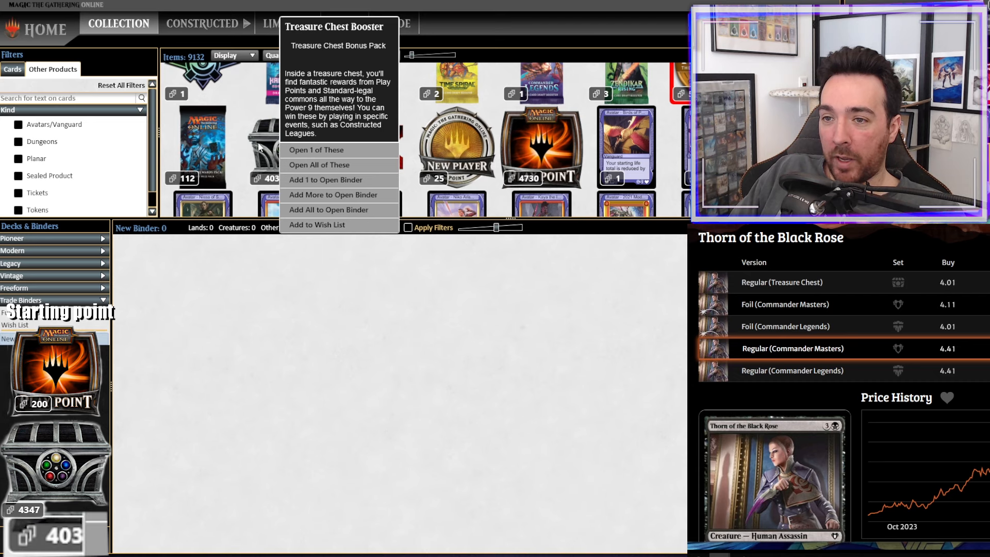
pyautogui.moveTo(305, 176)
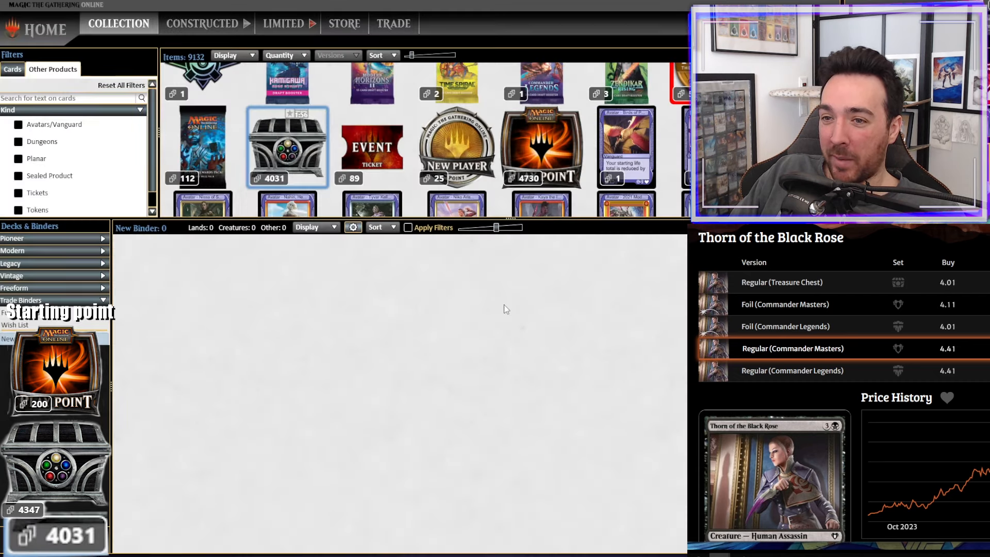
pyautogui.click(286, 146)
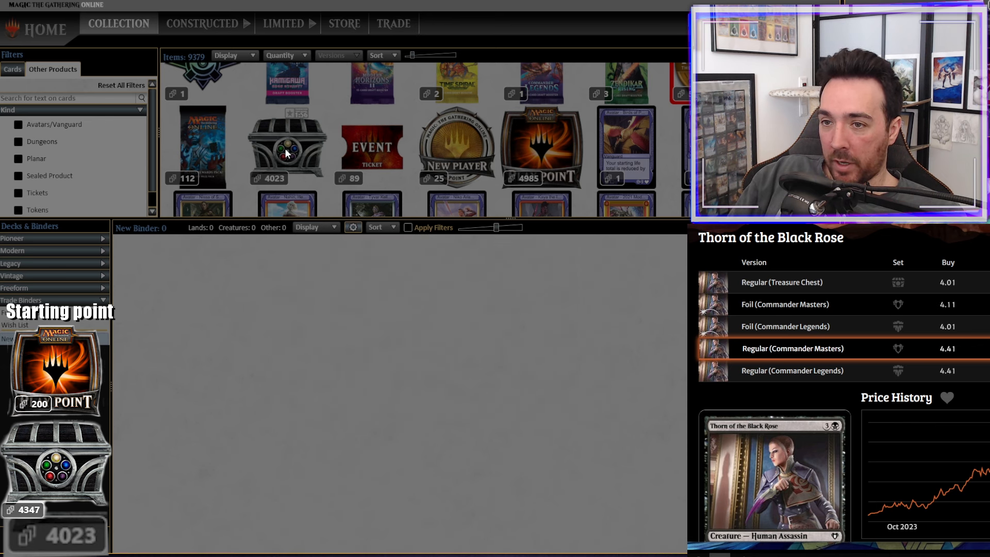
pyautogui.click(287, 147)
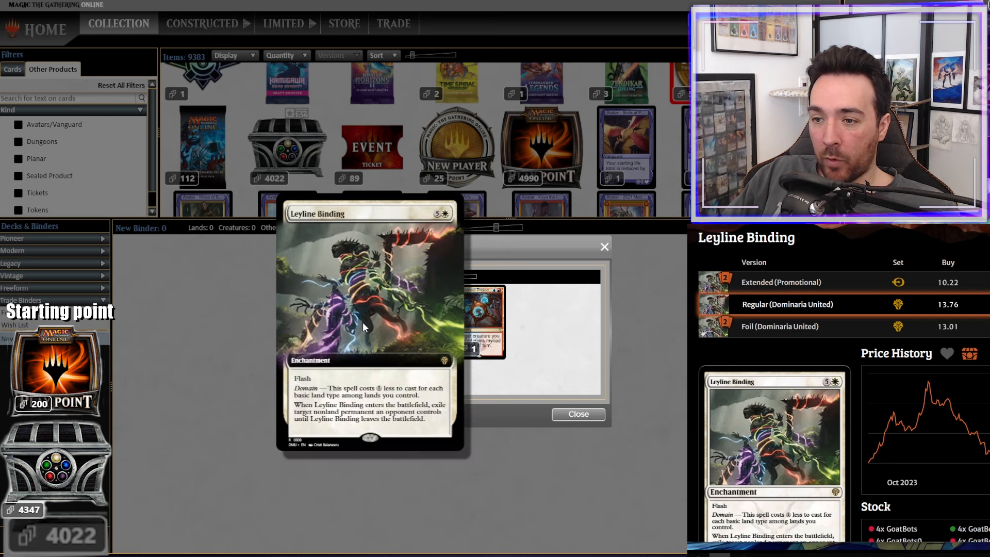
pyautogui.click(577, 415)
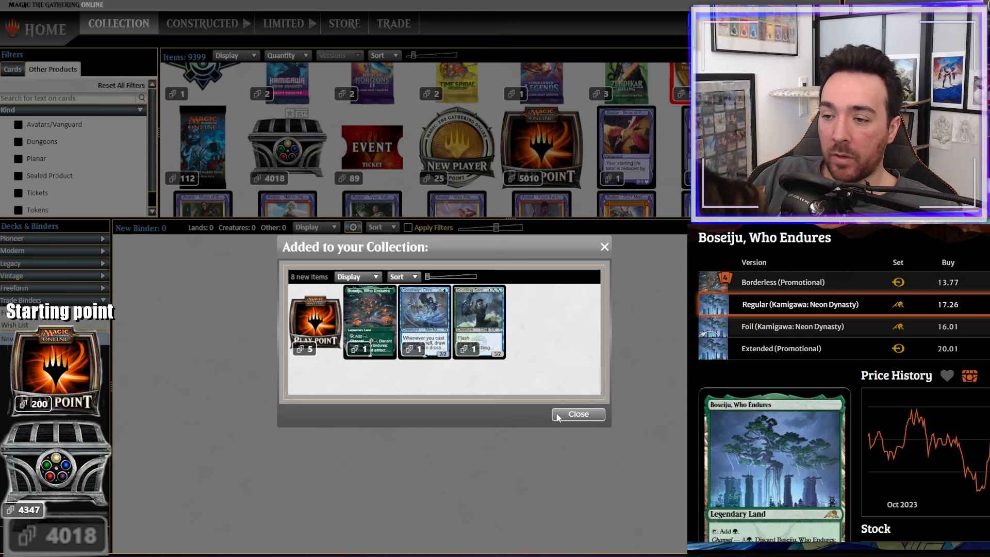
# - Open several more Treasure Chests with Yes, Open One, bringing the stack to 4007 and 5255 Play Points
pyautogui.click(578, 414)
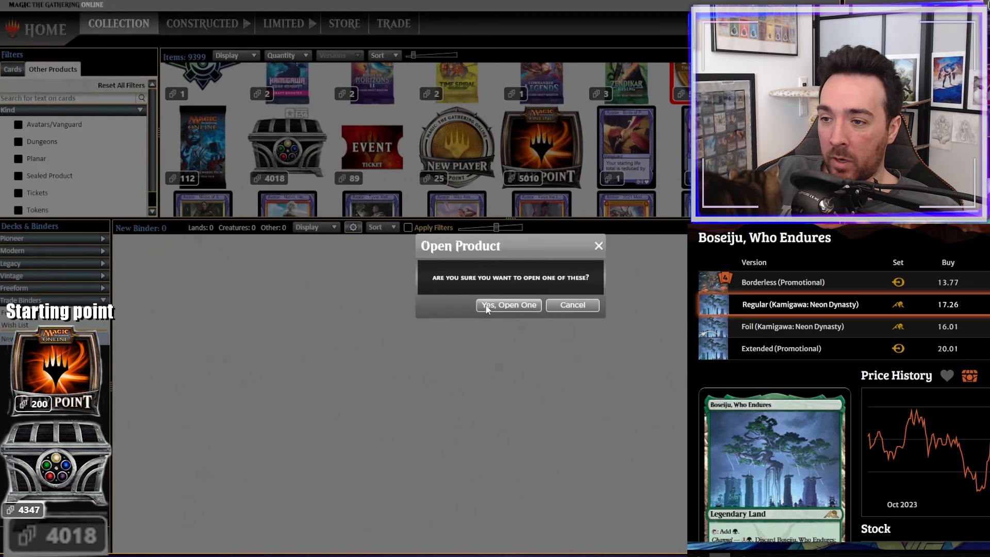
pyautogui.click(508, 305)
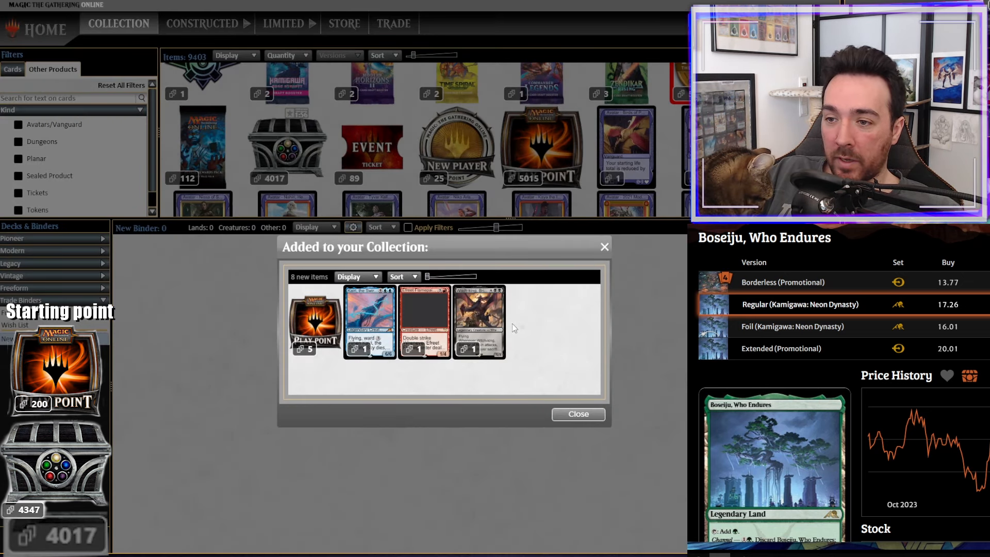
pyautogui.click(576, 414)
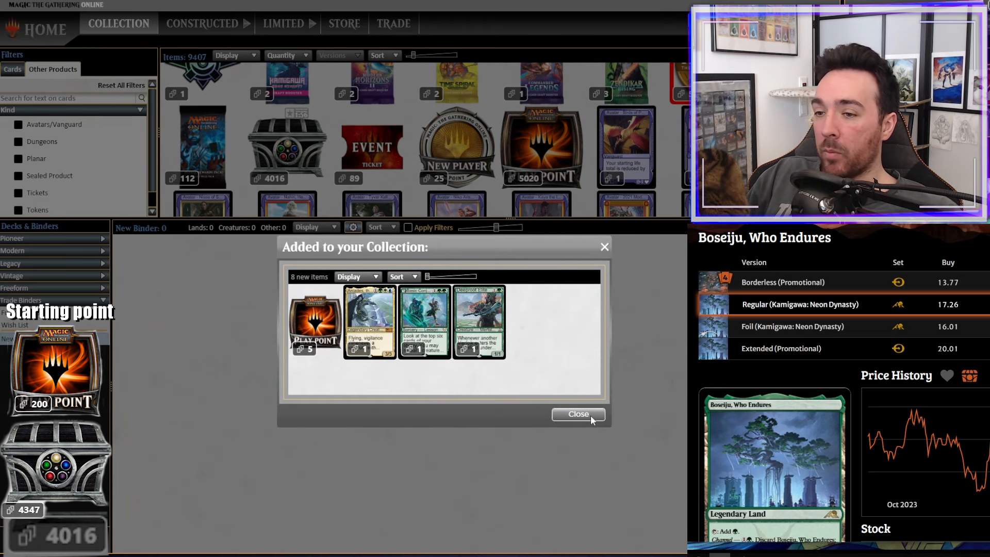
pyautogui.click(578, 414)
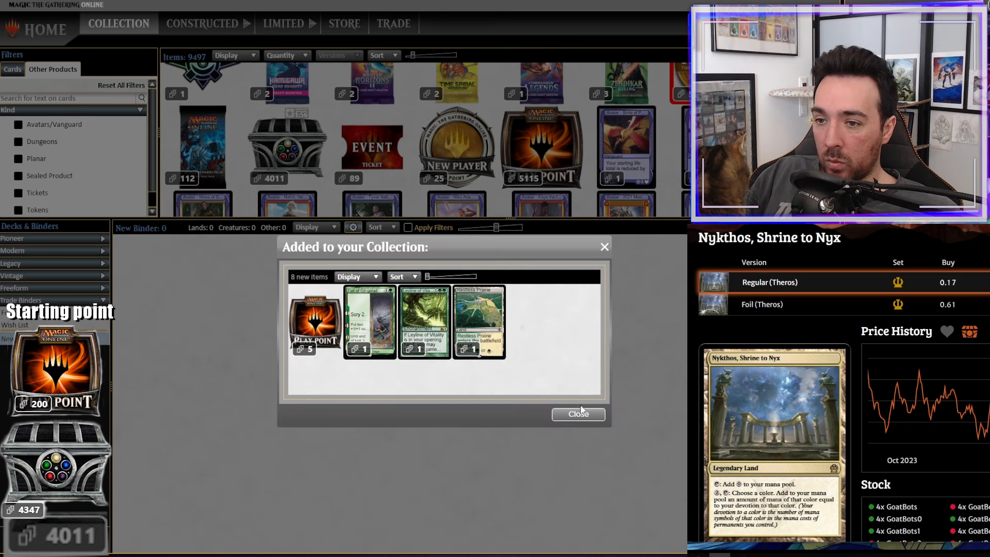
pyautogui.click(577, 413)
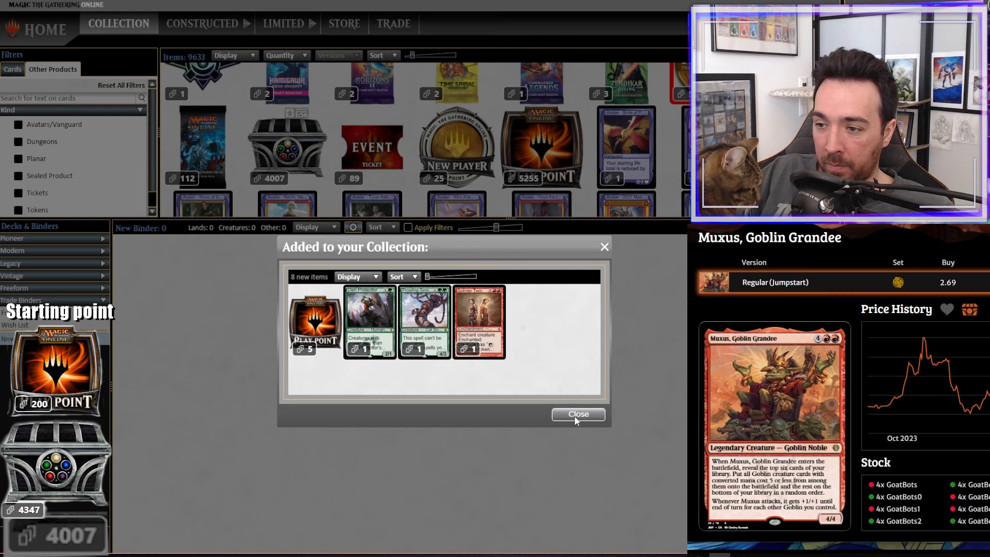
# - Open successive Treasure Chest Boosters one at a time, closing each Added to your Collection summary
pyautogui.click(577, 414)
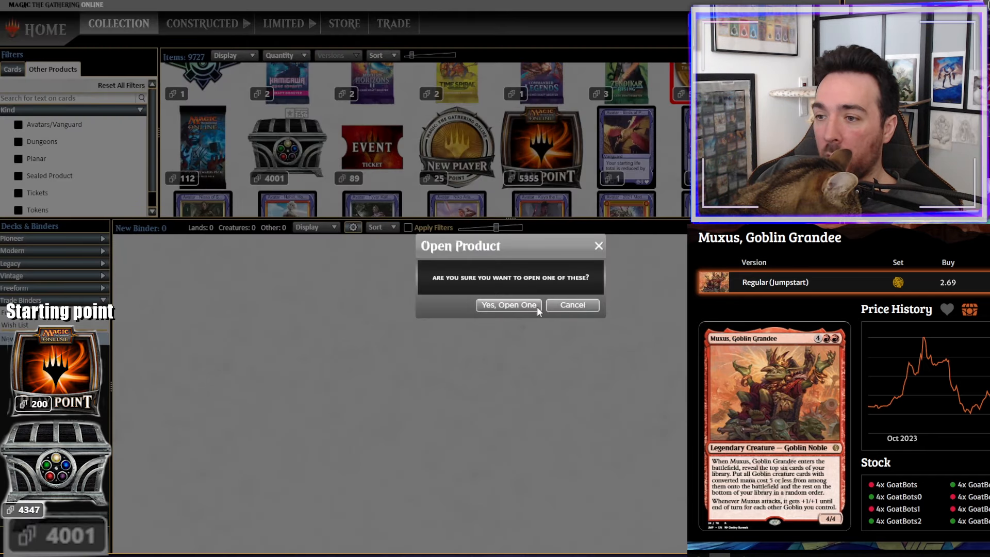
pyautogui.click(508, 305)
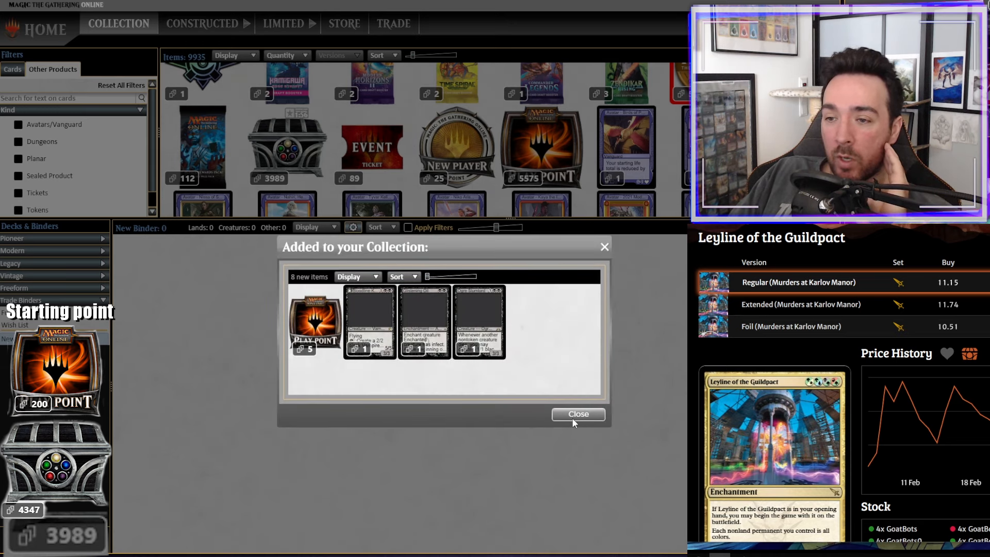
pyautogui.click(577, 414)
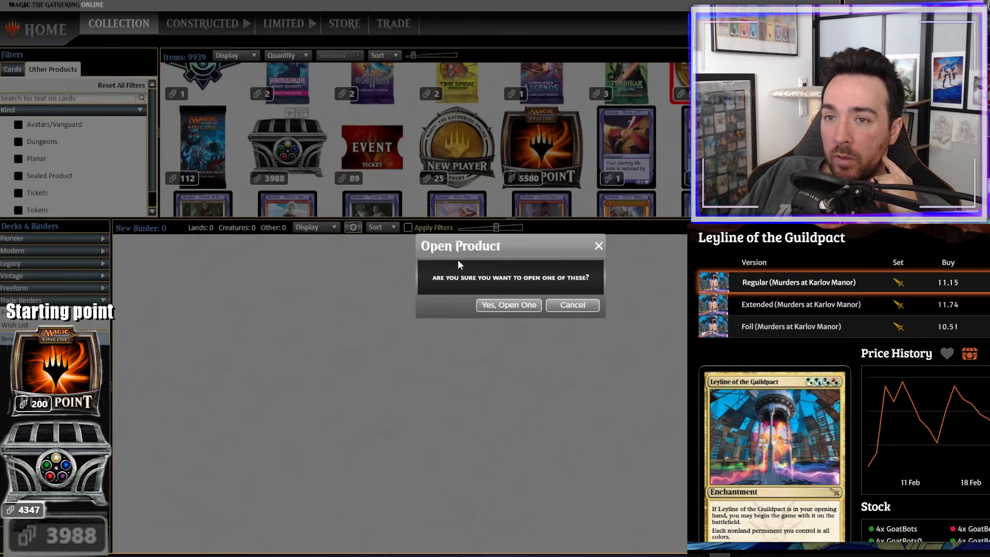
pyautogui.click(509, 305)
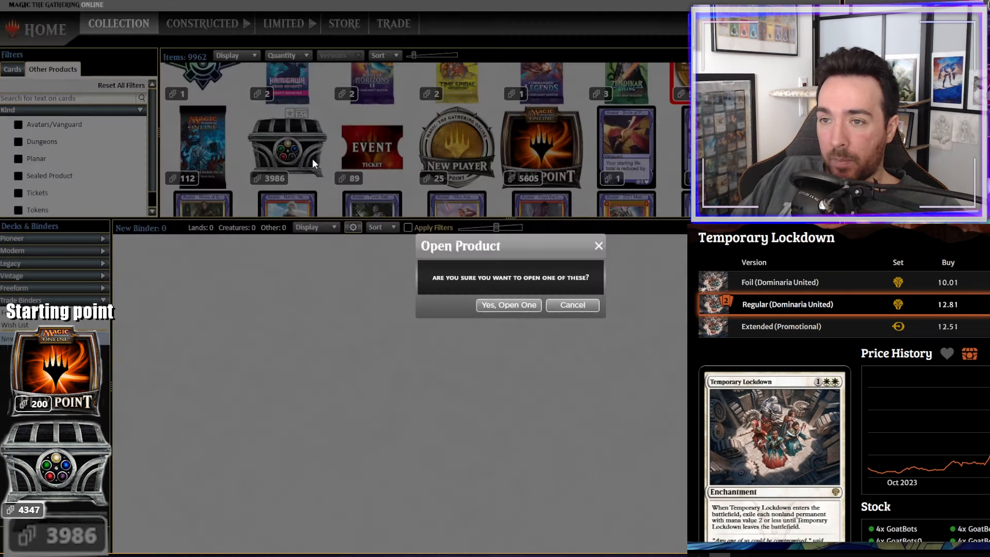
pyautogui.click(509, 305)
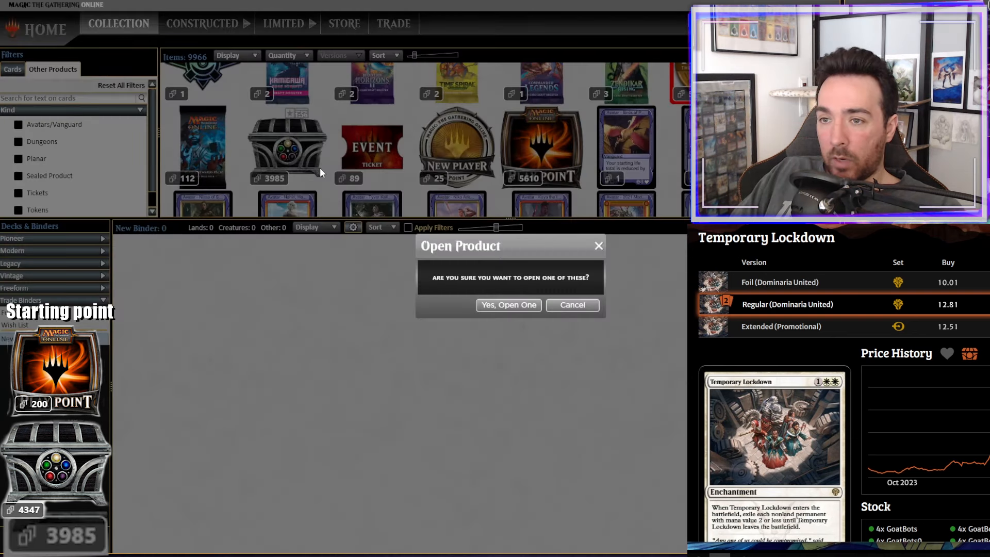
pyautogui.click(570, 306)
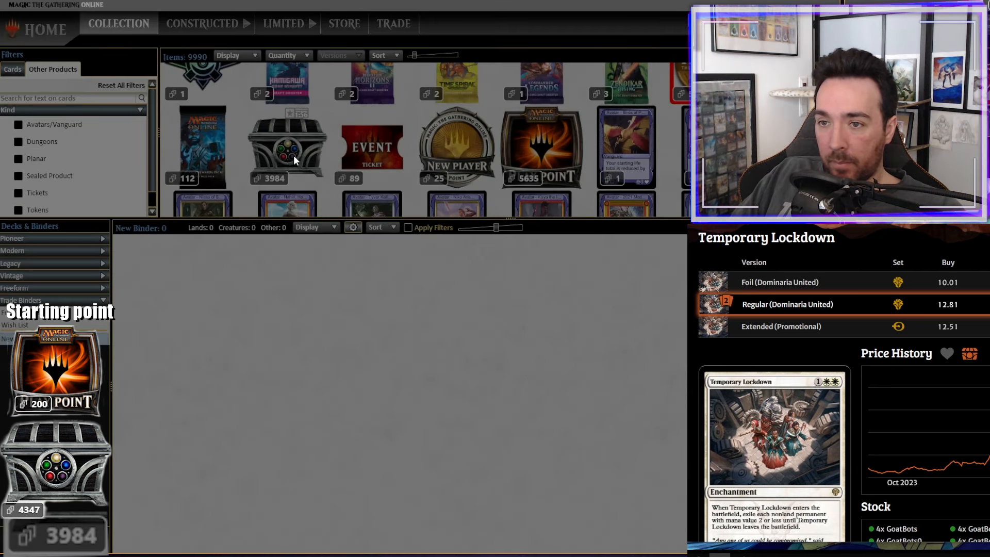
# - Open further chests with Open 1 of These, bringing Play Points to 5840 and chests below 3970
pyautogui.click(291, 160)
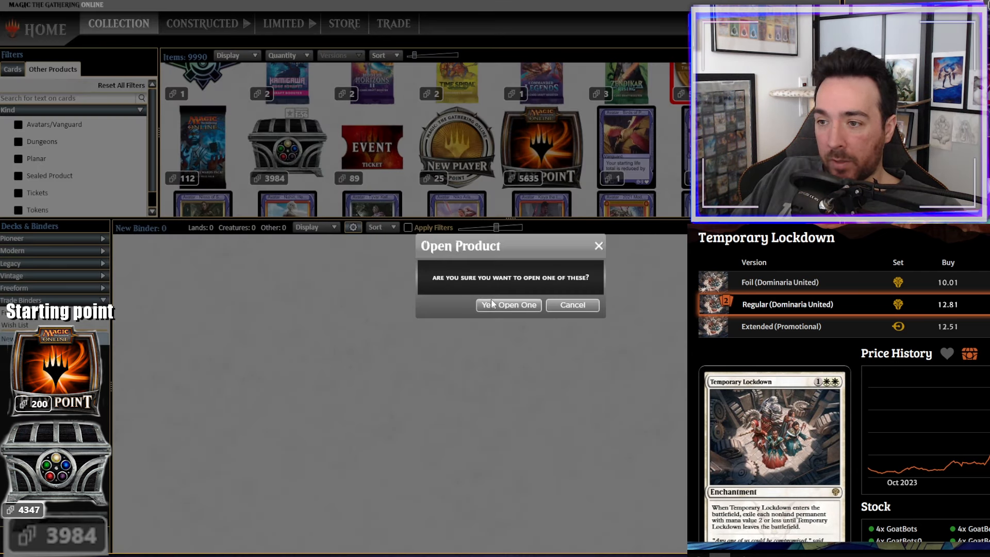
pyautogui.click(509, 306)
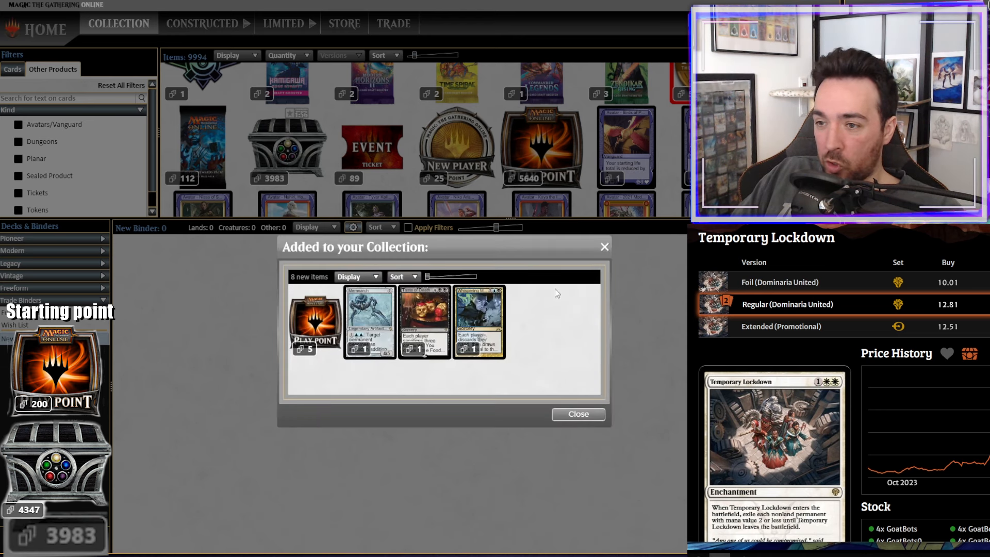
pyautogui.click(577, 415)
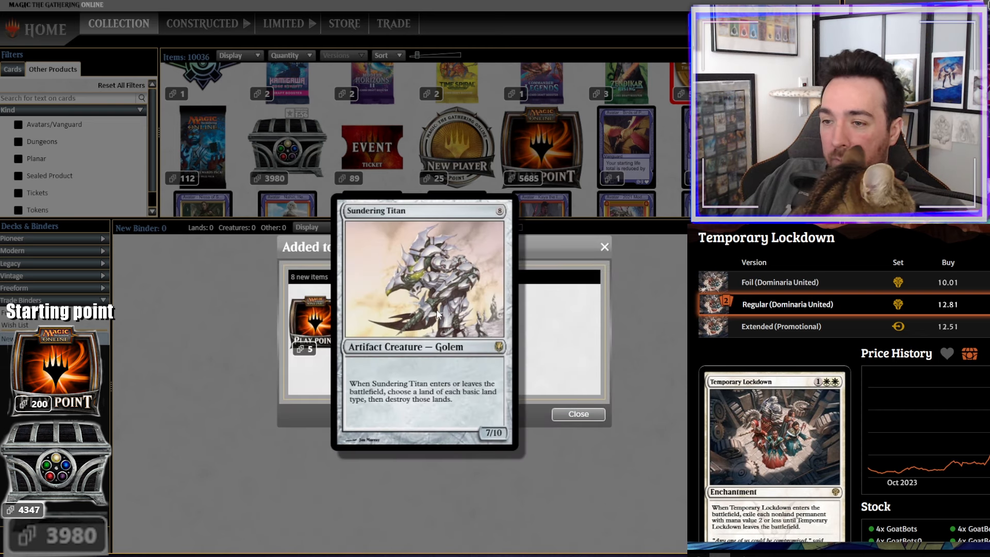
pyautogui.click(578, 414)
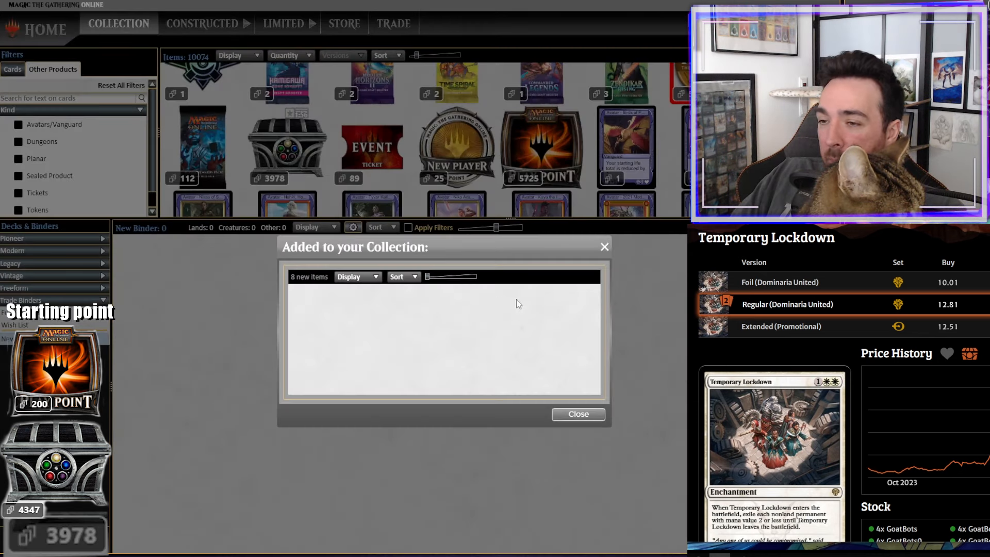
pyautogui.moveTo(512, 152)
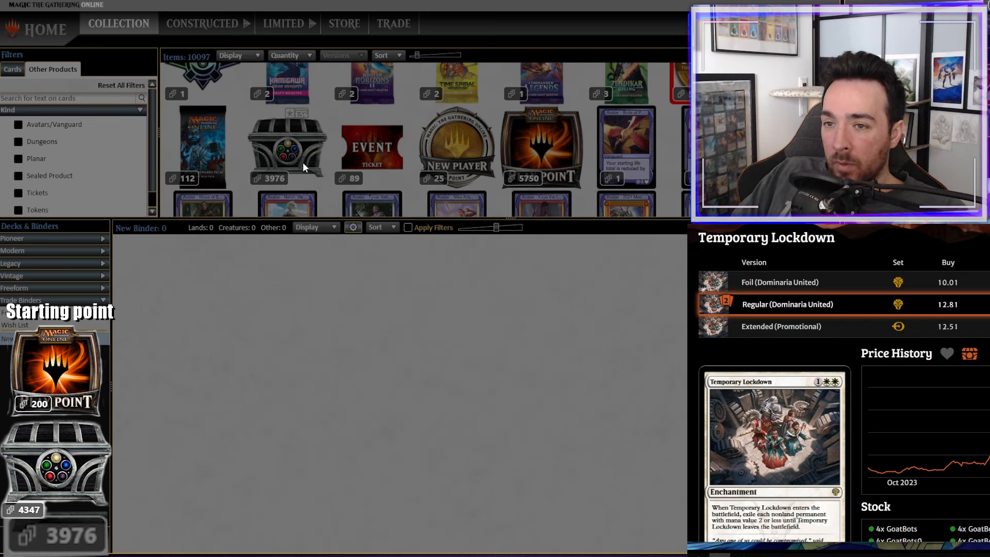
pyautogui.click(286, 147)
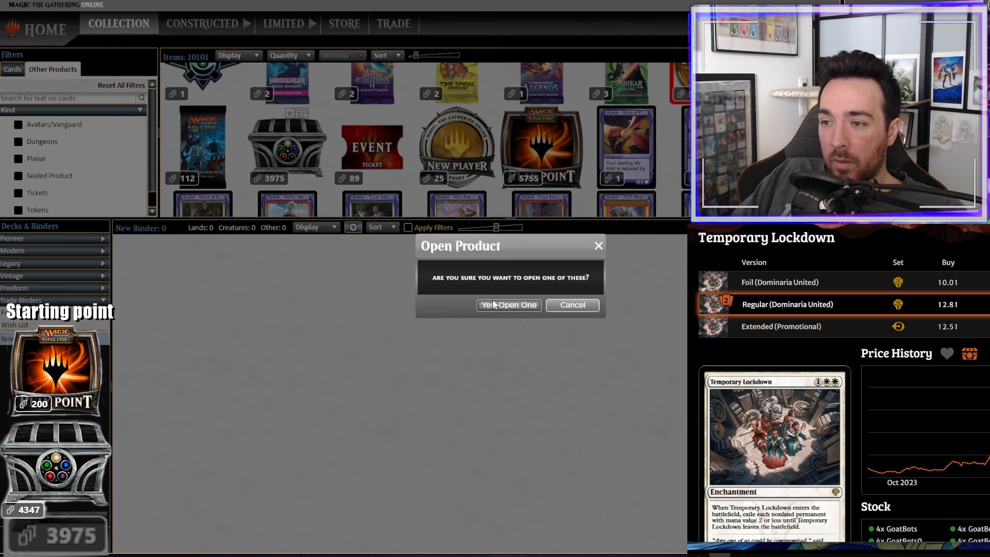
pyautogui.click(509, 305)
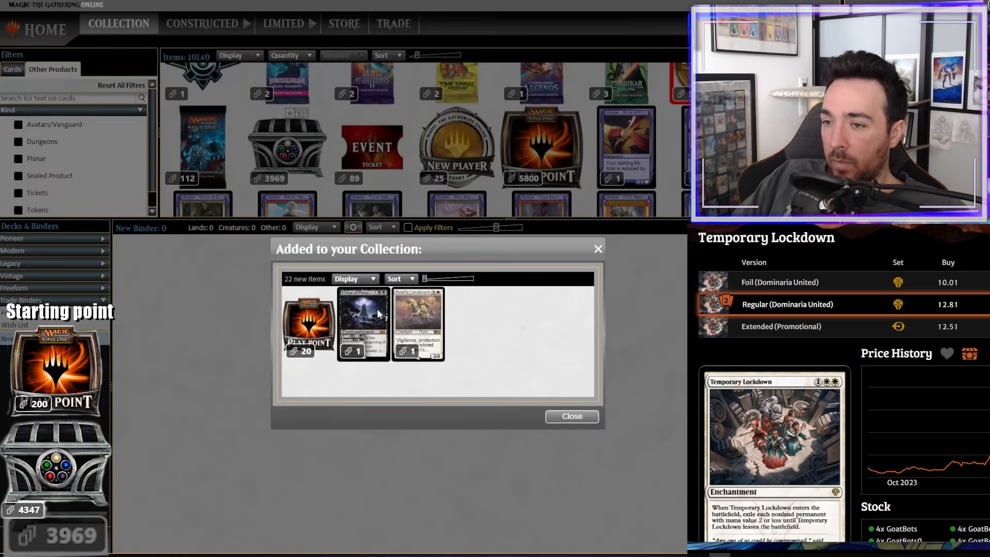
pyautogui.click(570, 416)
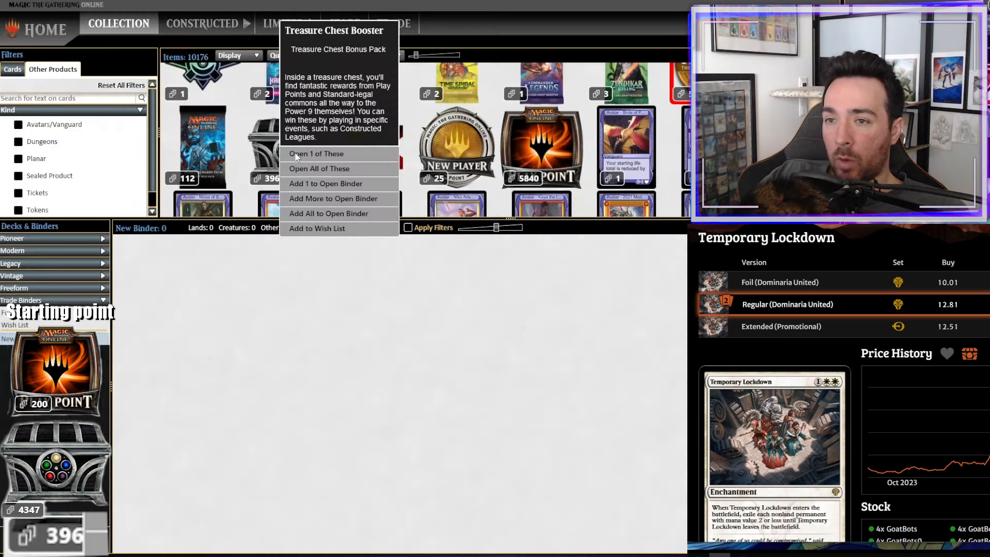
# - Open more chests down to 3949 remaining, Play Points reaching 6105 with Jin-Gitaxias among the new cards
pyautogui.click(318, 153)
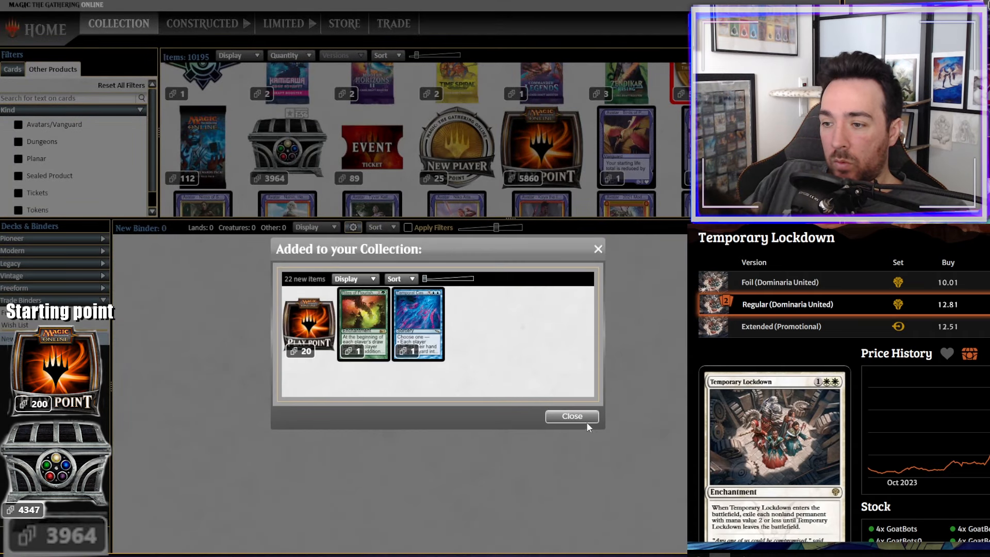
pyautogui.click(572, 415)
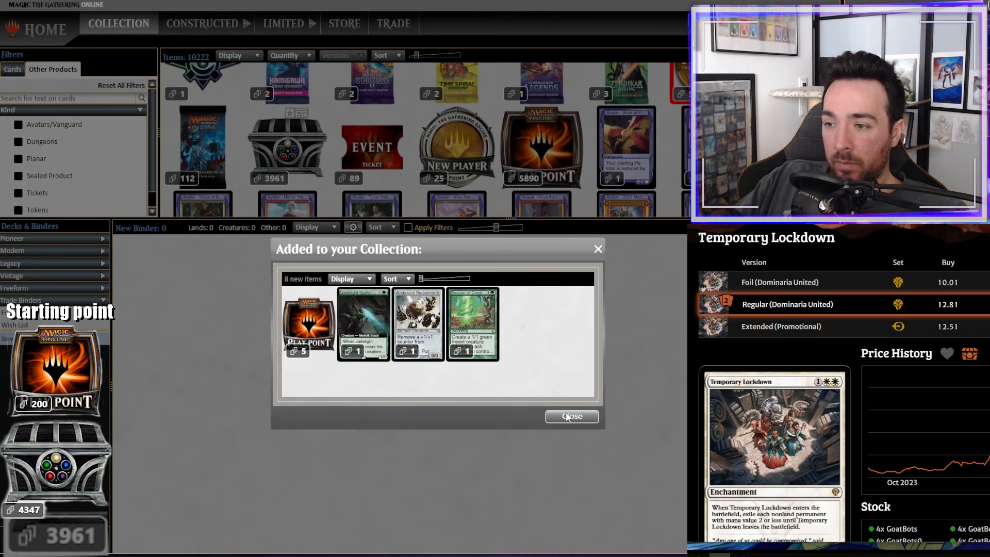
pyautogui.click(570, 416)
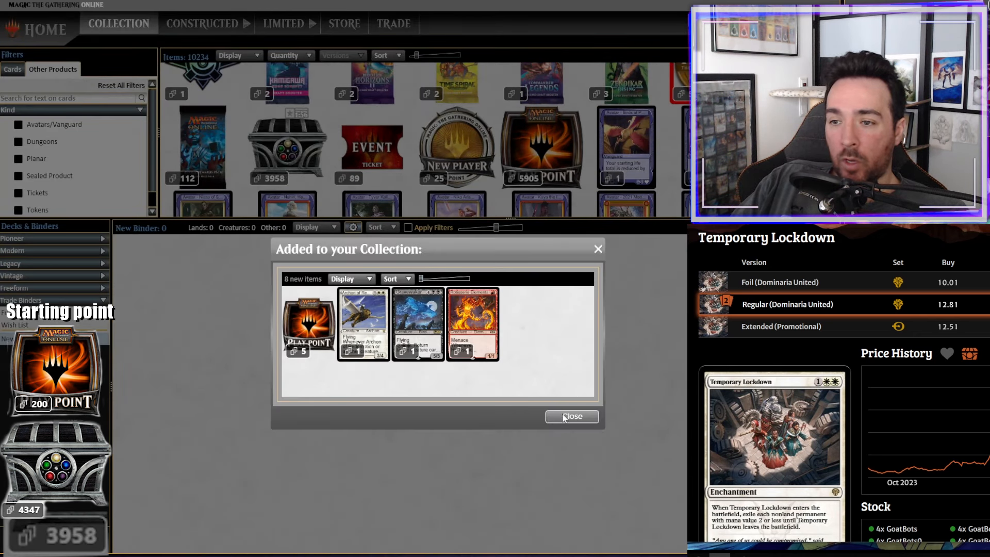
pyautogui.click(570, 416)
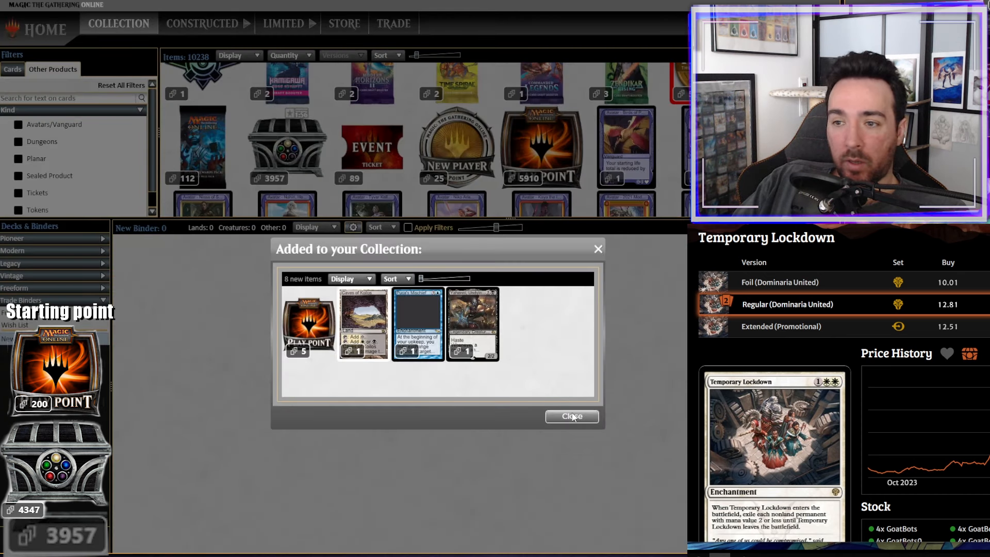
pyautogui.click(571, 416)
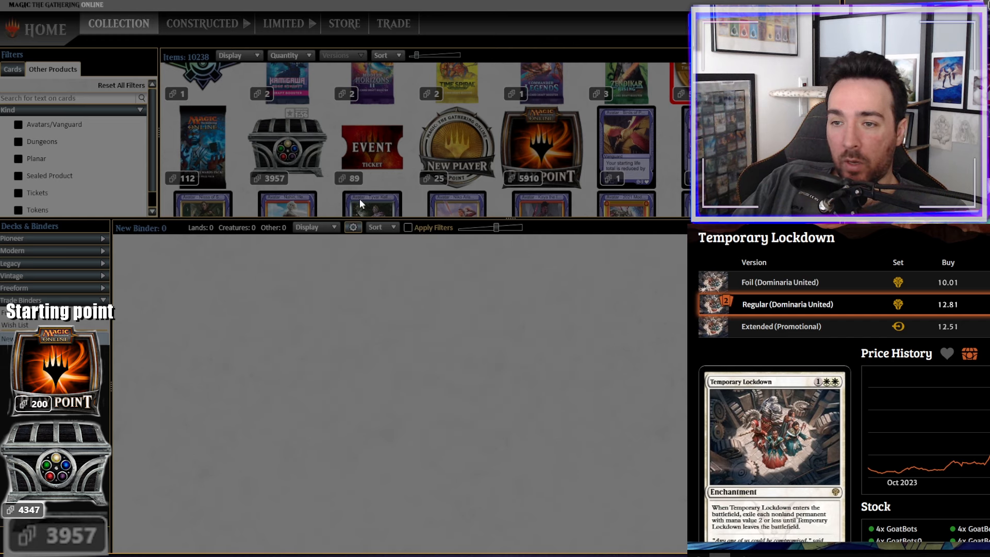
pyautogui.moveTo(590, 415)
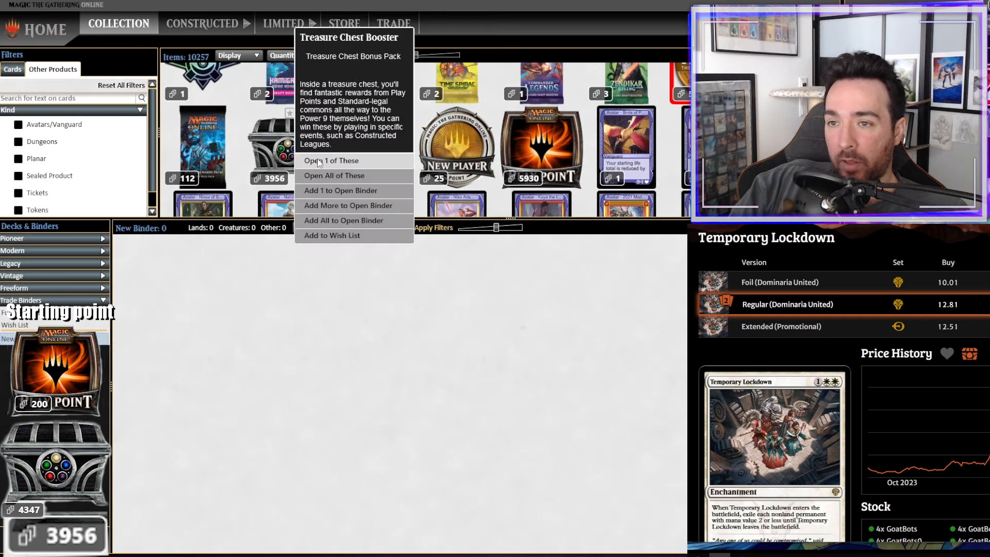
pyautogui.click(333, 161)
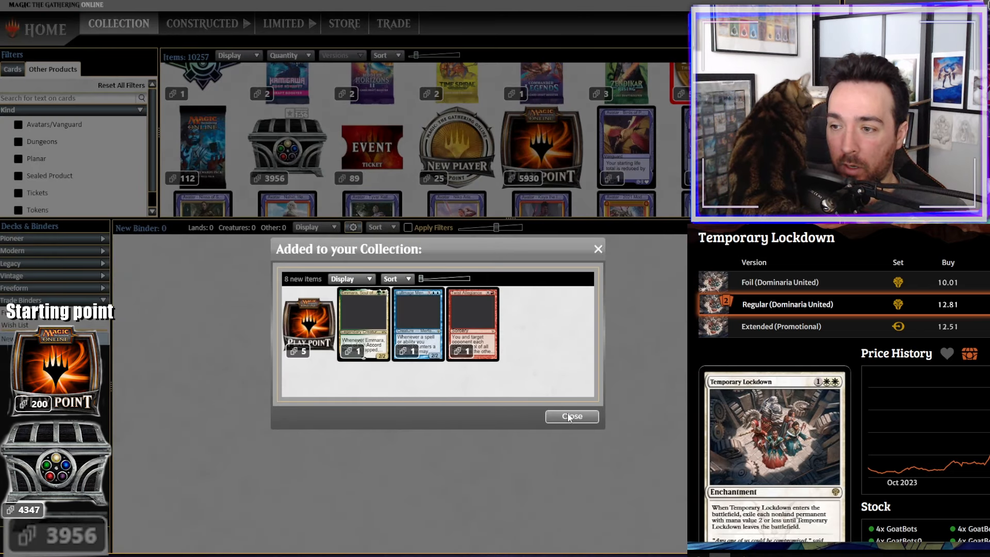
pyautogui.click(570, 415)
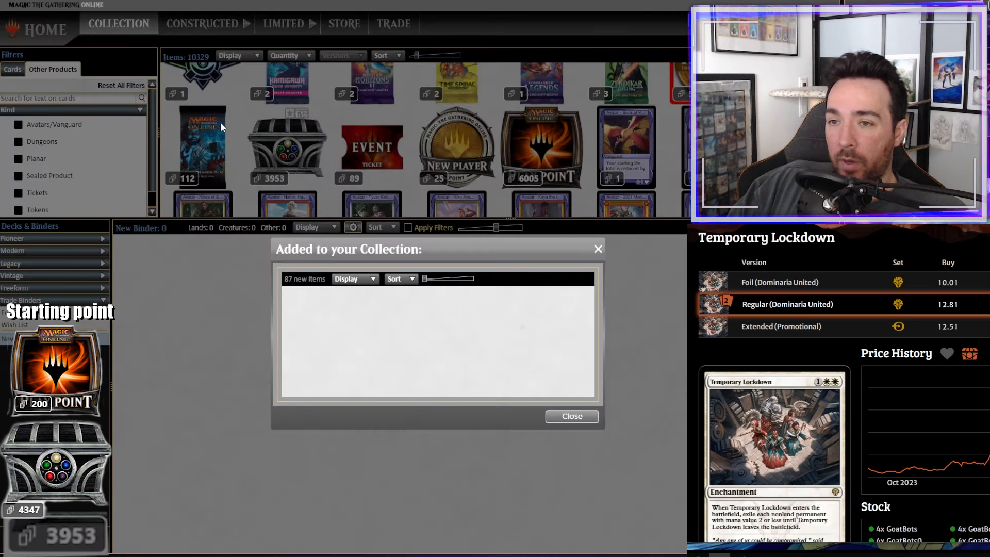
pyautogui.moveTo(415, 322)
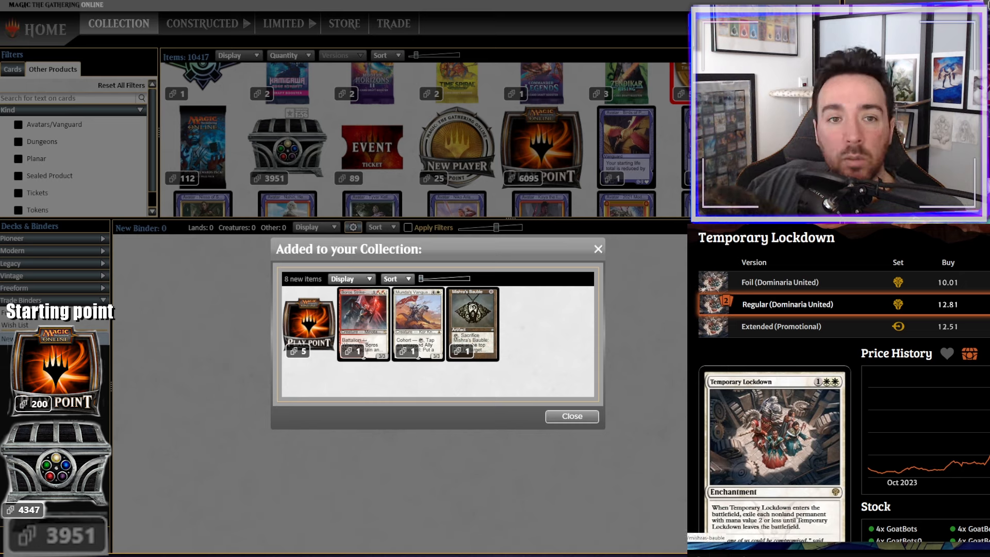
pyautogui.click(471, 316)
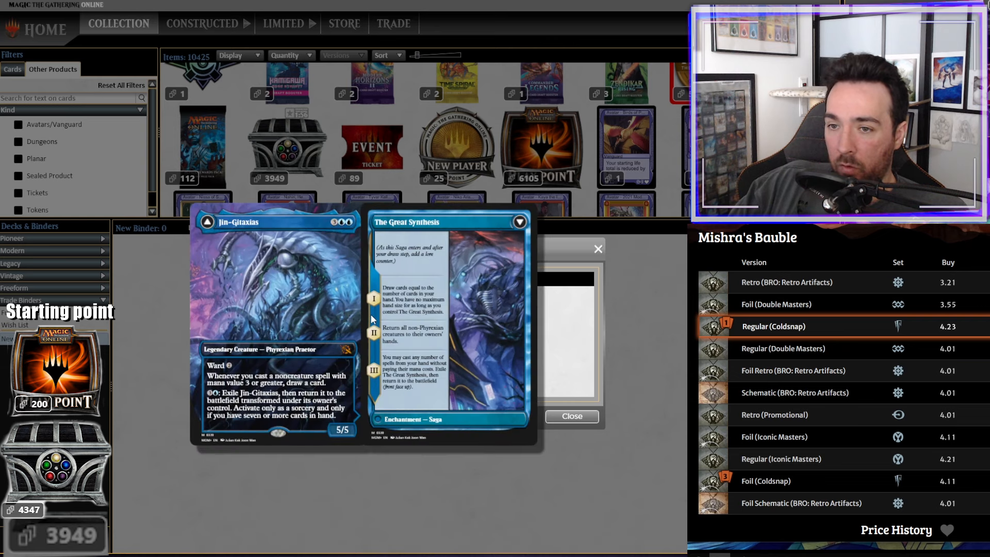
# - Open a few final chests, then start a sell trade with GoatBots4 offering 400 cards from Difference_binder
pyautogui.click(571, 415)
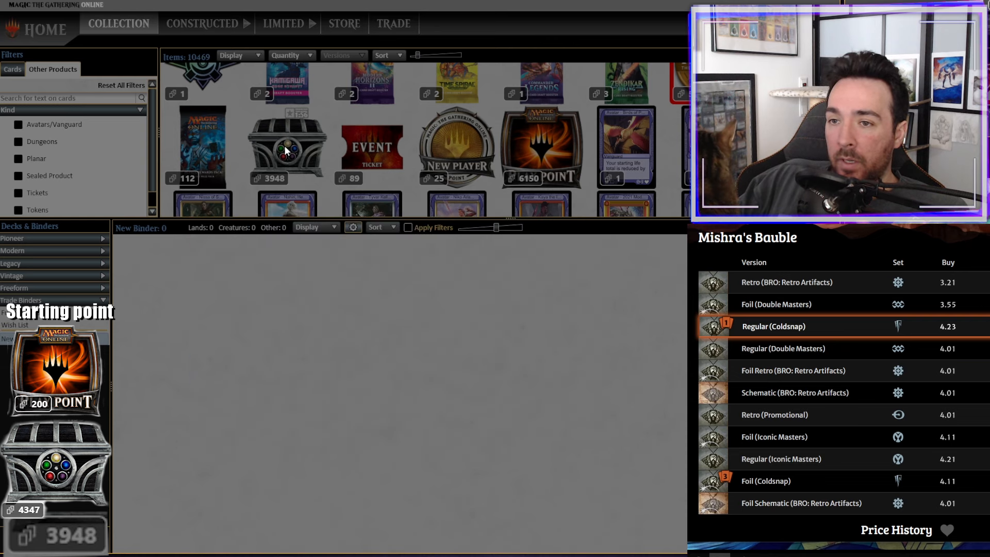
pyautogui.click(286, 146)
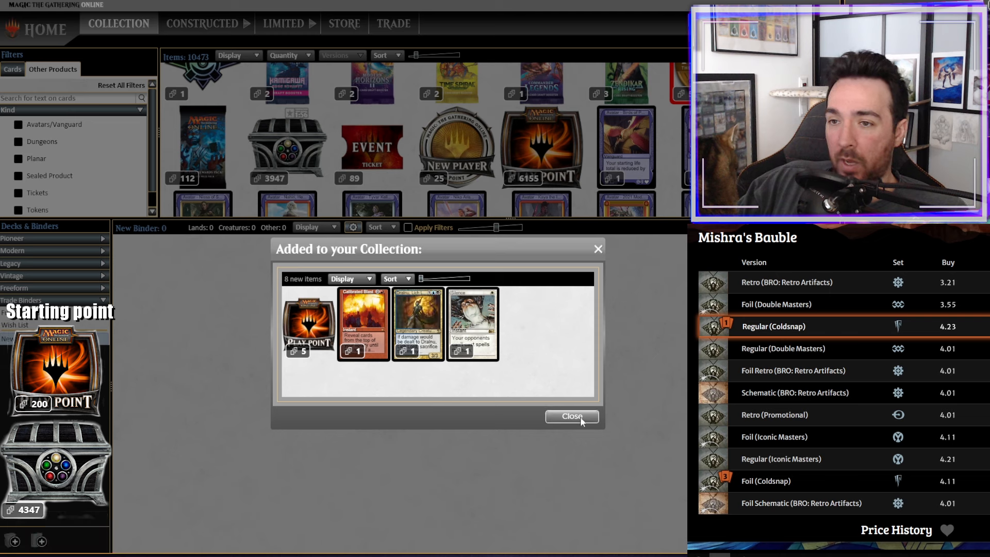
pyautogui.click(570, 415)
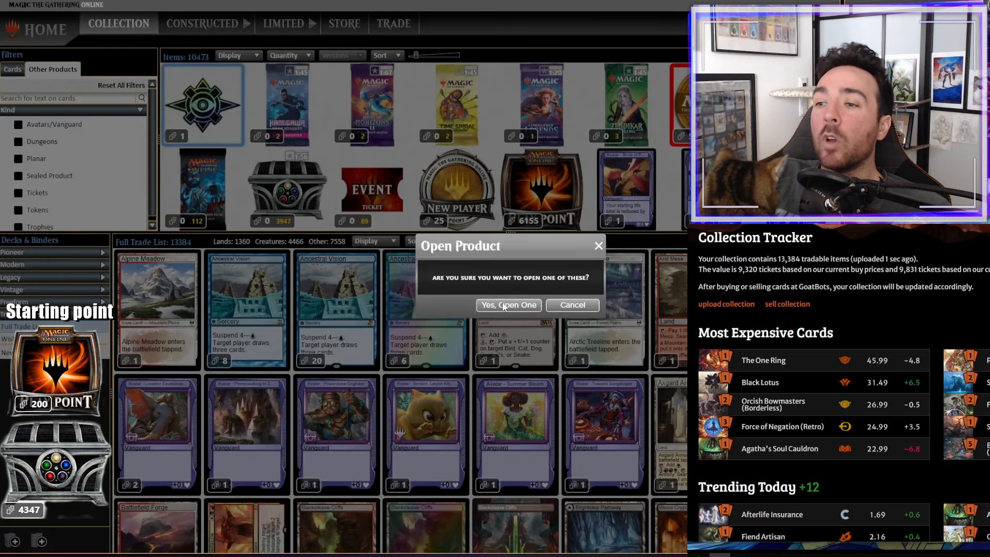
pyautogui.click(508, 305)
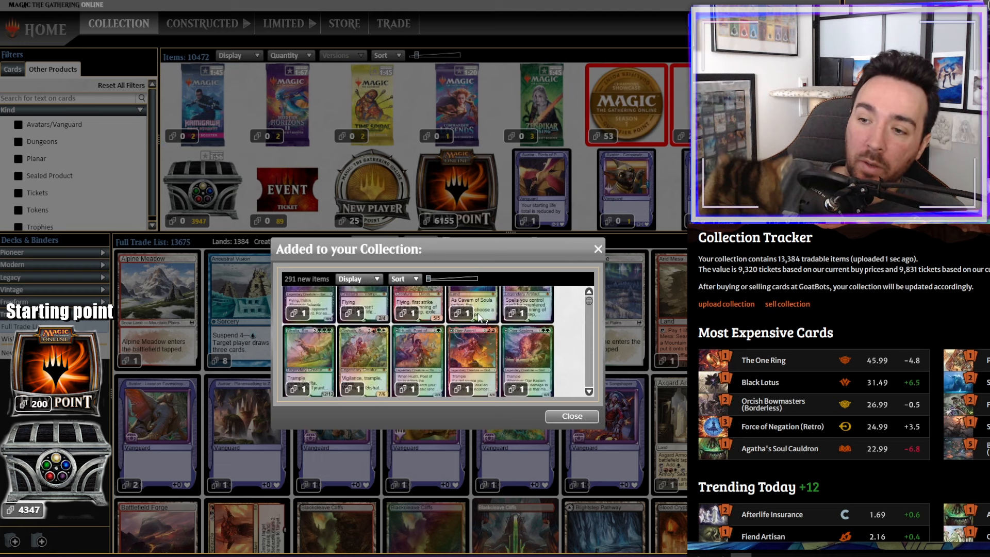
pyautogui.click(570, 415)
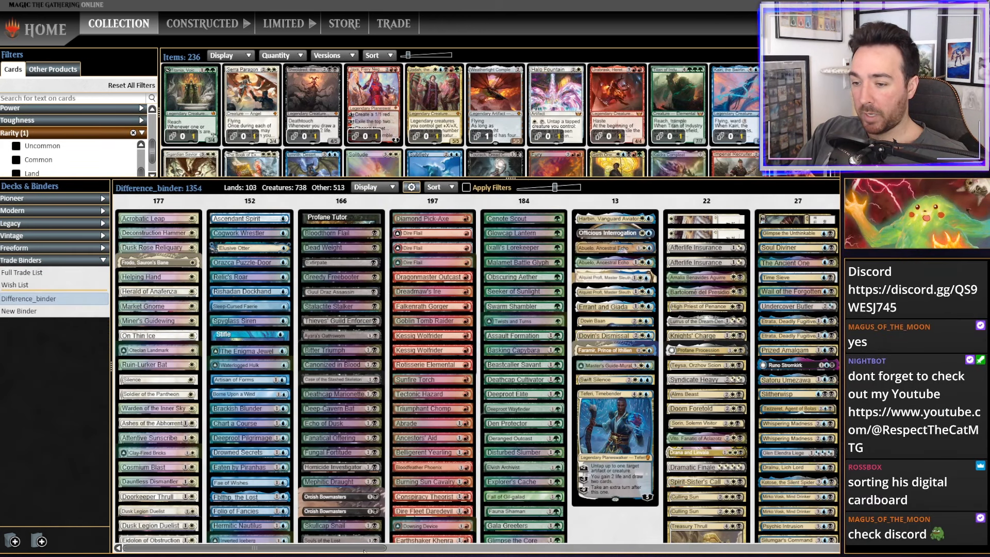
pyautogui.click(392, 24)
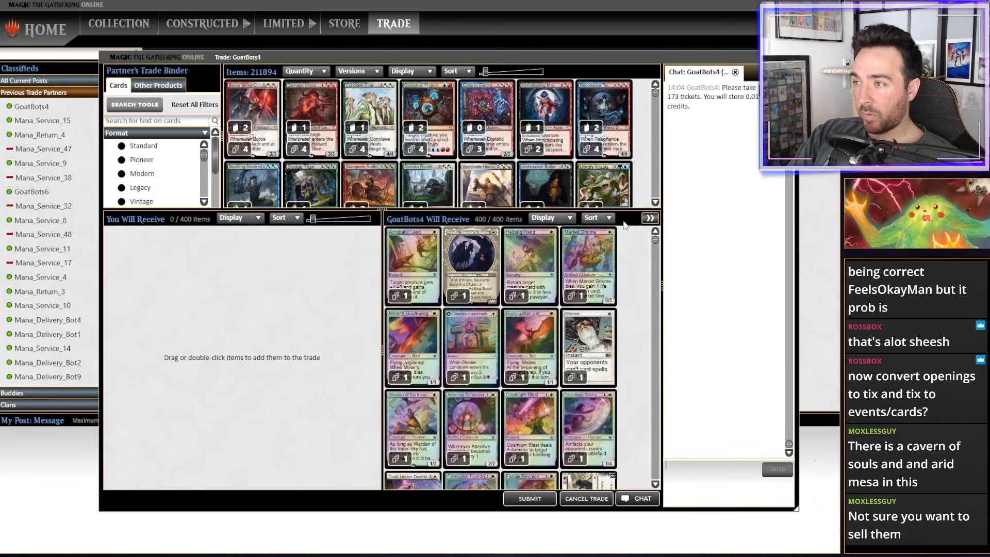
pyautogui.moveTo(691, 120)
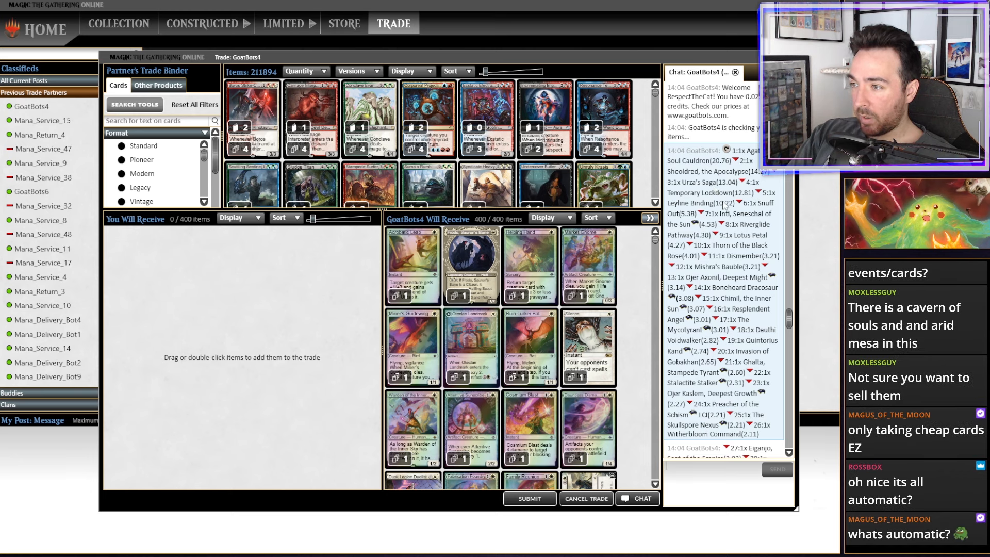
pyautogui.moveTo(731, 318)
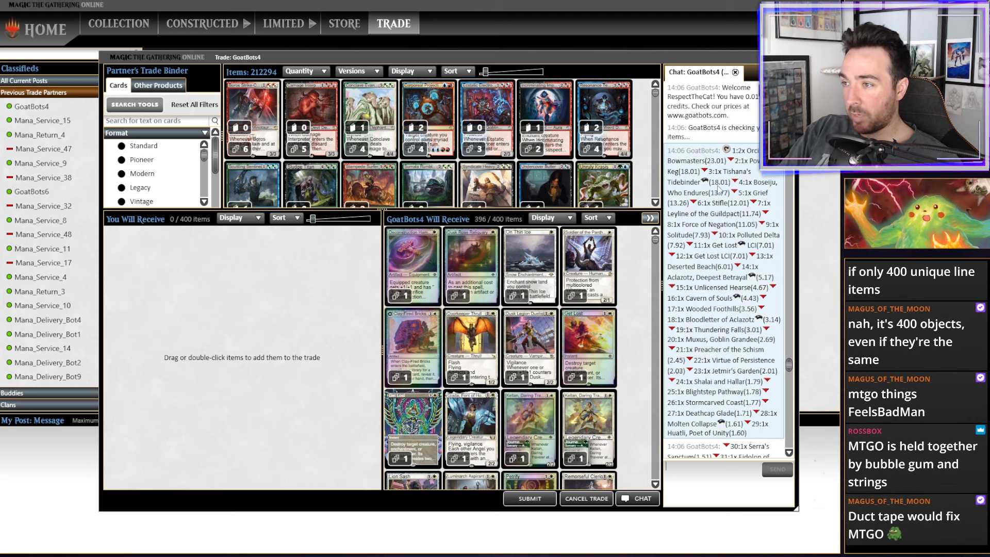
pyautogui.moveTo(754, 198)
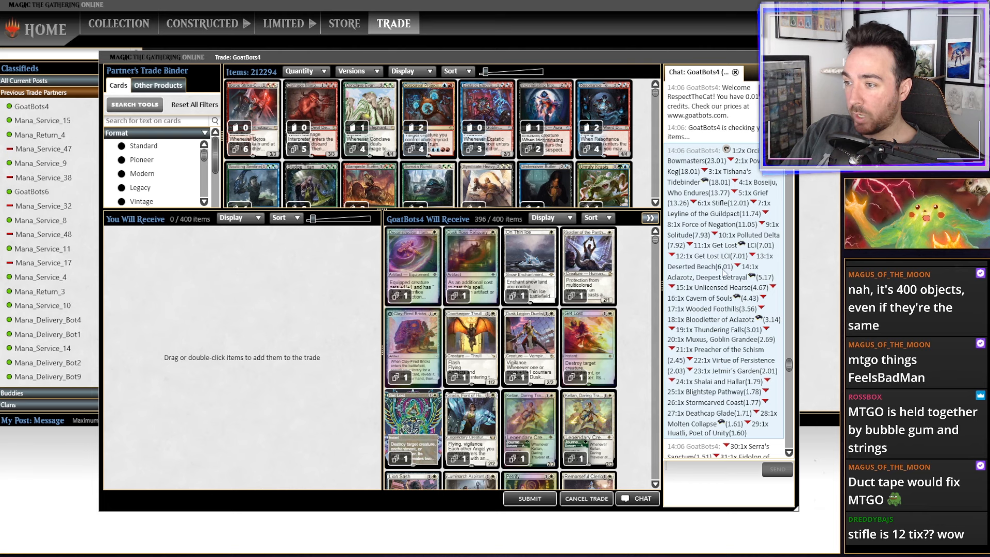
# - Filter GoatBots4's binder to tickets, showing its 486 Event Tickets for the 396 accepted cards
pyautogui.write('tickets')
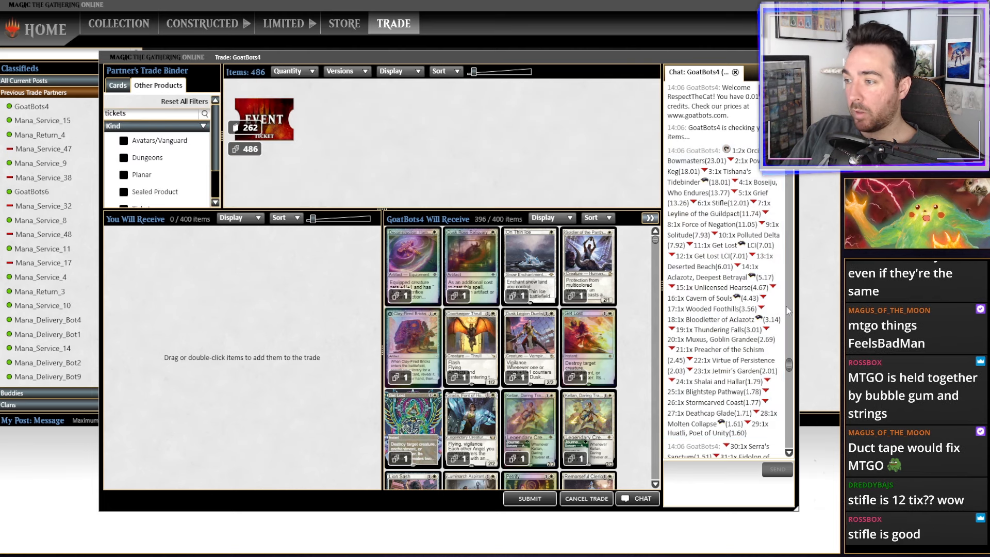
# - Complete the GoatBots4 trade for 256 items and return to the collection holding 518 Event Tickets
pyautogui.click(528, 498)
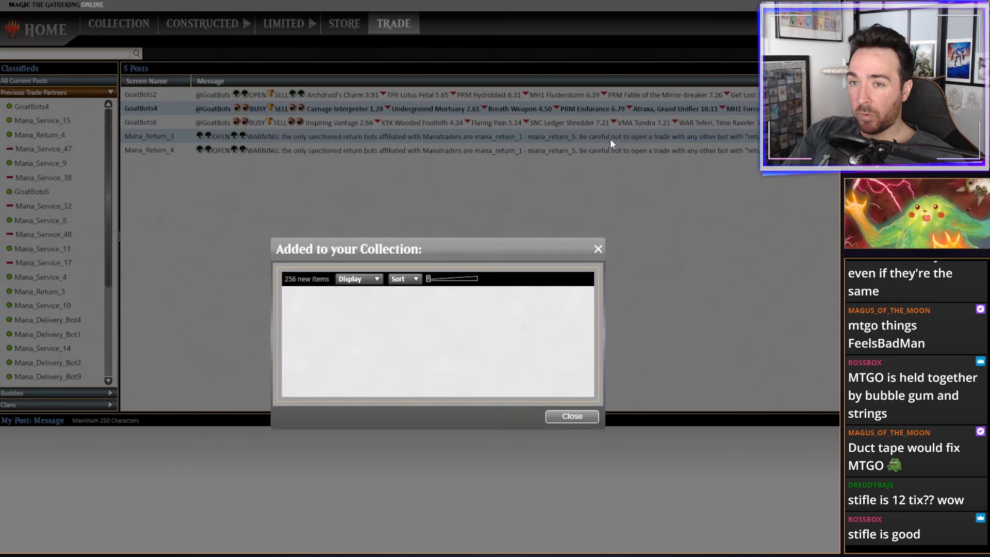
pyautogui.click(571, 416)
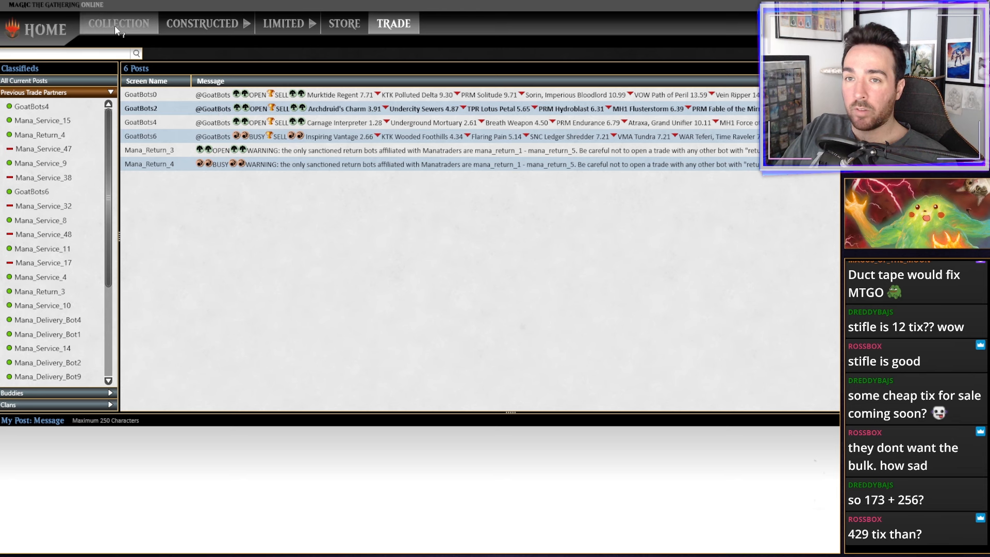
pyautogui.click(118, 24)
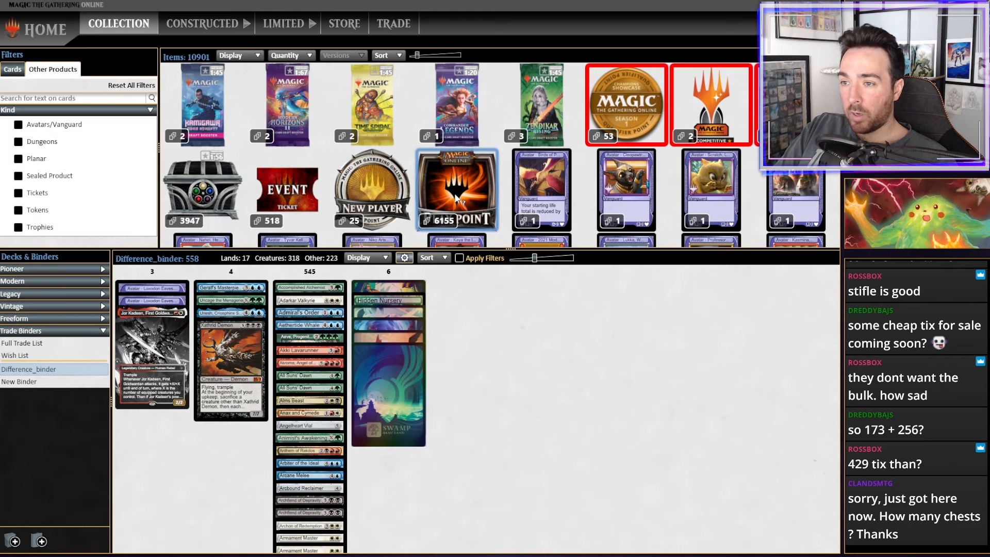